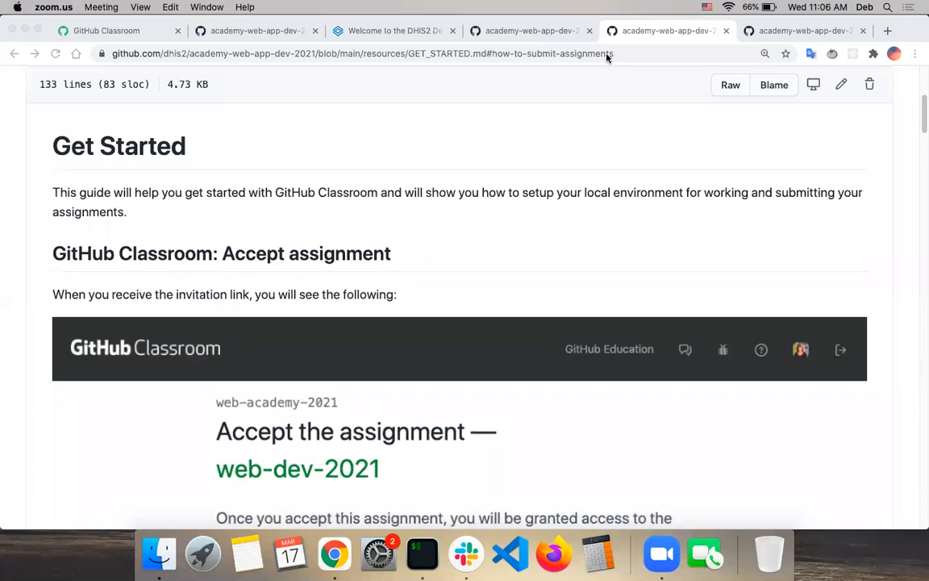
pyautogui.moveTo(393, 387)
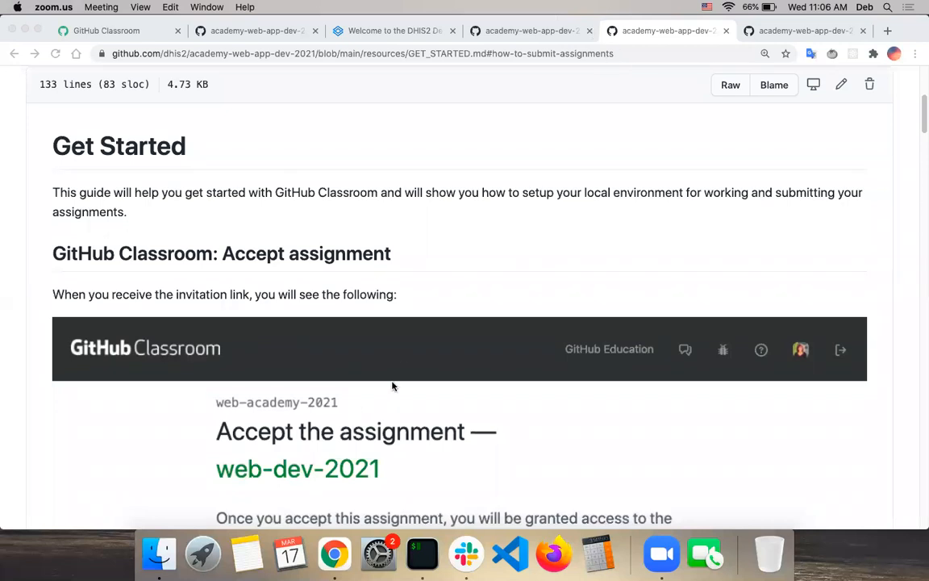
pyautogui.moveTo(532, 339)
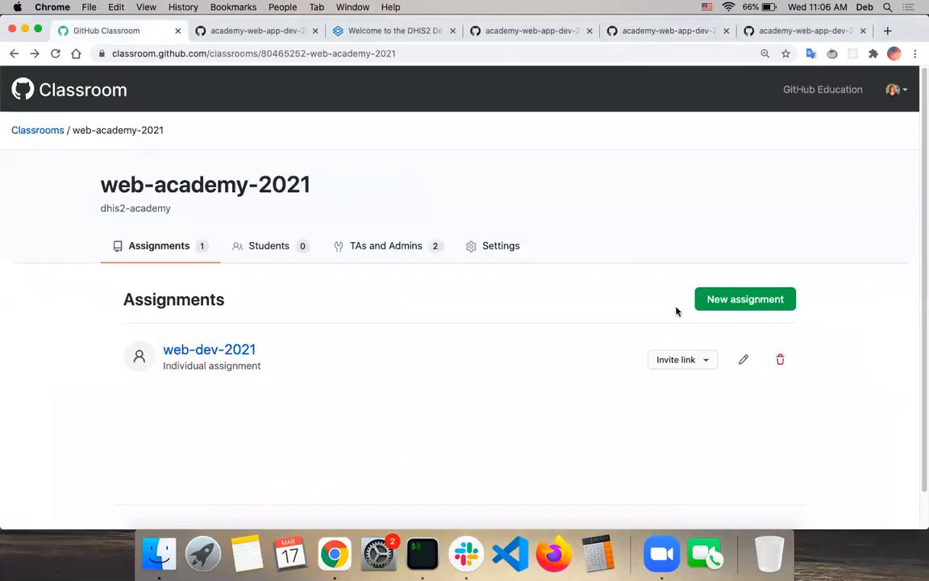
# Review the guide's accept-assignment section and reveal the web-dev-2021 classroom invitation link.
pyautogui.click(678, 358)
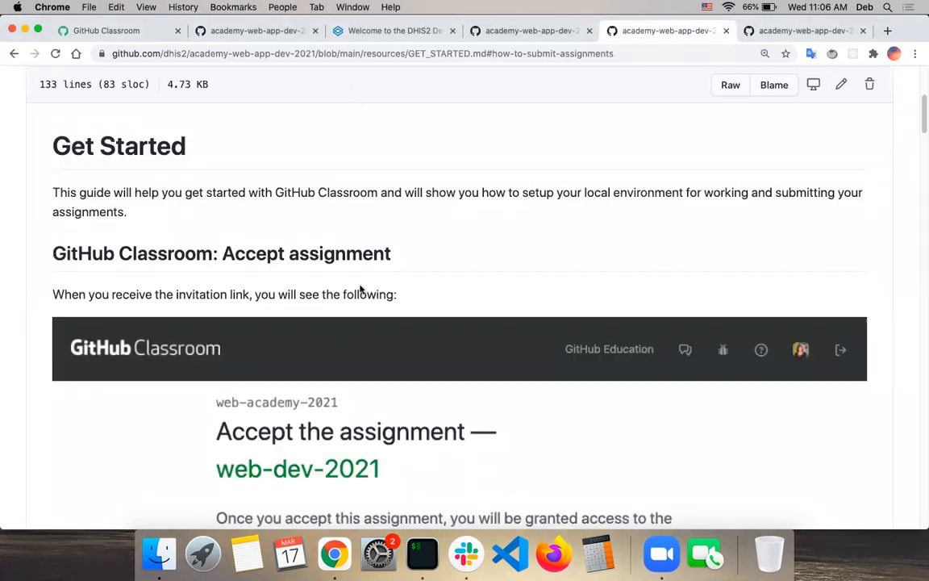
pyautogui.scroll(-3)
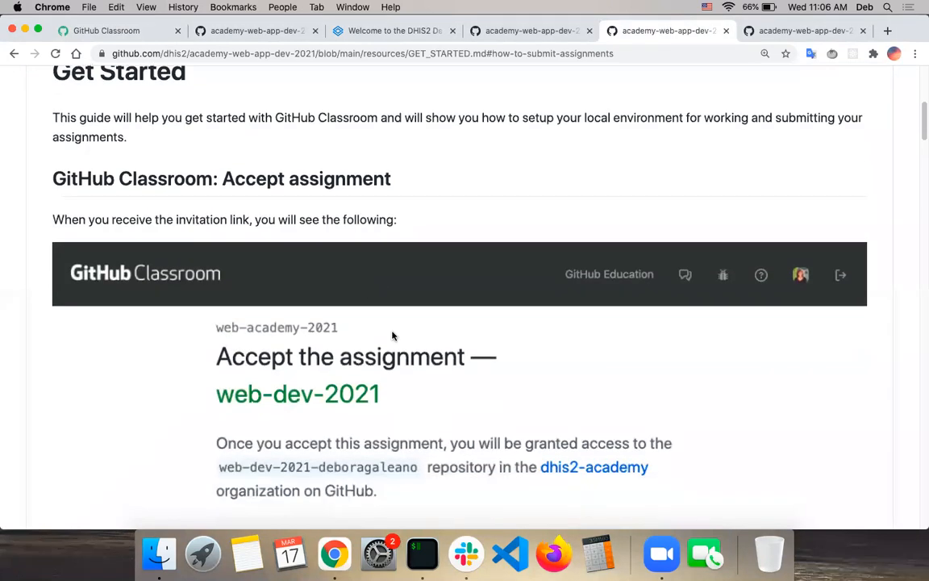
pyautogui.scroll(-3)
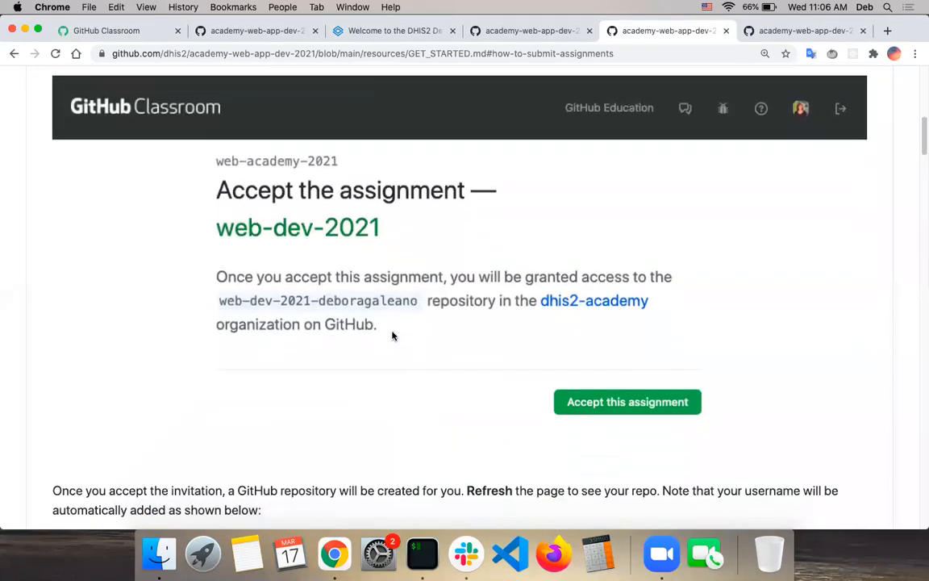
pyautogui.click(626, 402)
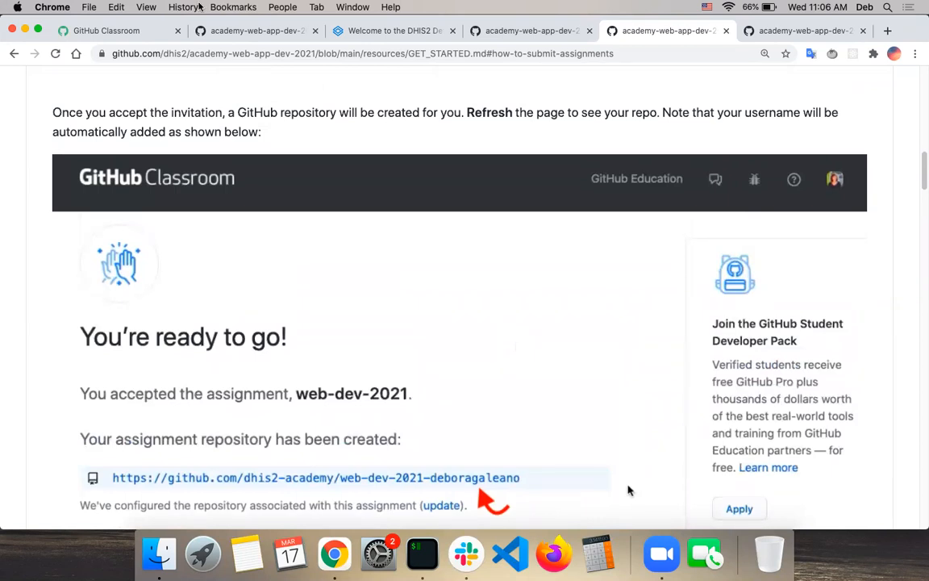
pyautogui.click(106, 30)
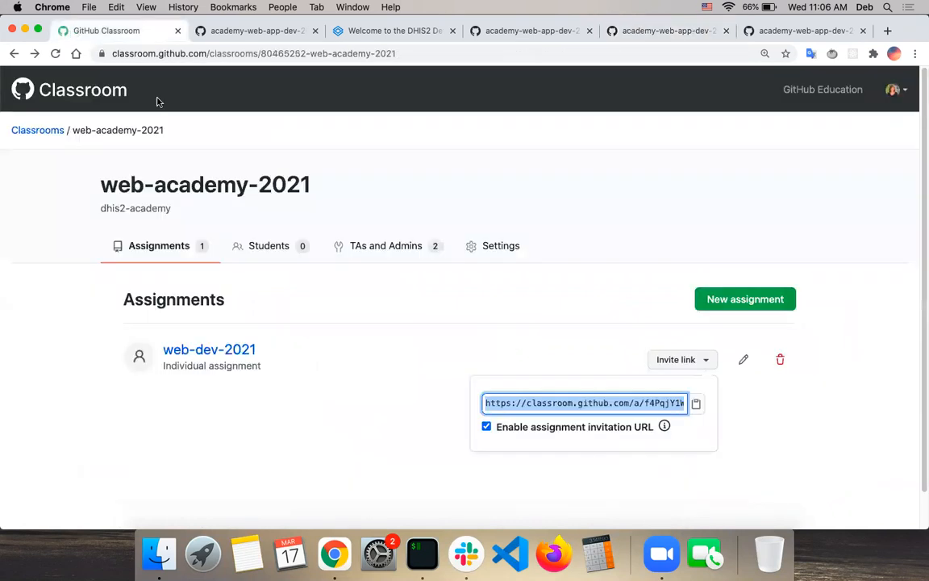
pyautogui.moveTo(916, 39)
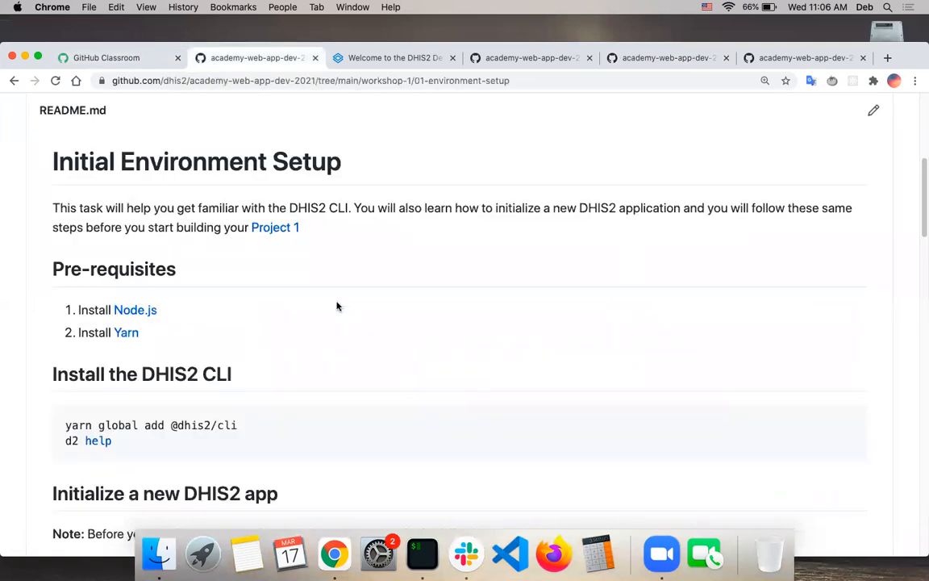
# Scroll through prerequisites and CLI installation to the 'Initialize a new DHIS2 app' branch-creation steps.
pyautogui.scroll(-3)
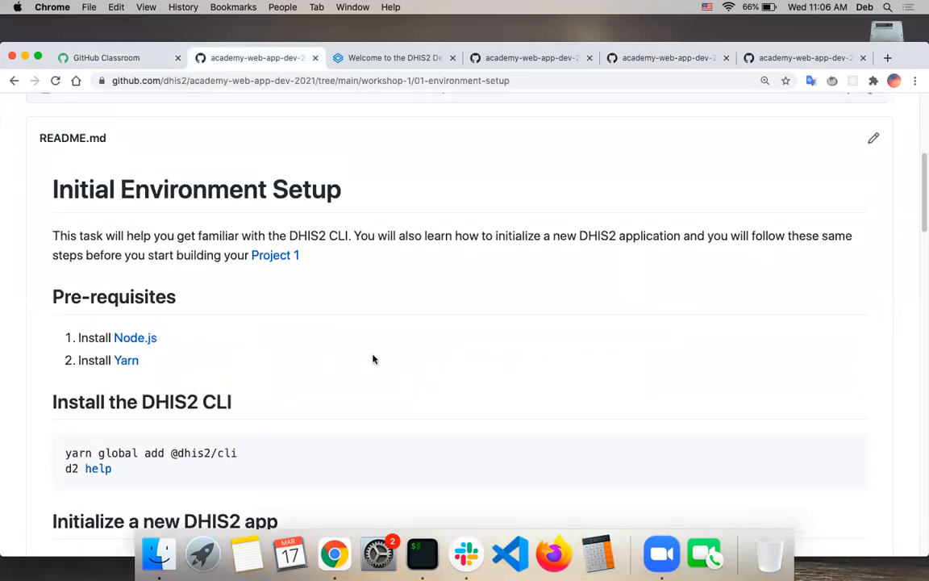
pyautogui.scroll(-3)
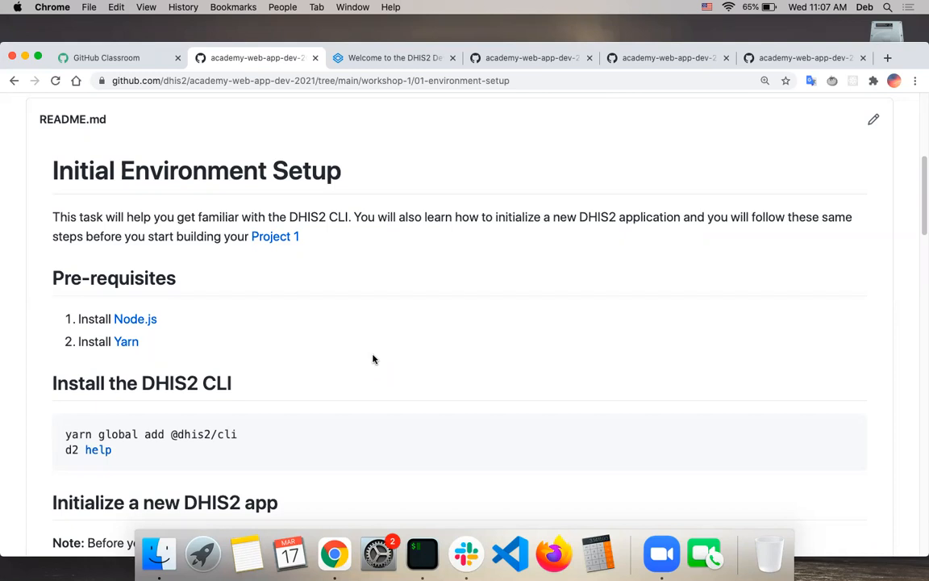
pyautogui.moveTo(532, 316)
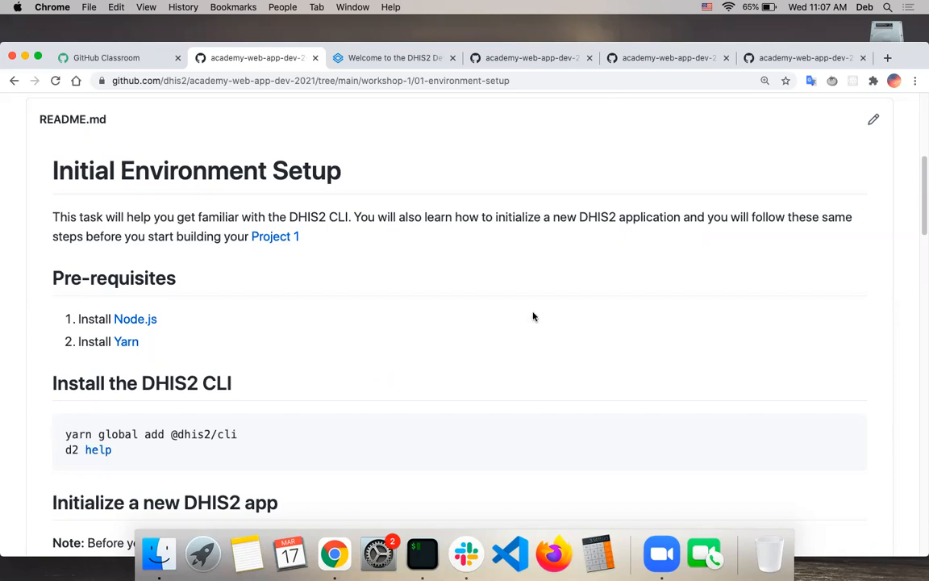
pyautogui.moveTo(487, 233)
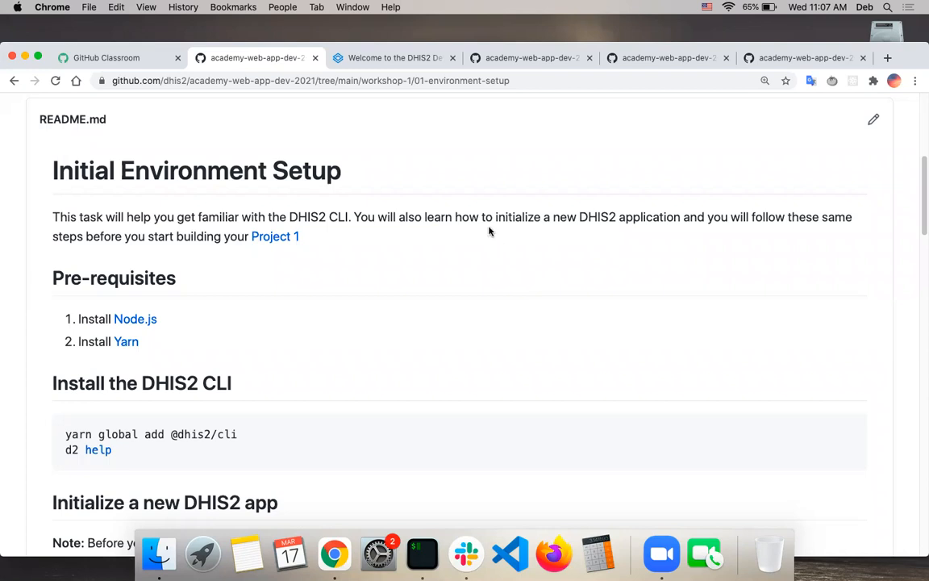
pyautogui.moveTo(519, 279)
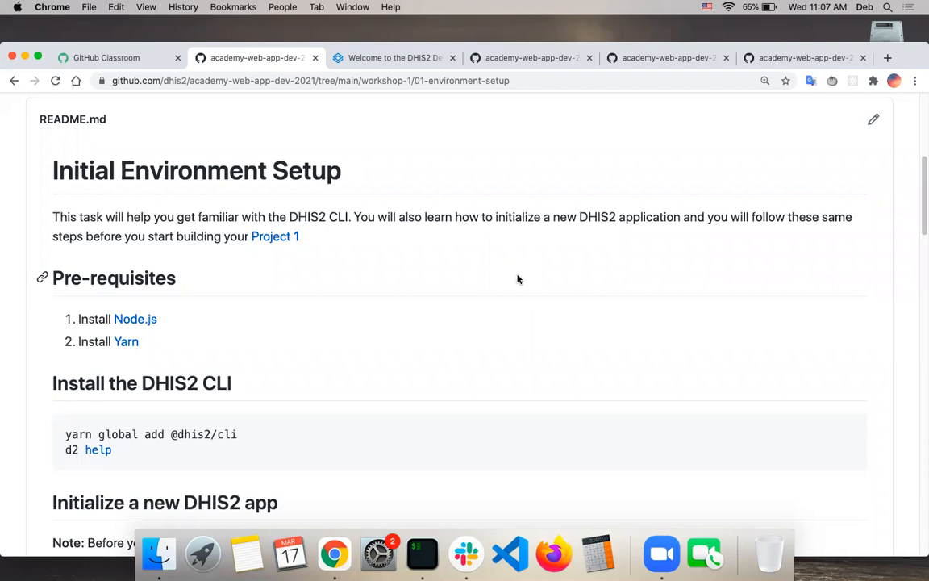
pyautogui.moveTo(552, 298)
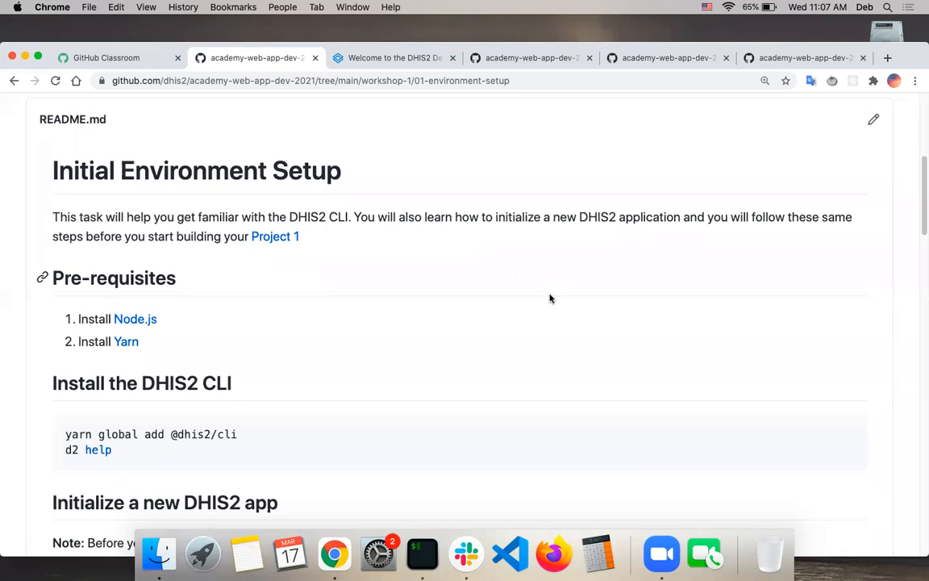
pyautogui.moveTo(645, 294)
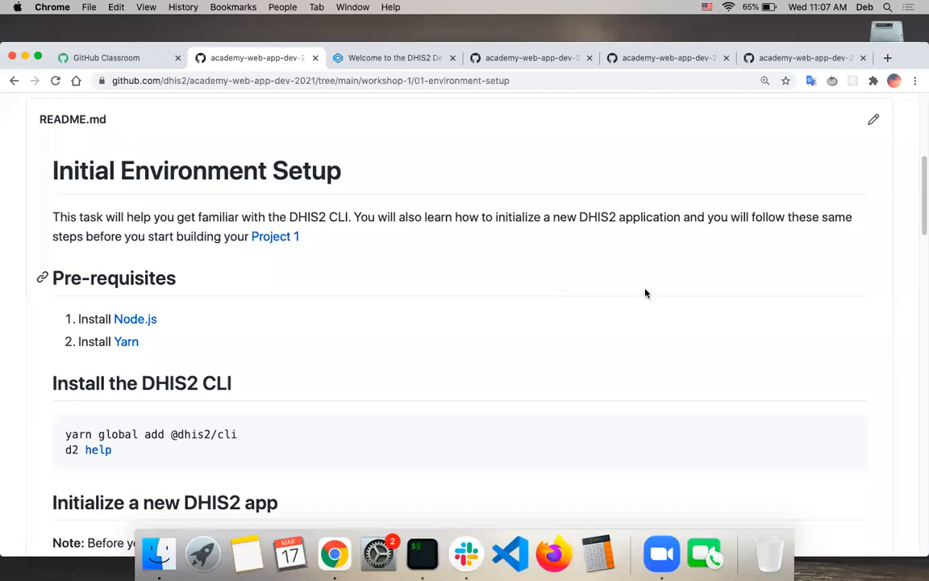
pyautogui.scroll(-3)
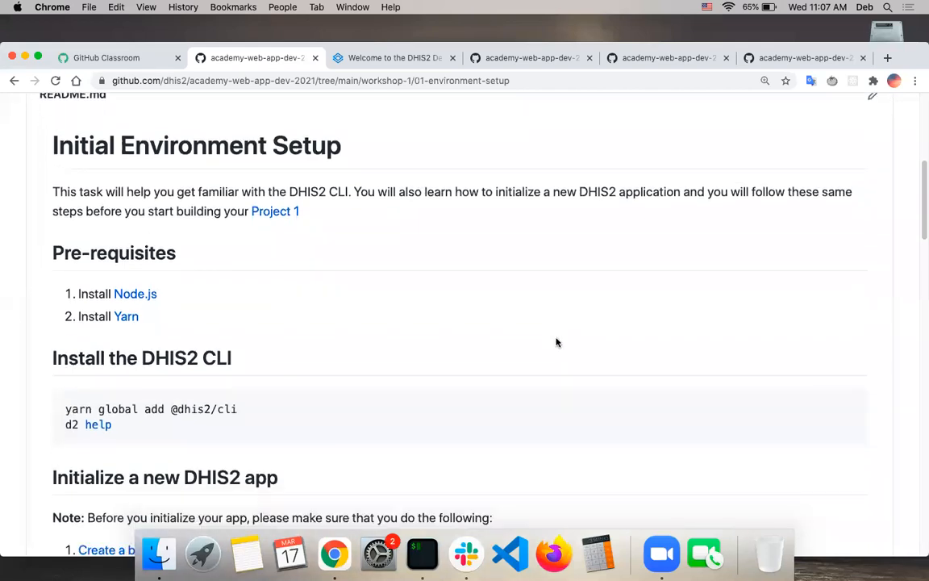
pyautogui.scroll(-3)
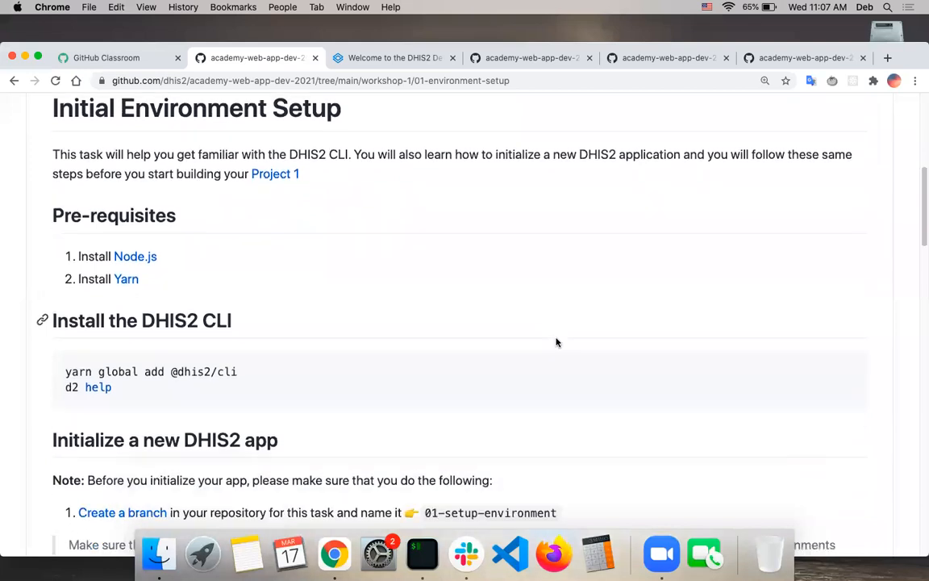
pyautogui.scroll(-3)
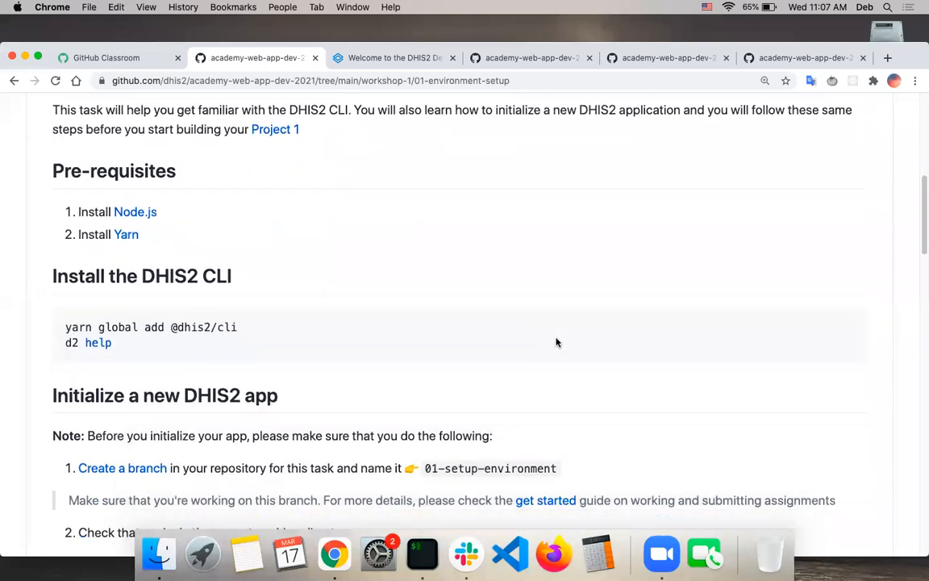
pyautogui.moveTo(259, 278)
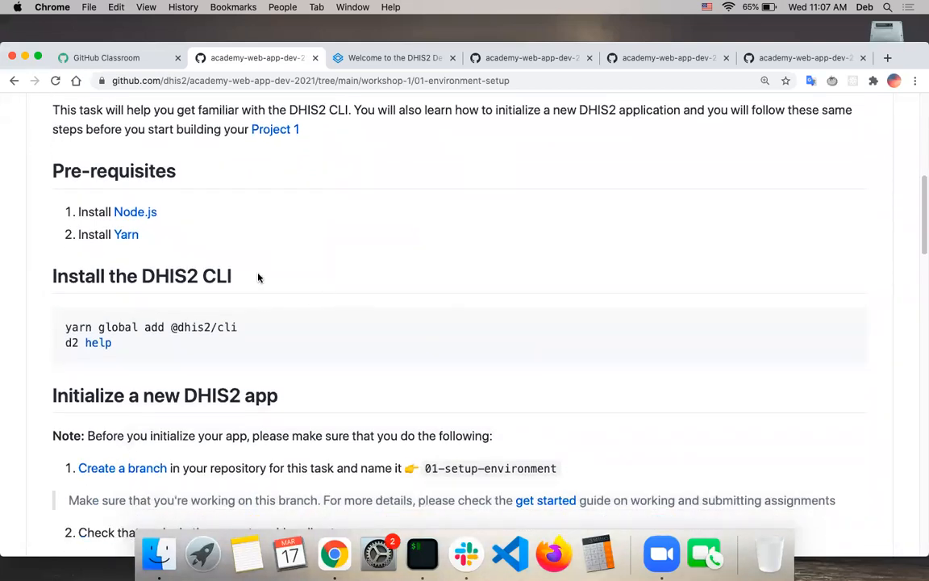
pyautogui.moveTo(297, 351)
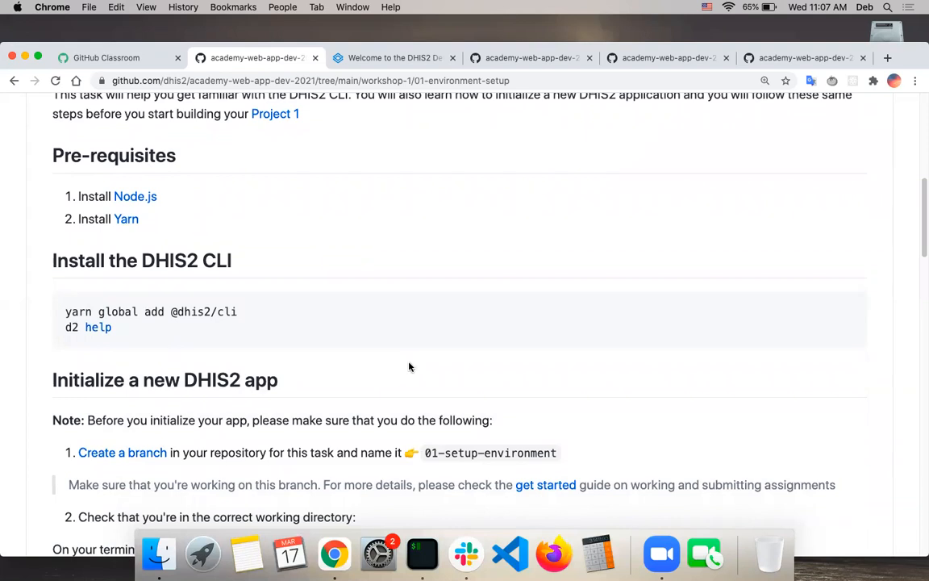
pyautogui.scroll(-3)
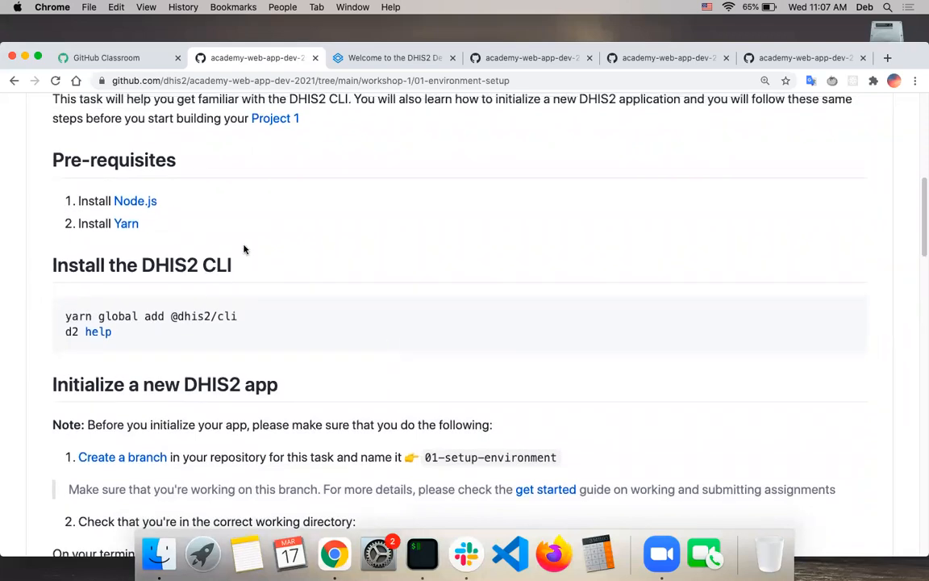
pyautogui.moveTo(225, 242)
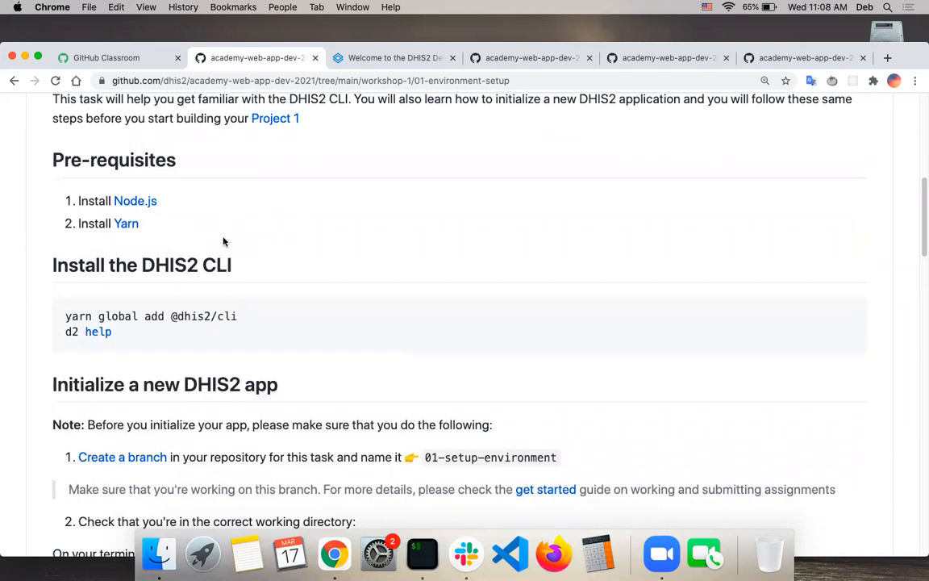
pyautogui.scroll(-3)
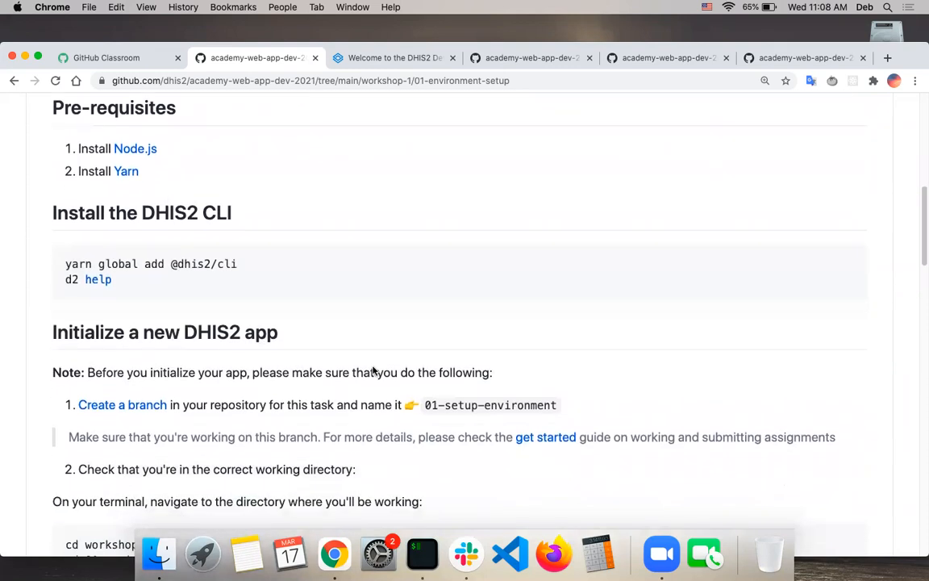
pyautogui.scroll(-3)
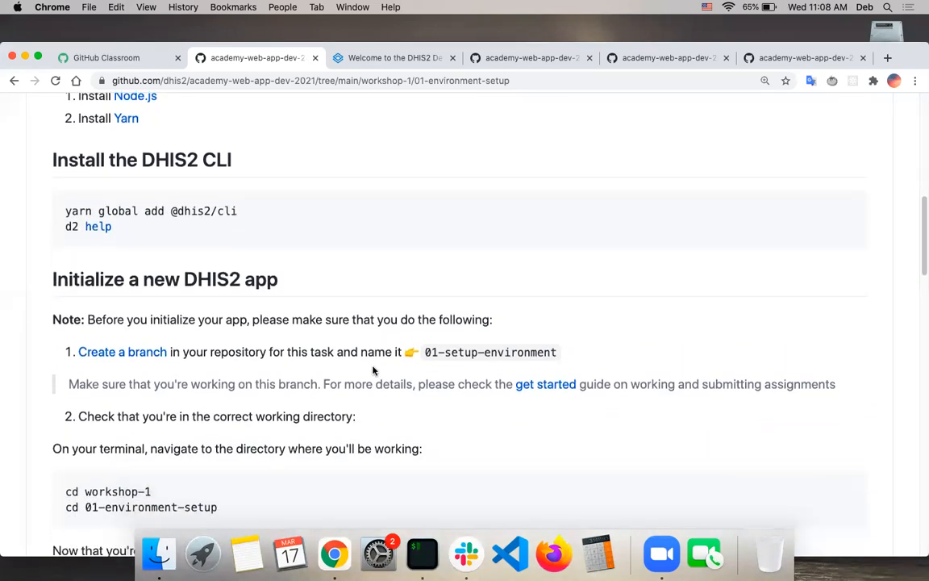
pyautogui.moveTo(229, 210)
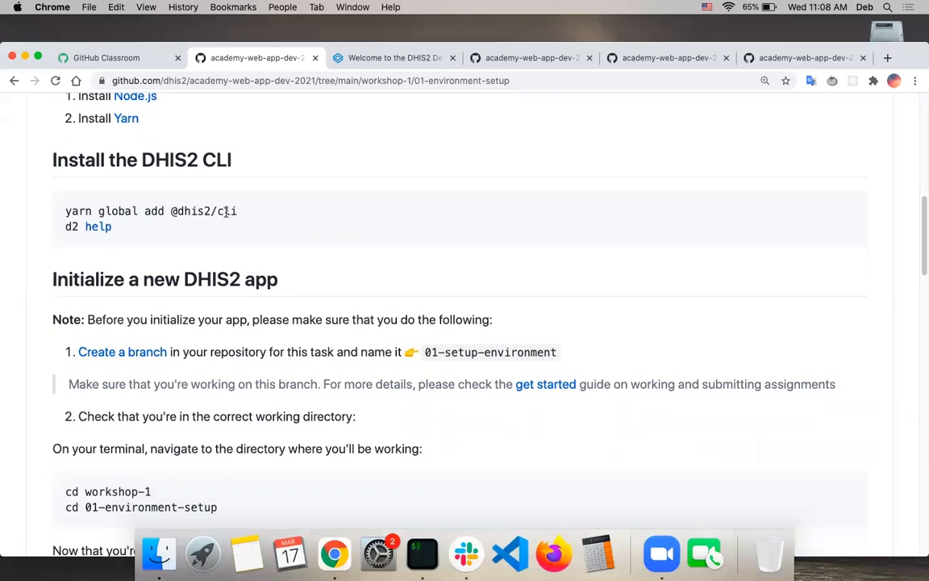
pyautogui.scroll(-3)
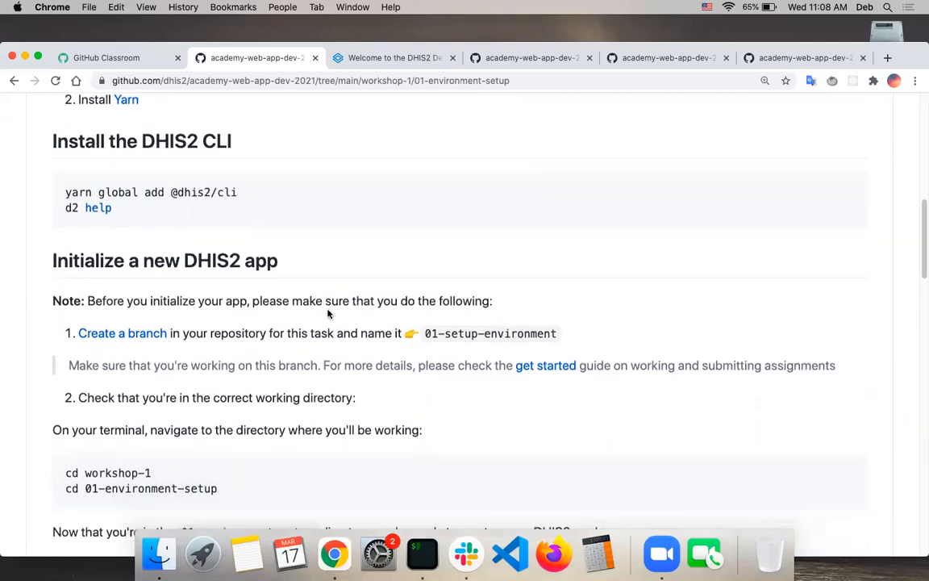
pyautogui.scroll(-3)
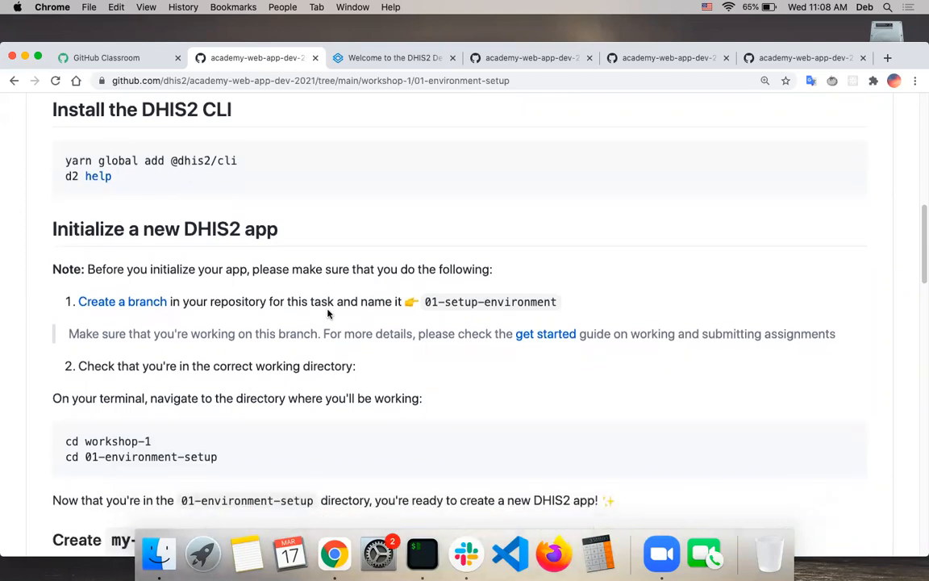
pyautogui.scroll(-3)
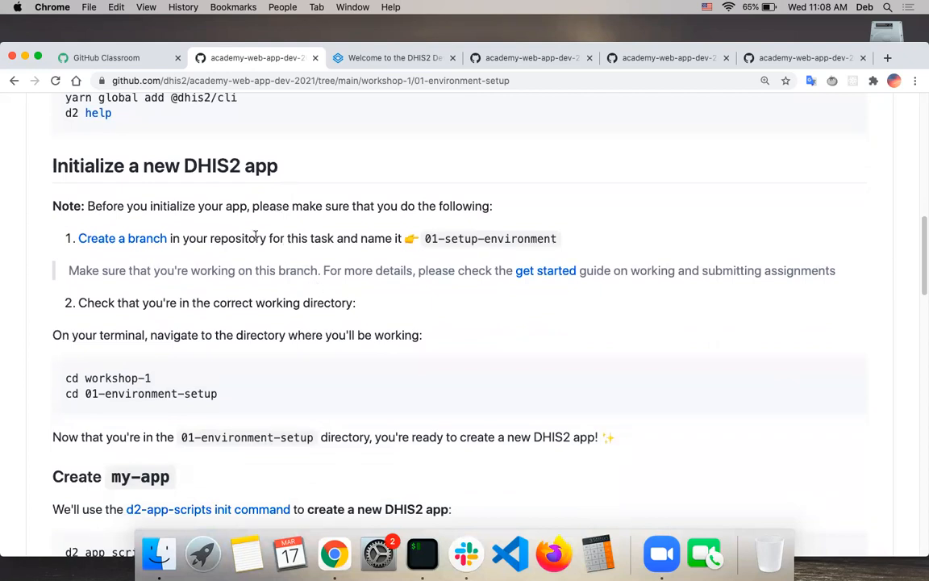
pyautogui.moveTo(329, 233)
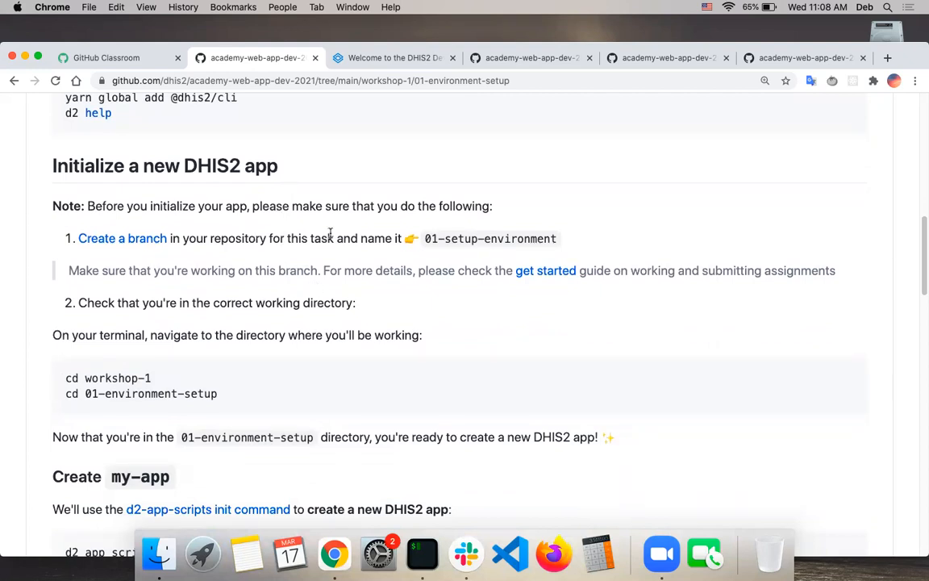
pyautogui.moveTo(267, 278)
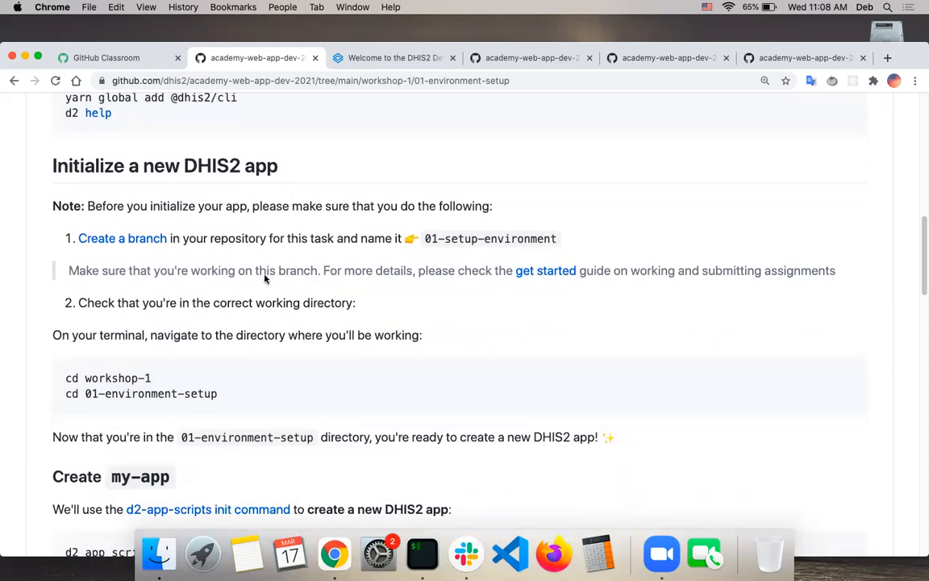
pyautogui.moveTo(473, 90)
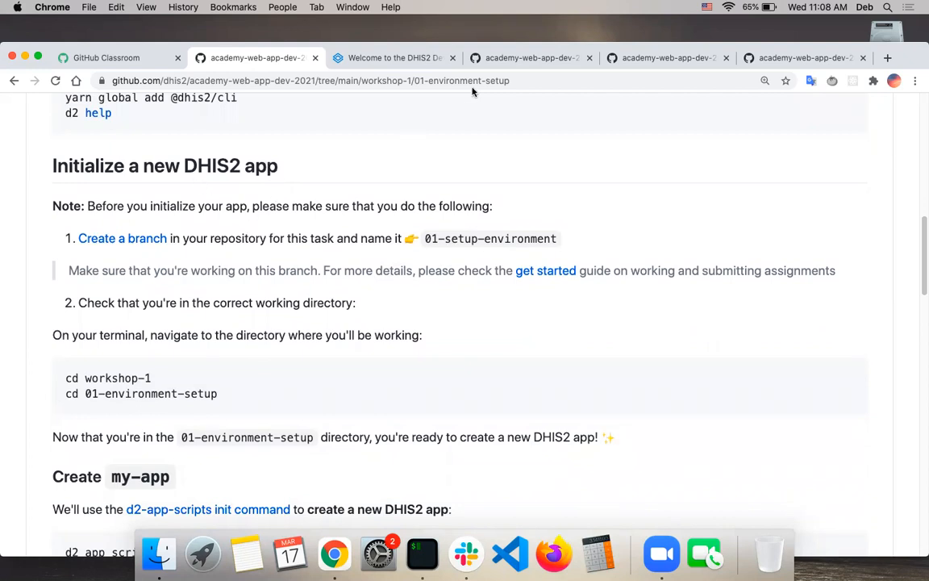
pyautogui.moveTo(253, 208)
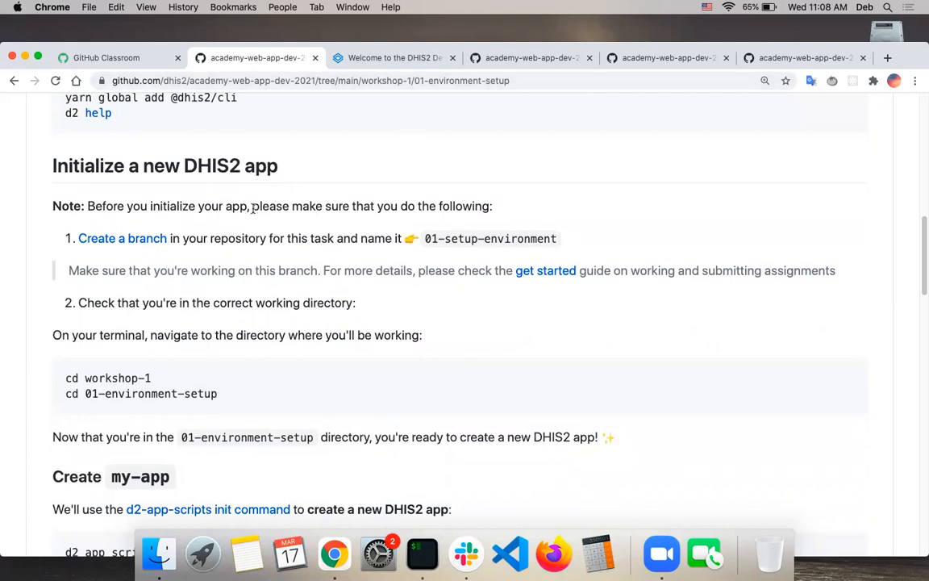
pyautogui.moveTo(342, 229)
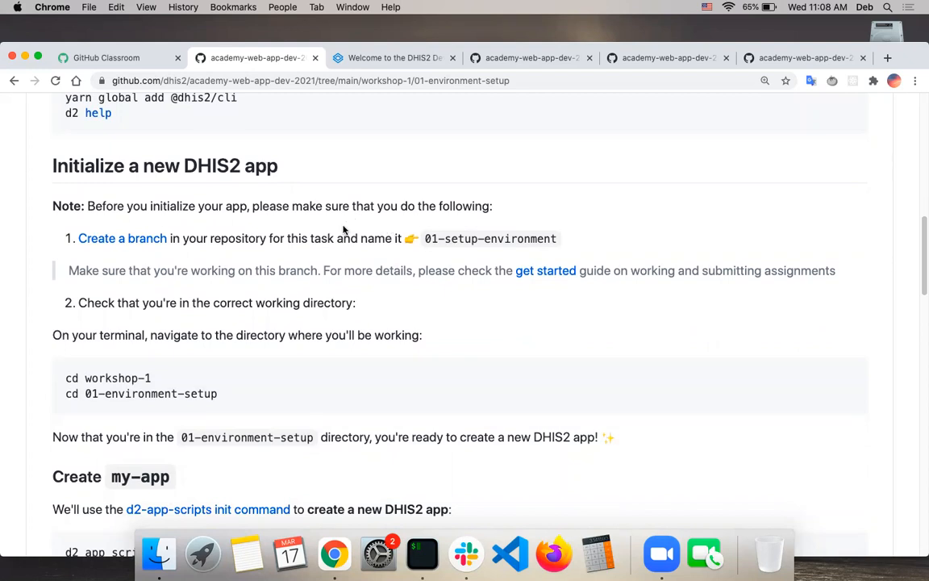
pyautogui.click(545, 271)
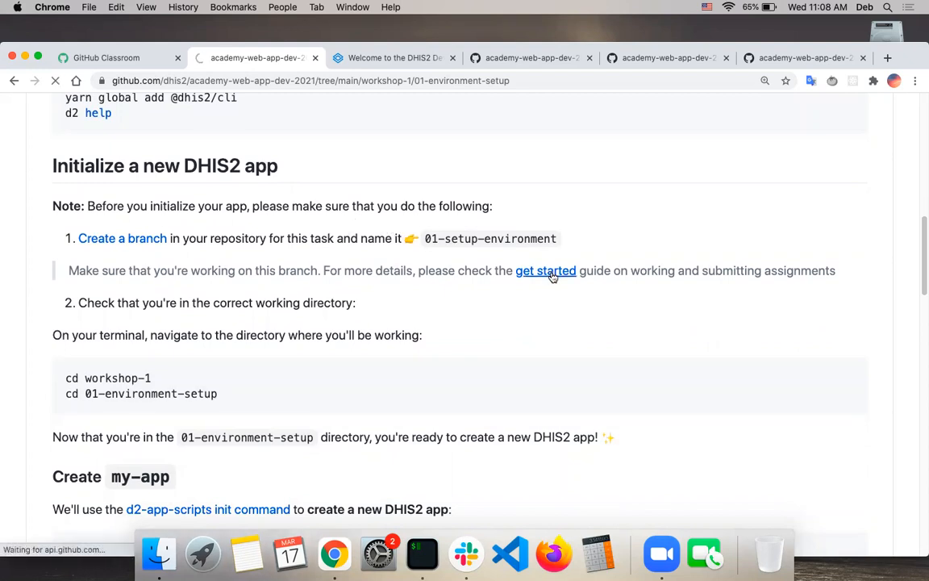
pyautogui.click(545, 271)
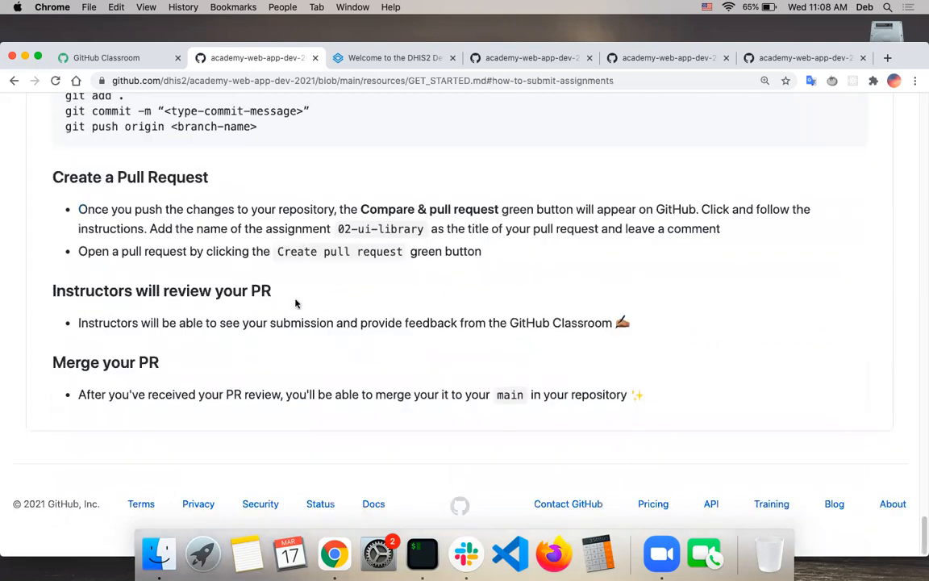
pyautogui.scroll(3)
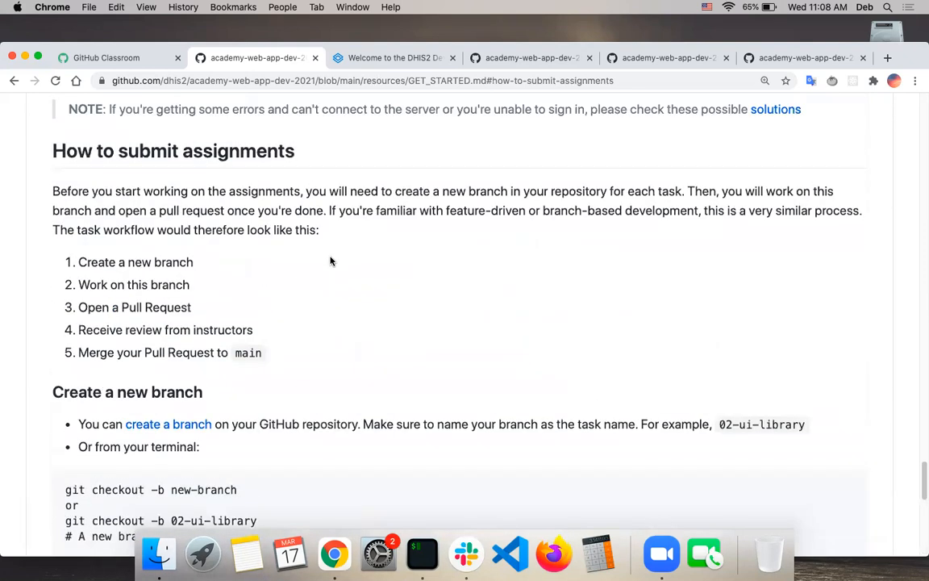
pyautogui.scroll(-3)
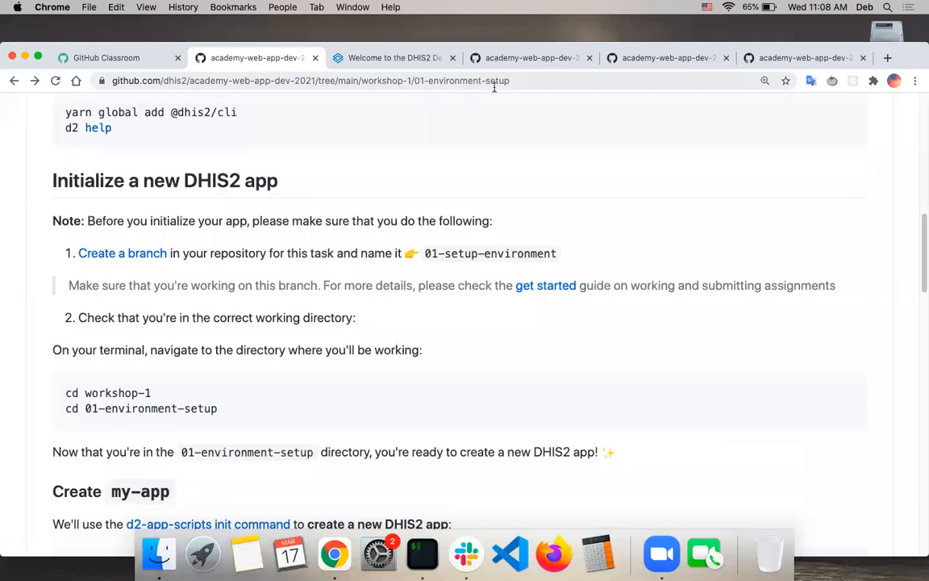
# Read the Create my-app commands, then bring up the DHIS2 developers 'Getting started with DHIS2' docs.
pyautogui.click(310, 81)
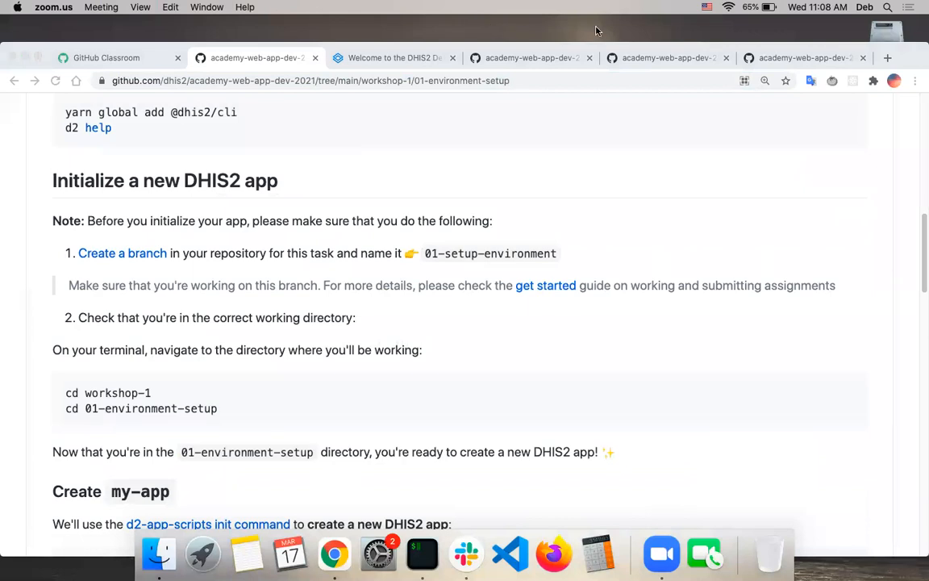
pyautogui.moveTo(439, 323)
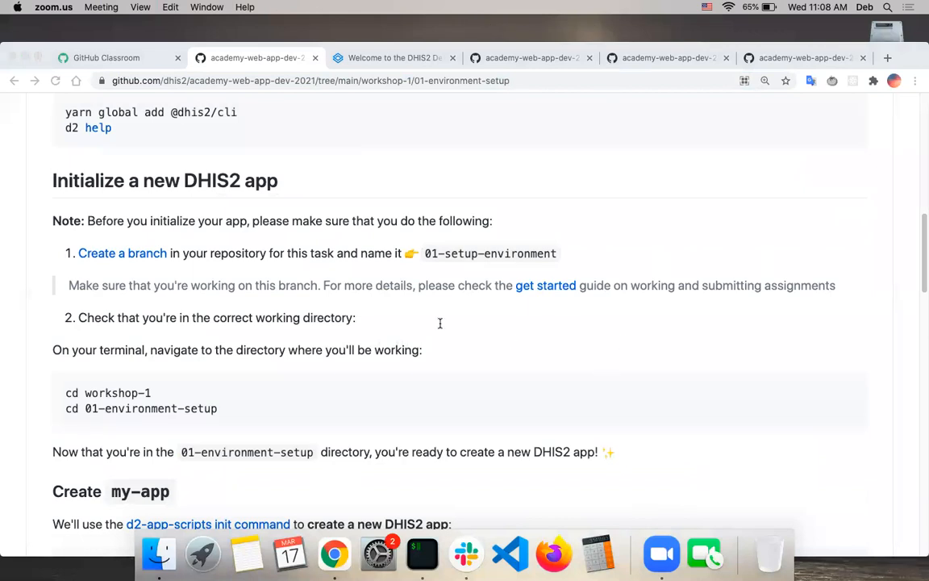
pyautogui.moveTo(298, 202)
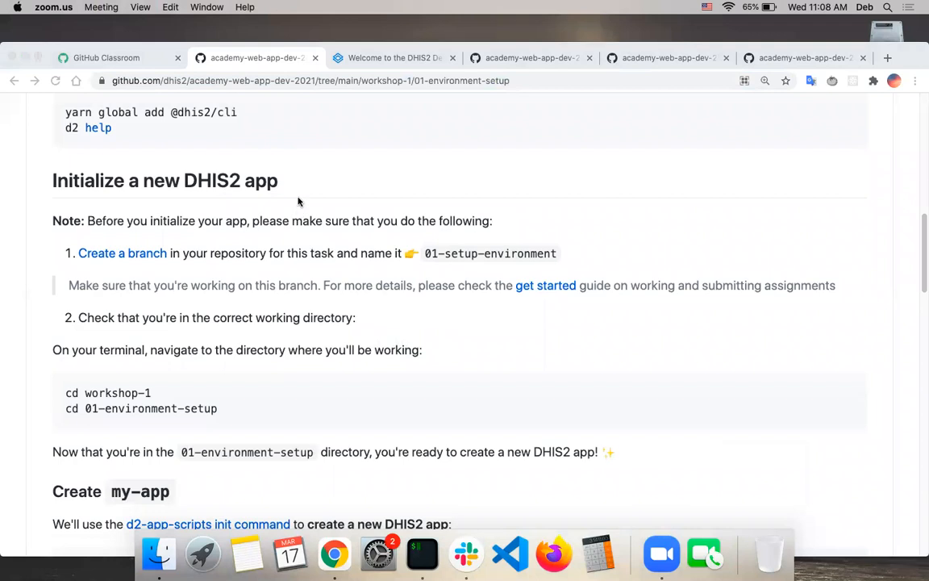
pyautogui.moveTo(352, 88)
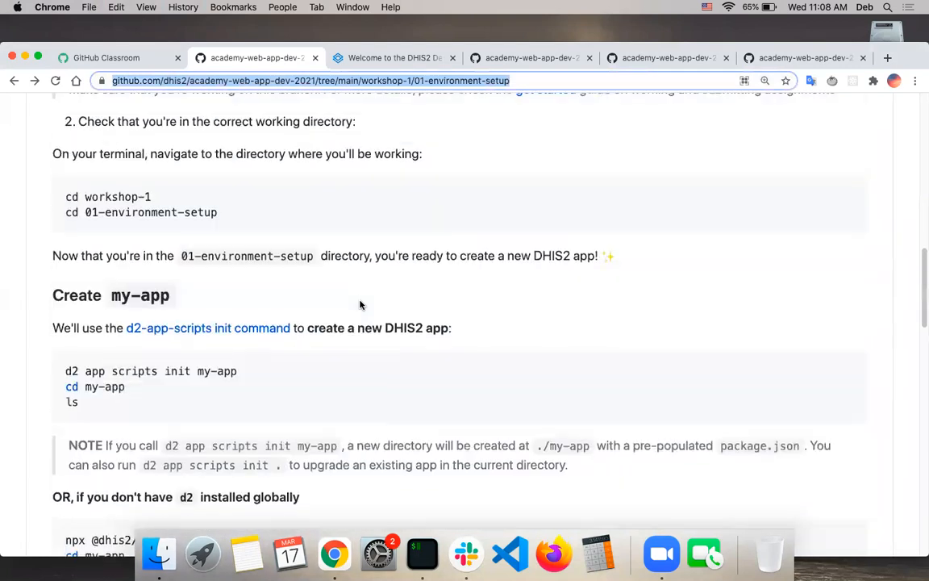
pyautogui.scroll(-3)
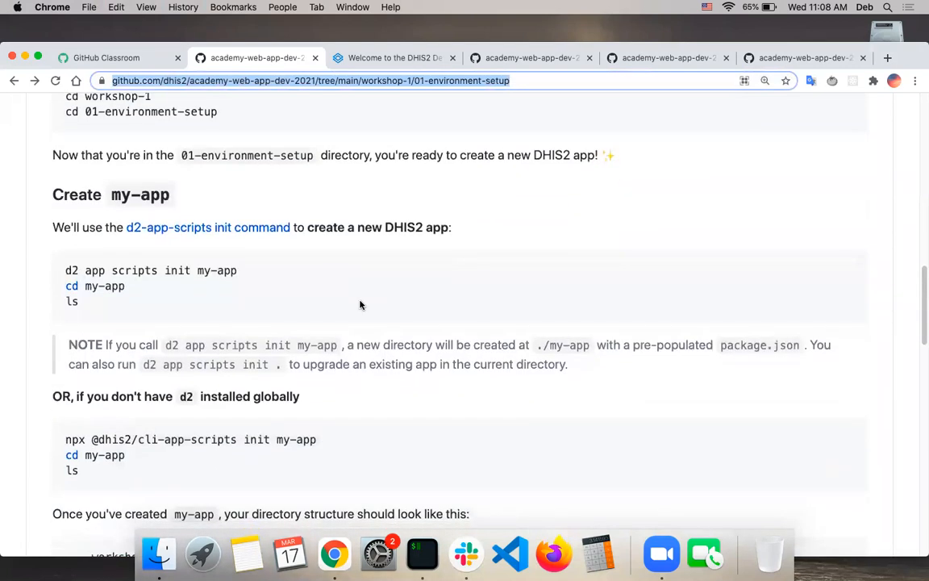
pyautogui.scroll(-3)
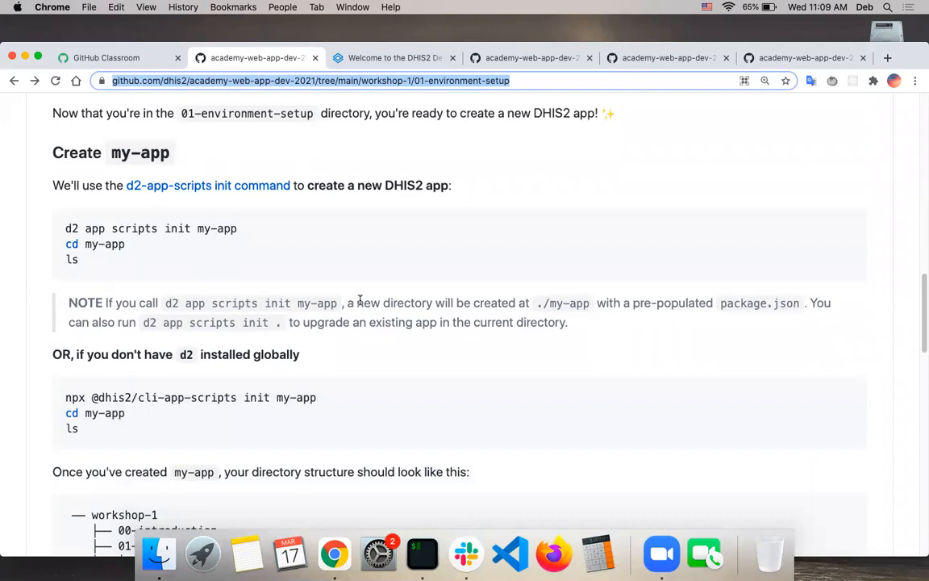
pyautogui.moveTo(413, 316)
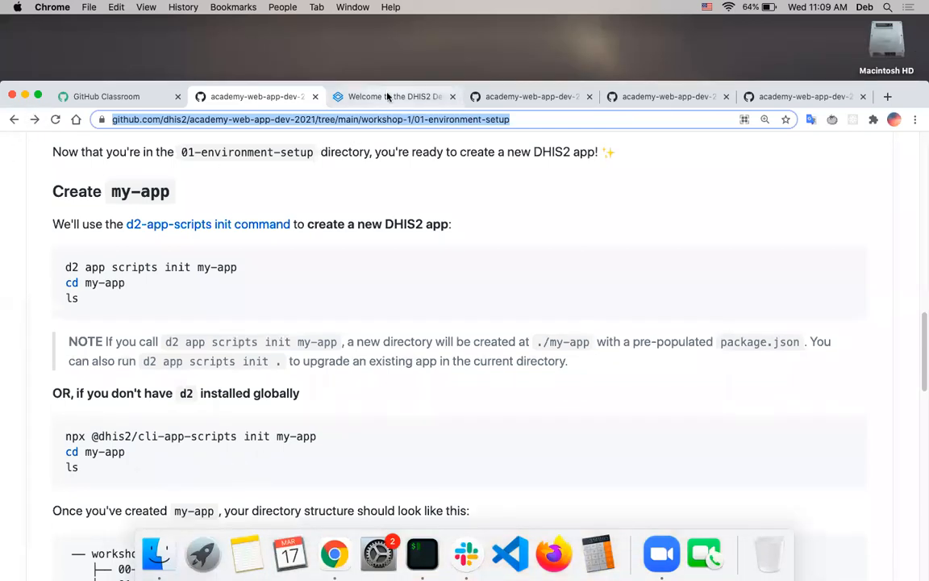
pyautogui.click(395, 97)
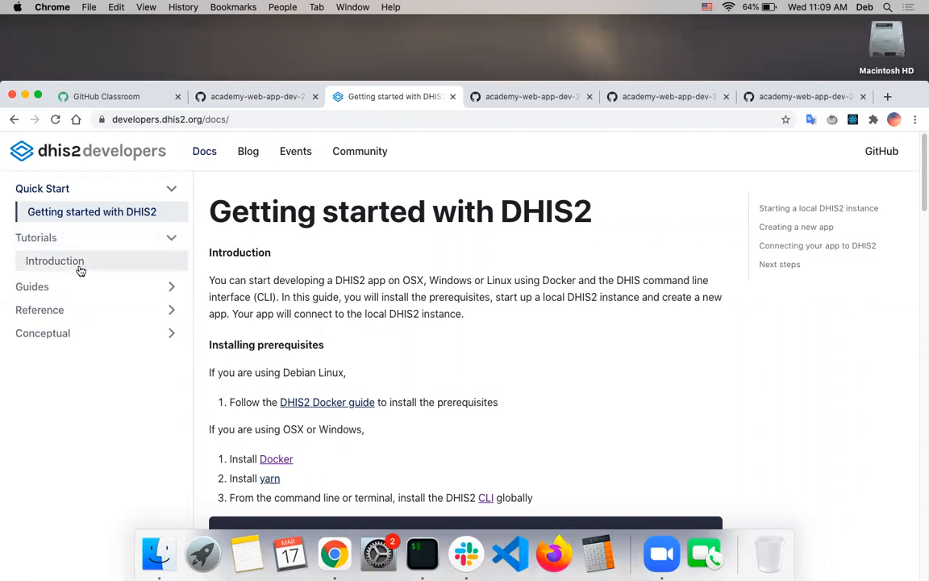
# Navigate via Tutorials > Introduction and the DHIS2 CLI link to its Getting Started install commands.
pyautogui.click(56, 262)
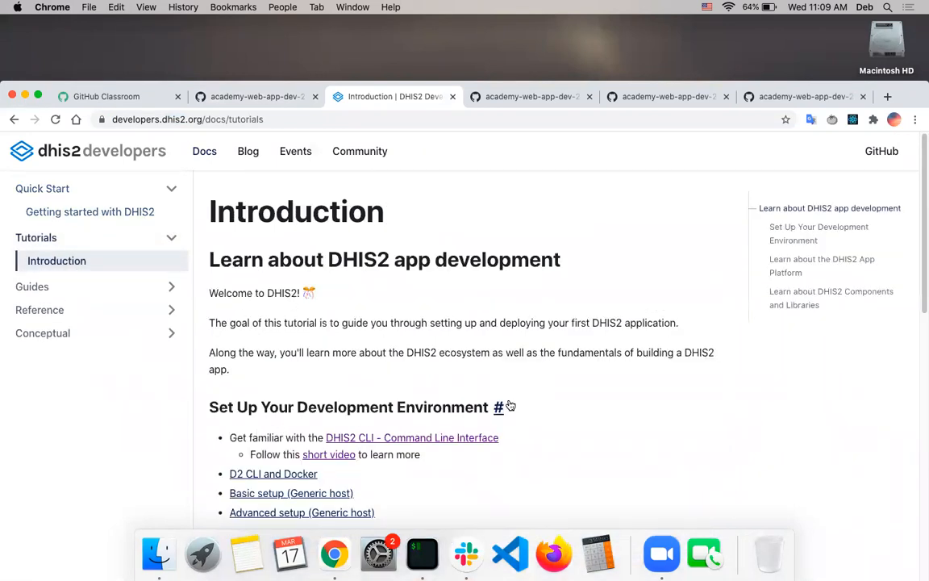
pyautogui.click(413, 437)
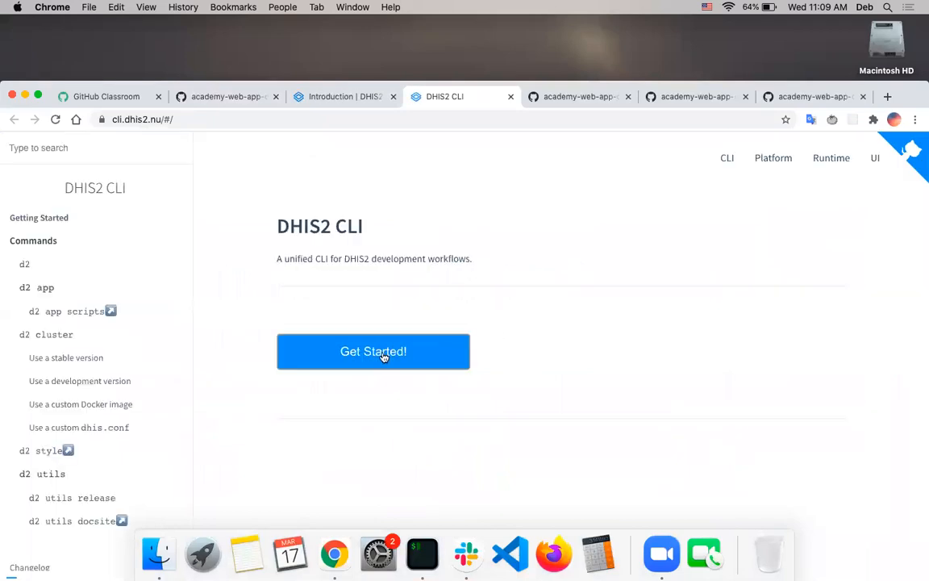
pyautogui.click(372, 351)
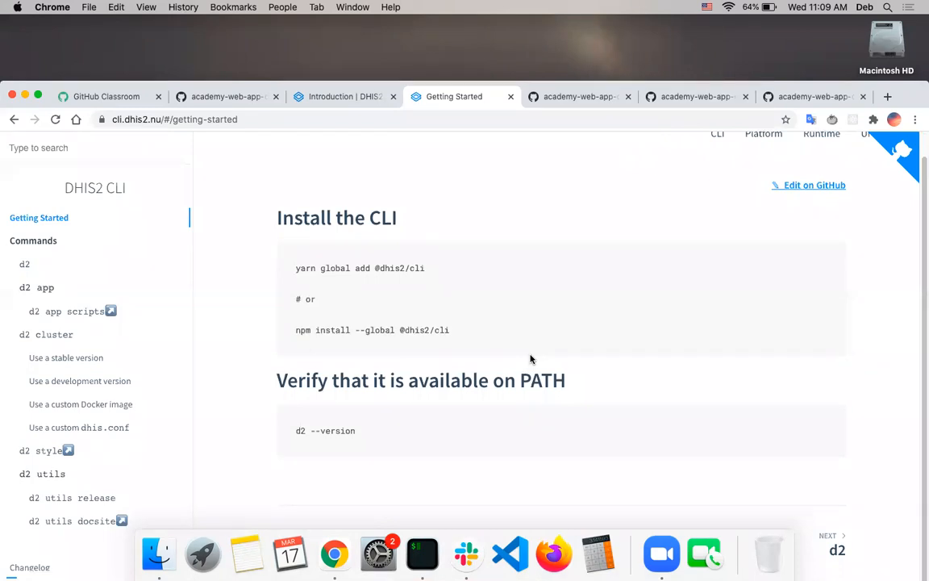
pyautogui.moveTo(223, 403)
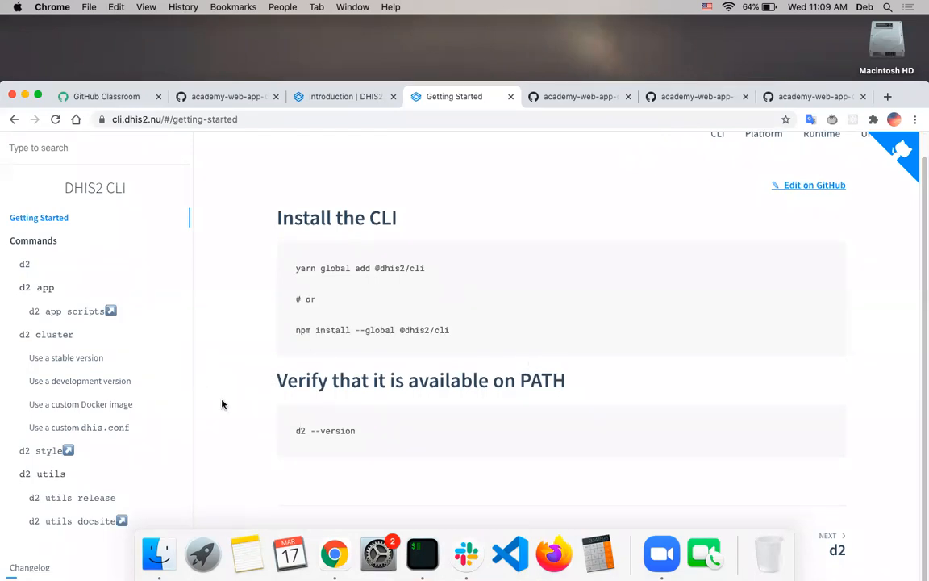
pyautogui.moveTo(207, 326)
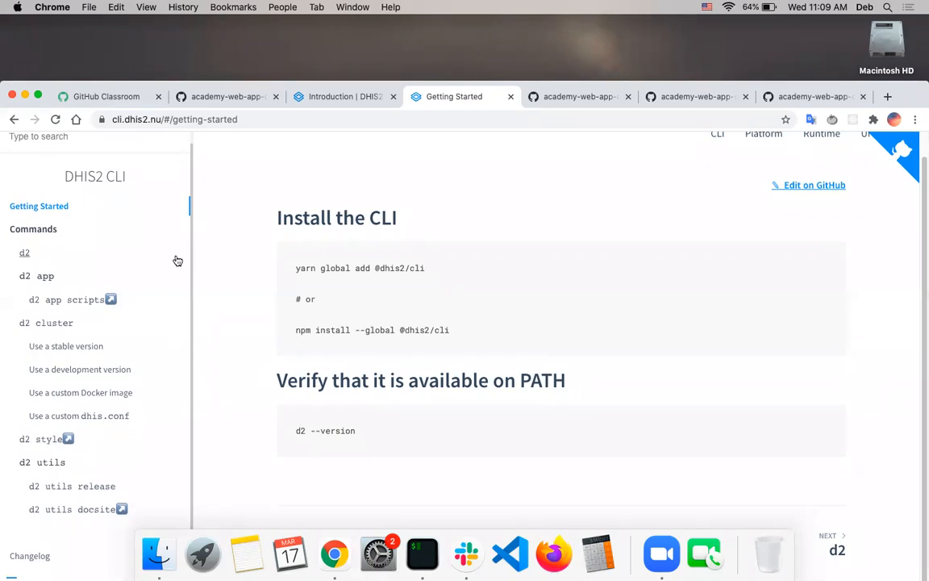
pyautogui.moveTo(84, 310)
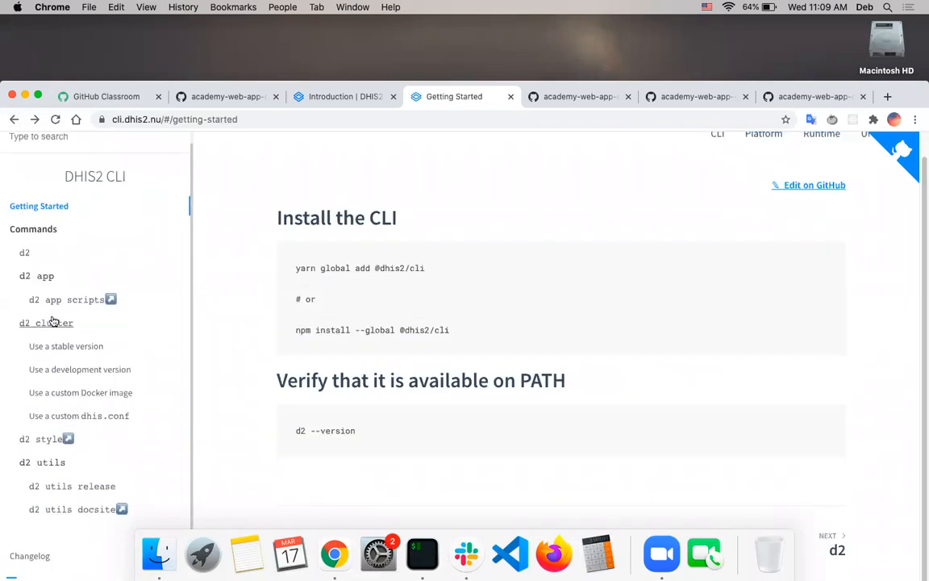
pyautogui.moveTo(45, 322)
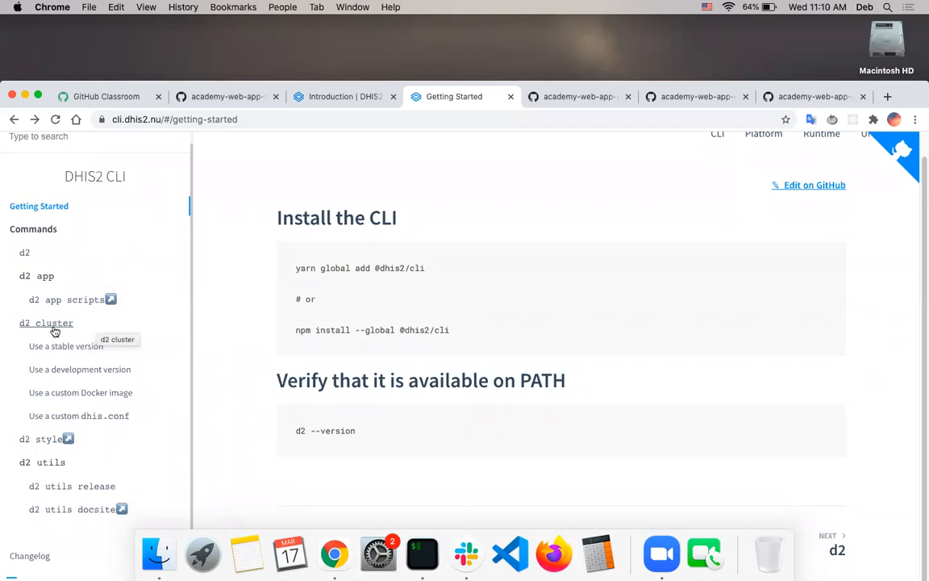
# Read the d2 cluster command page down to its release channels and Docker Hub repos.
pyautogui.click(45, 323)
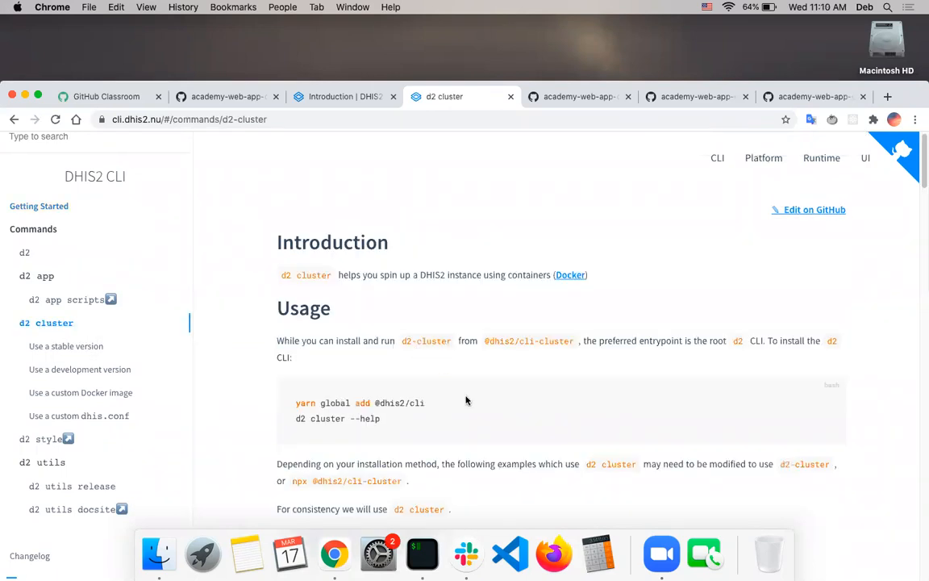
pyautogui.scroll(-3)
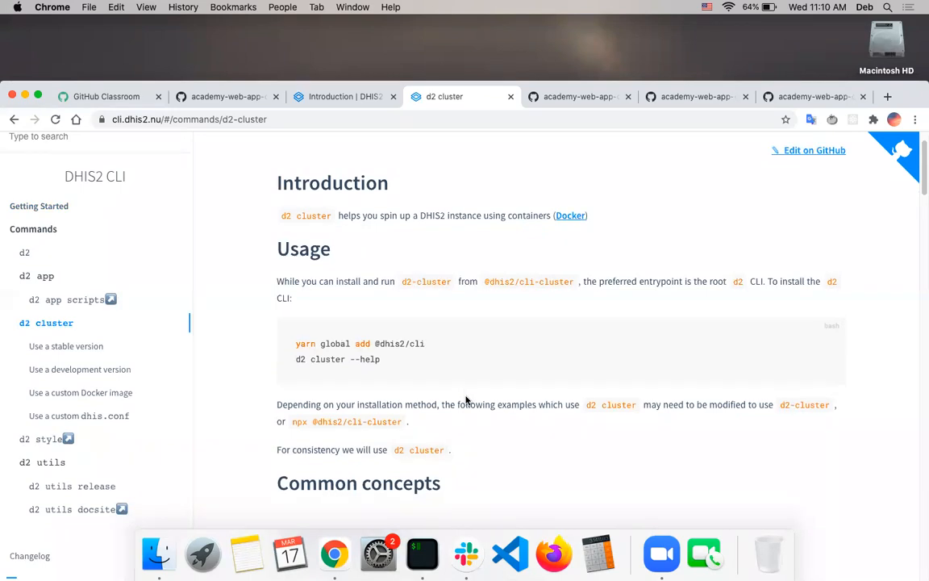
pyautogui.scroll(-3)
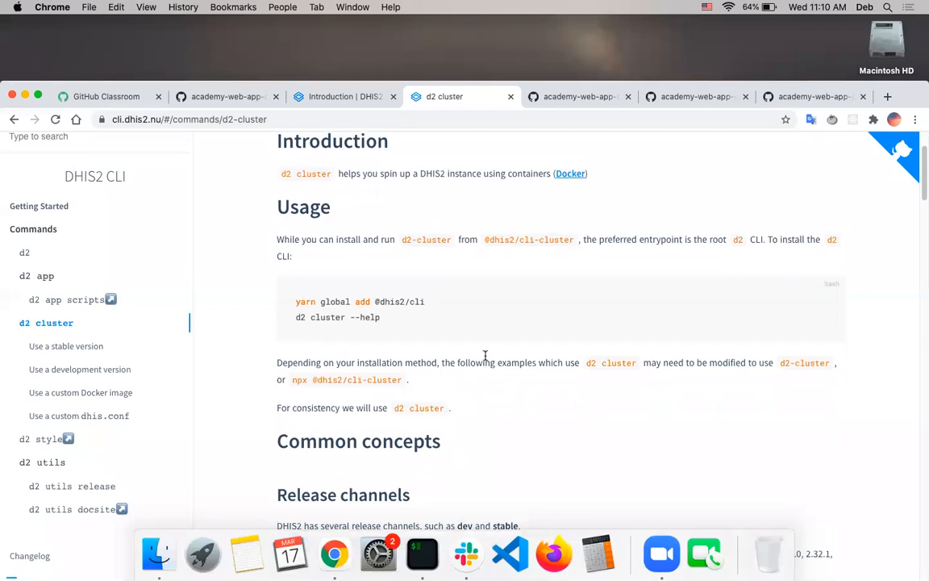
pyautogui.scroll(-3)
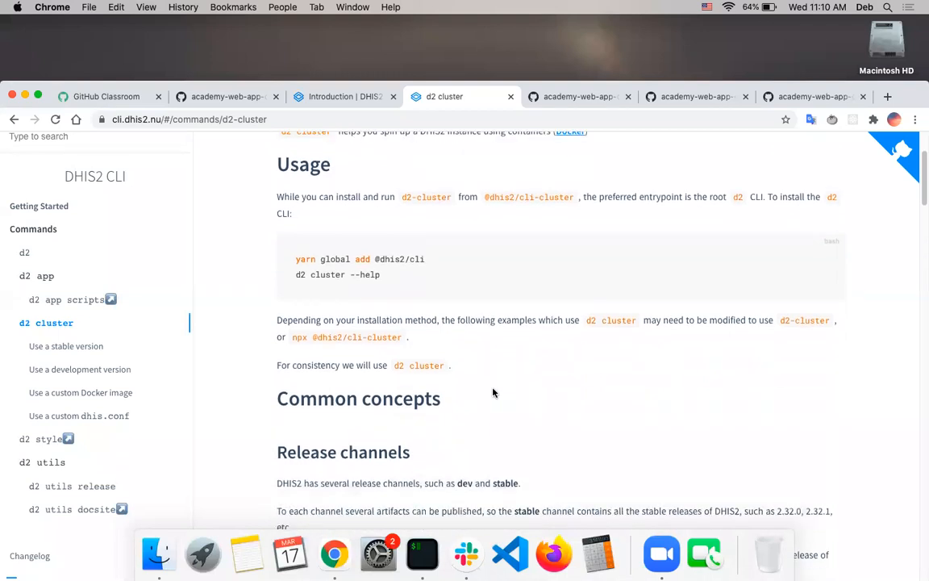
pyautogui.scroll(-3)
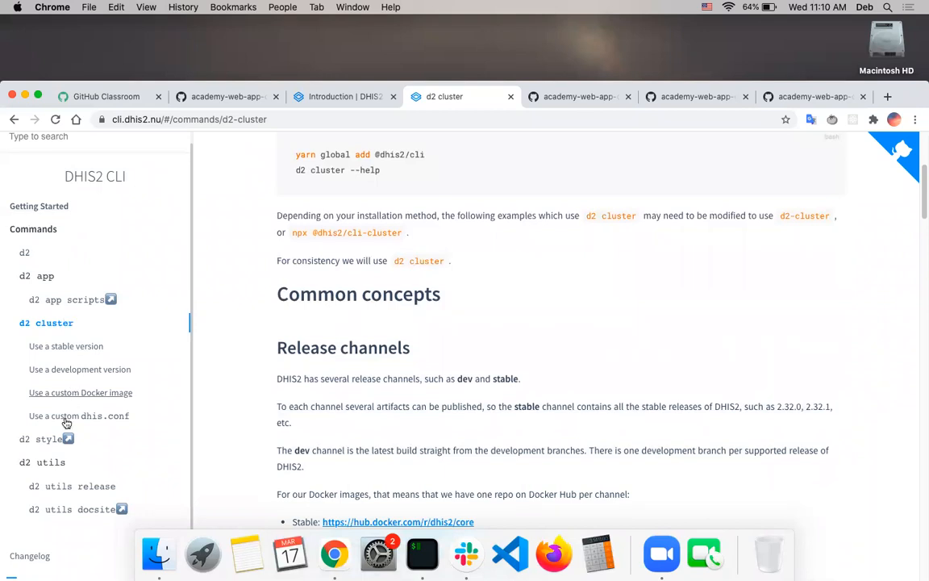
pyautogui.scroll(-3)
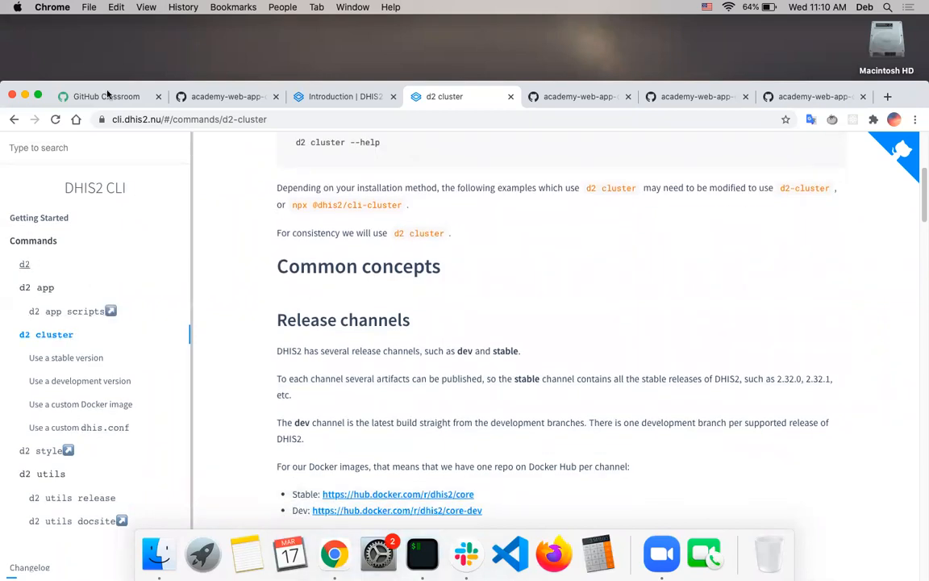
# Return to the setup guide and scroll to the 'Set up code-style with DHIS2 style' d2 style install commands.
pyautogui.click(226, 97)
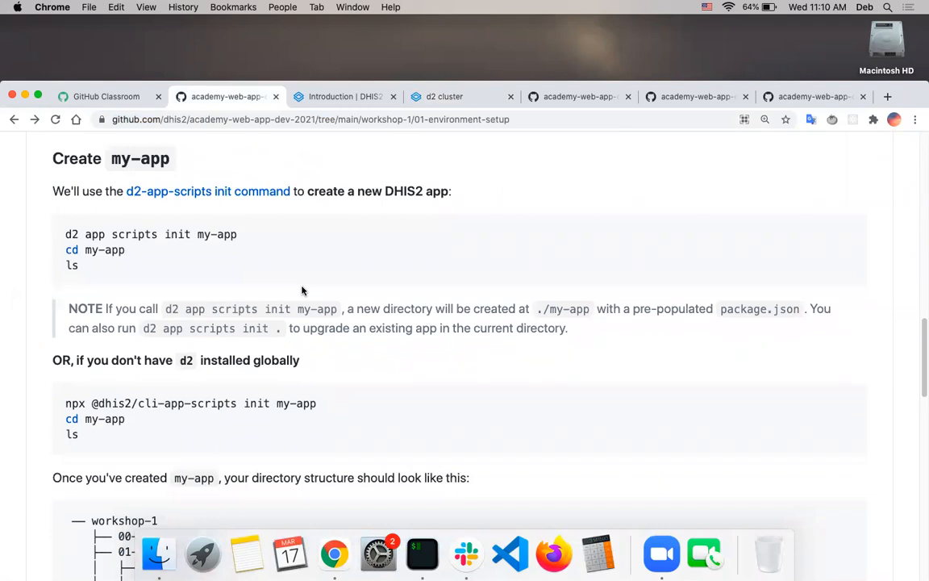
pyautogui.scroll(-3)
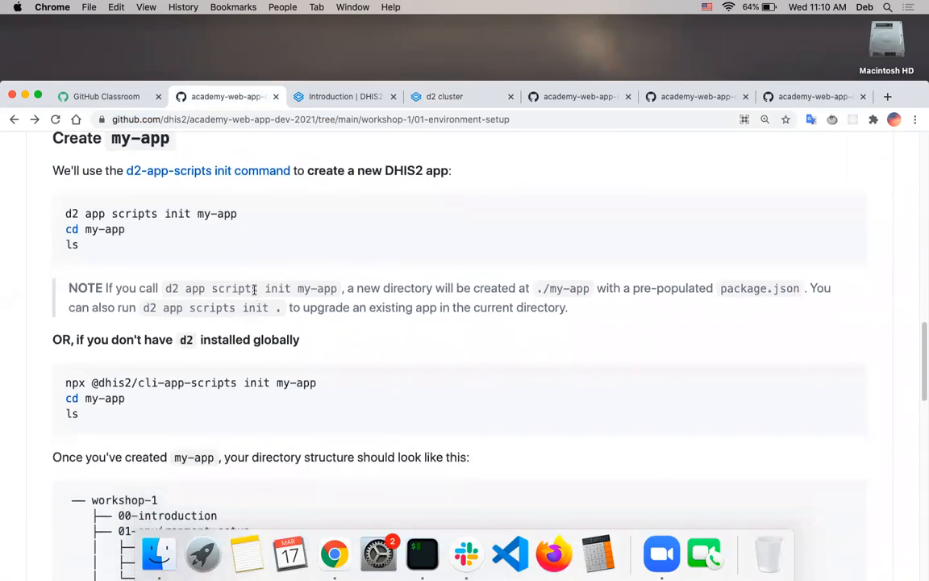
pyautogui.scroll(-3)
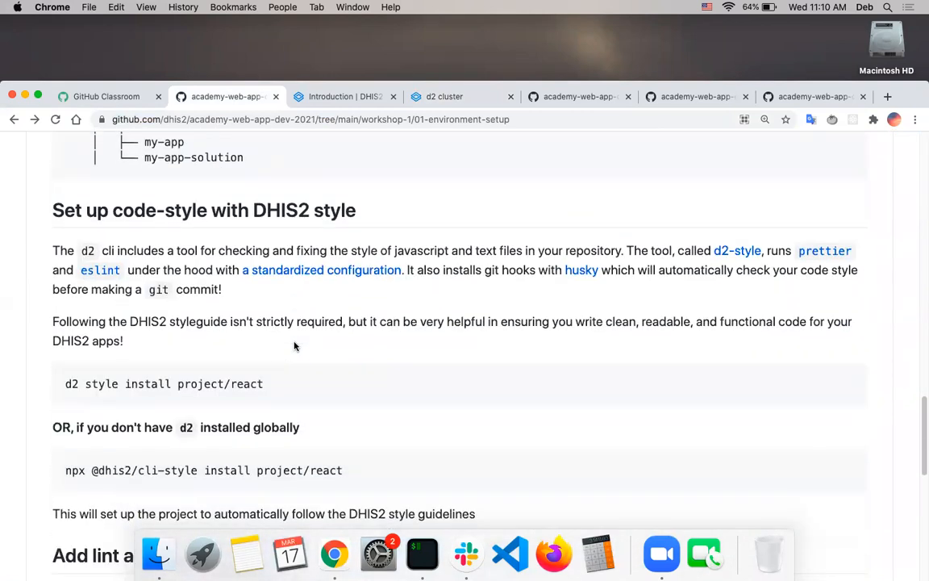
pyautogui.scroll(-3)
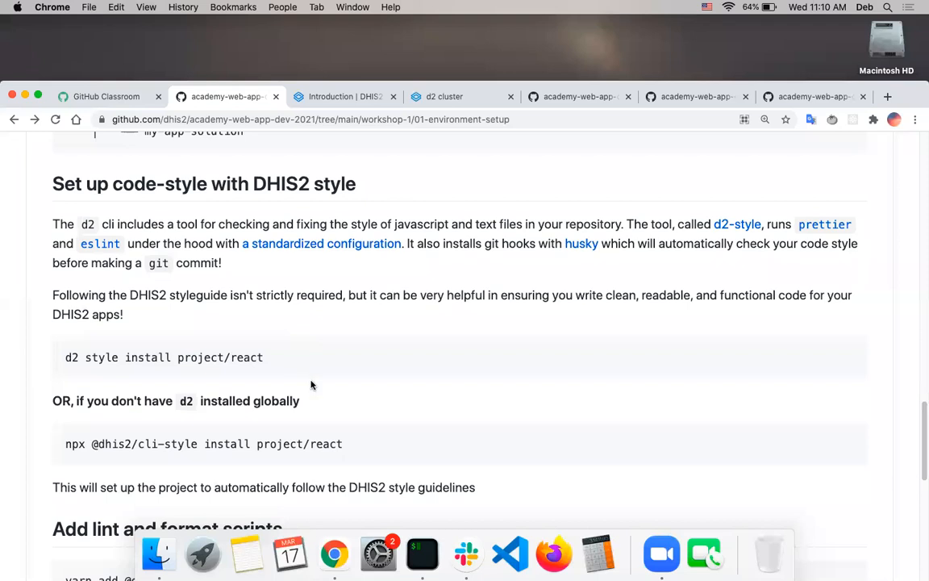
pyautogui.scroll(-3)
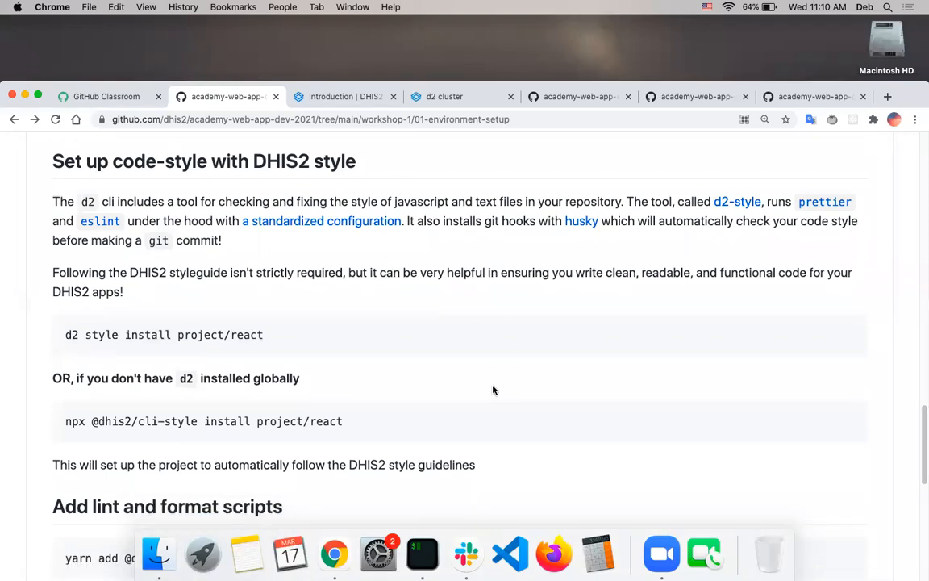
pyautogui.scroll(-3)
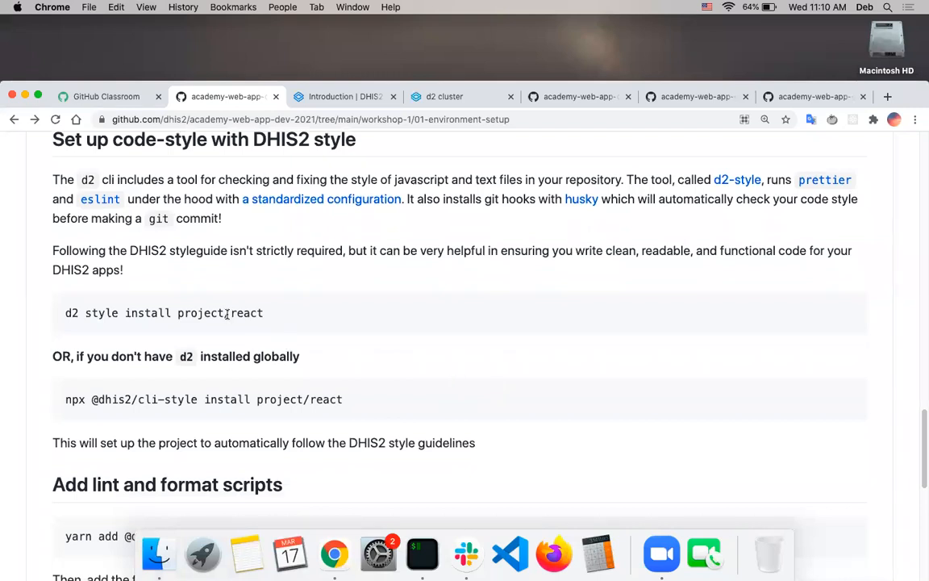
pyautogui.moveTo(501, 349)
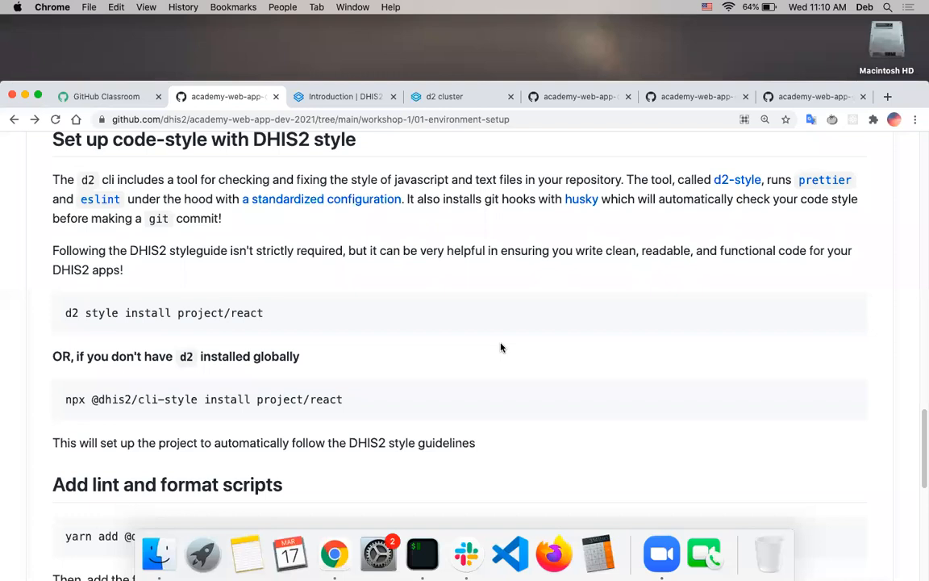
pyautogui.moveTo(417, 326)
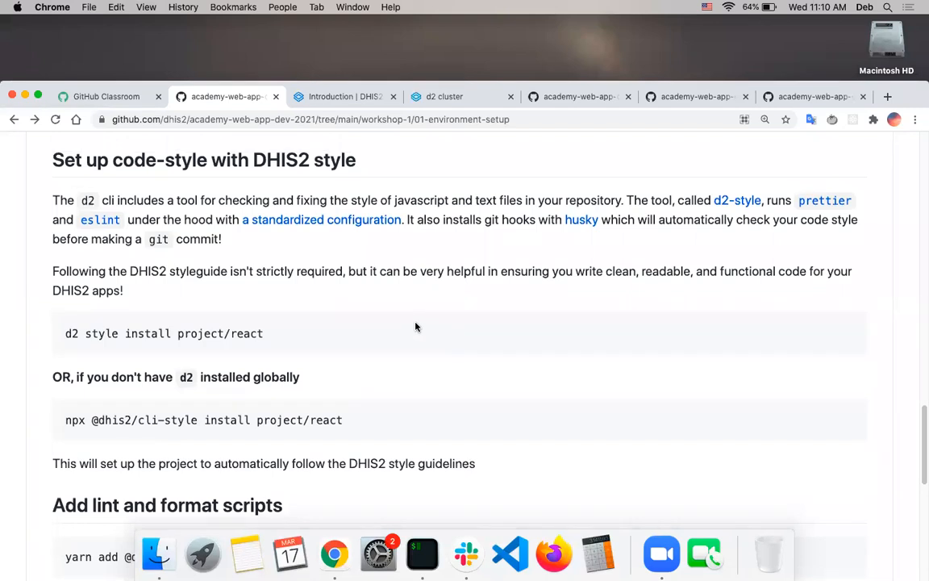
pyautogui.moveTo(513, 368)
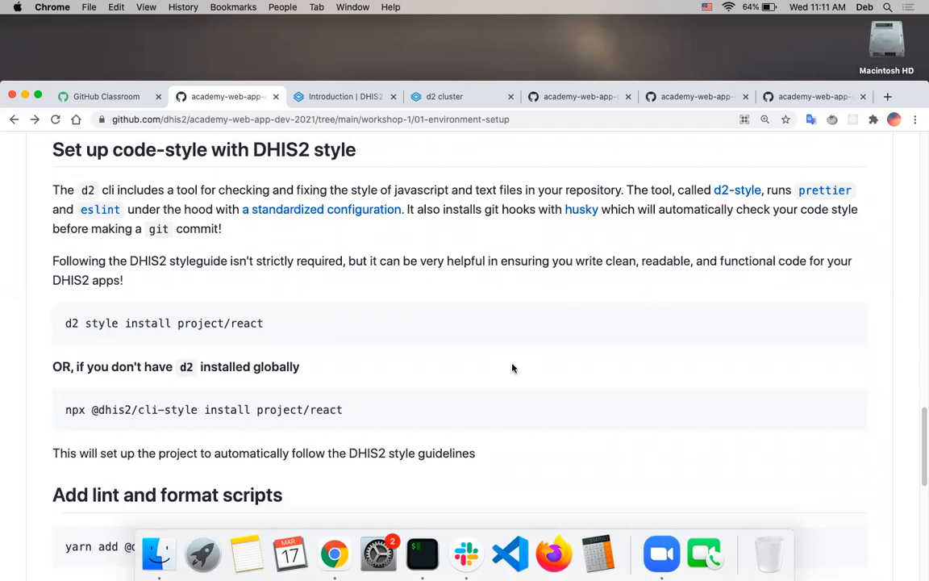
pyautogui.scroll(-3)
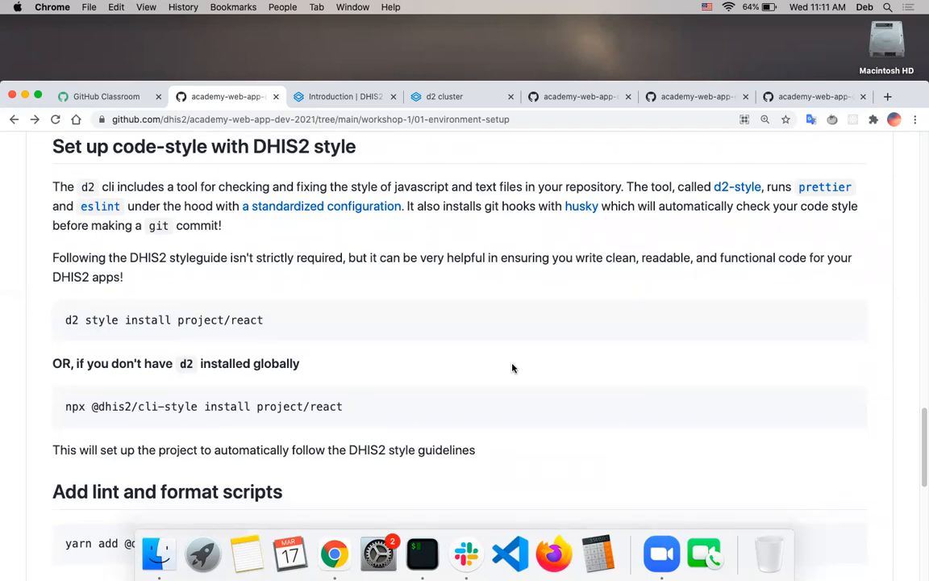
pyautogui.scroll(-3)
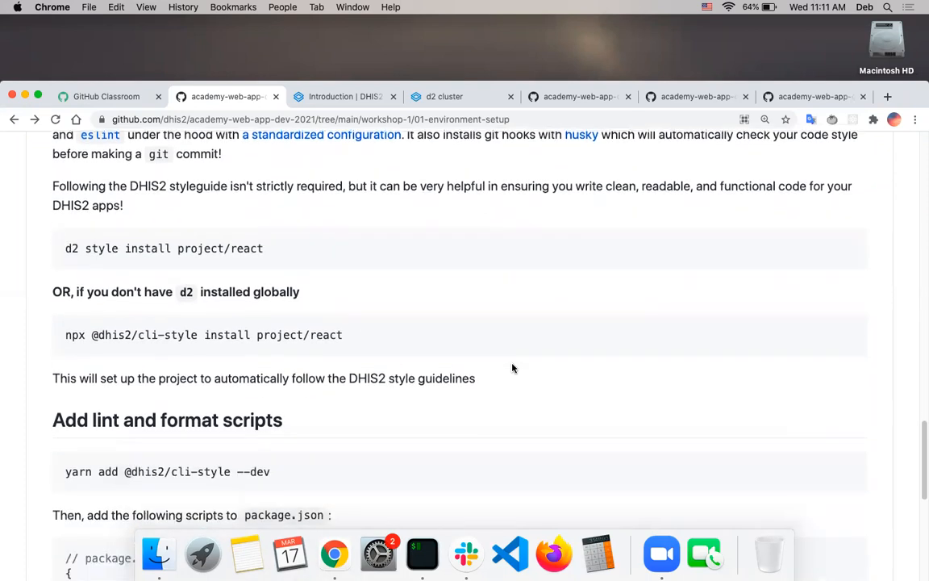
pyautogui.scroll(-3)
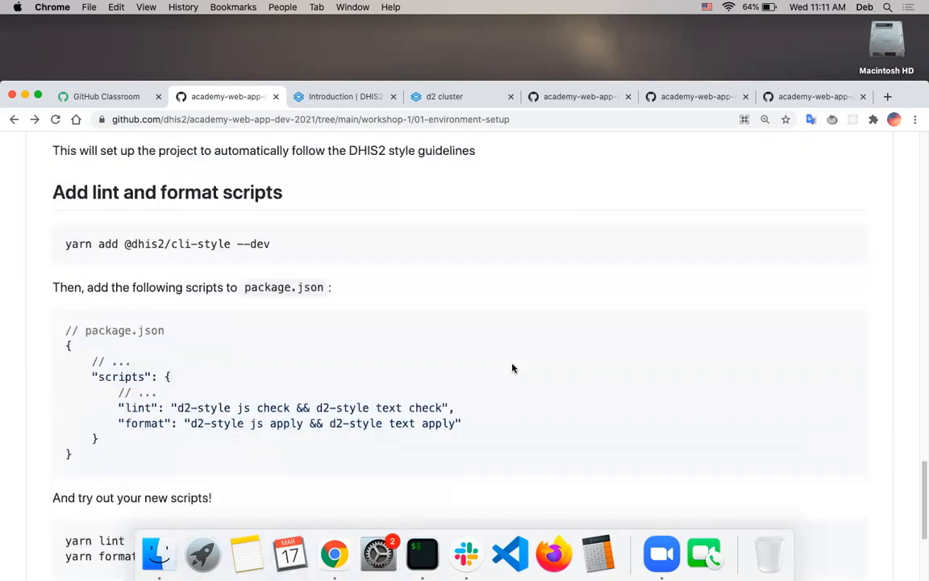
pyautogui.scroll(-3)
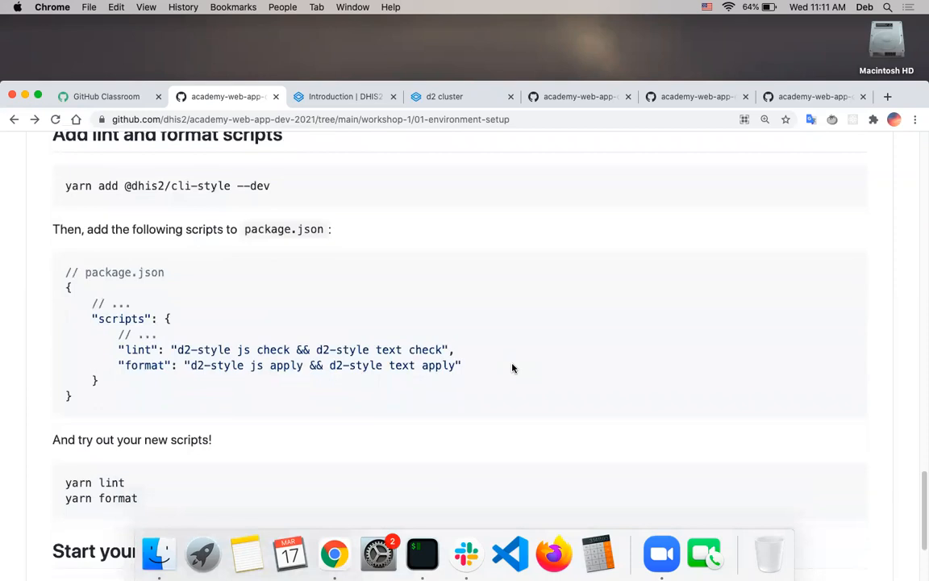
pyautogui.scroll(-3)
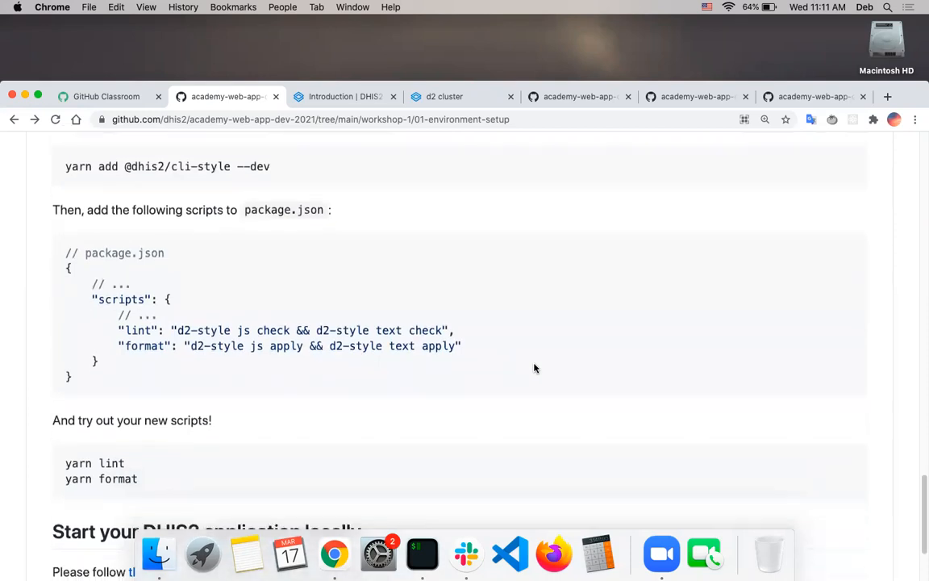
pyautogui.scroll(-3)
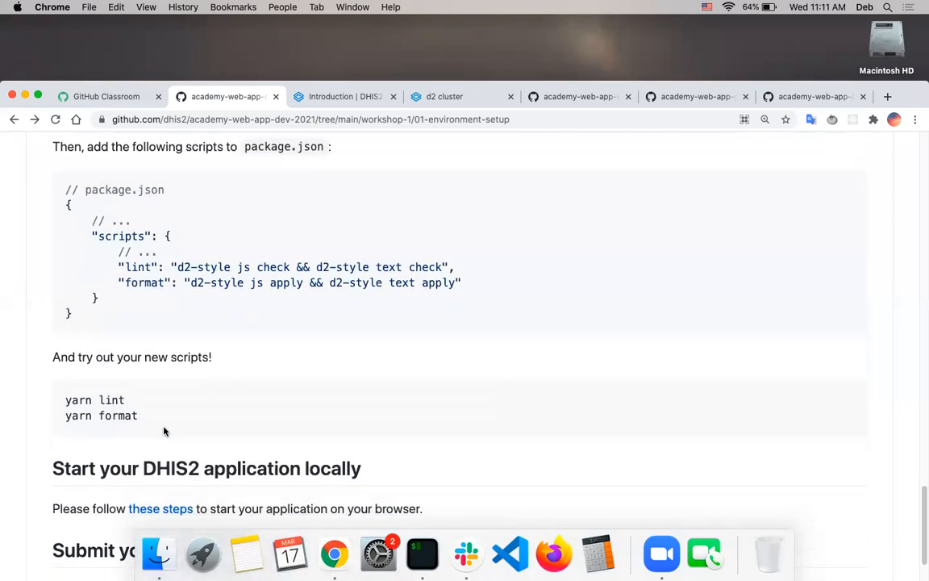
pyautogui.scroll(-3)
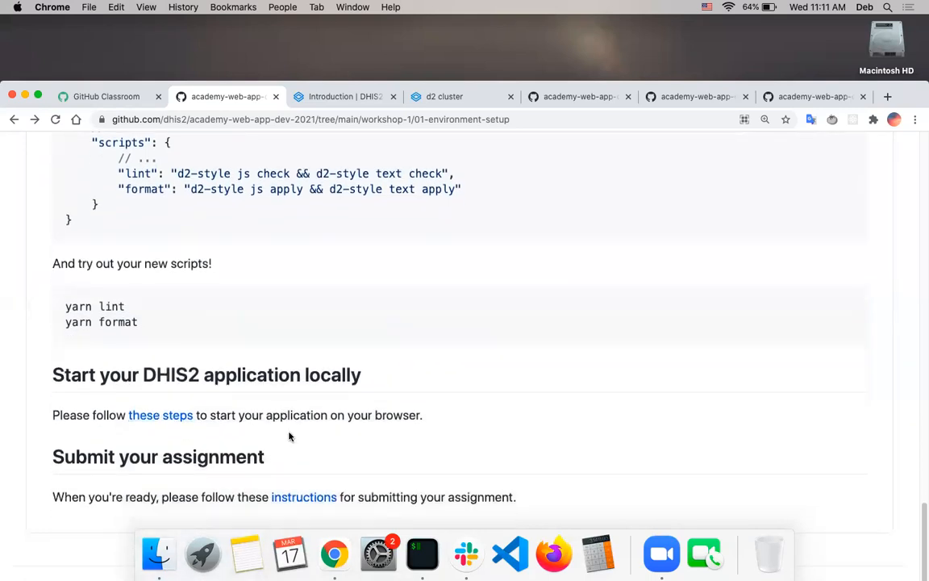
pyautogui.moveTo(296, 408)
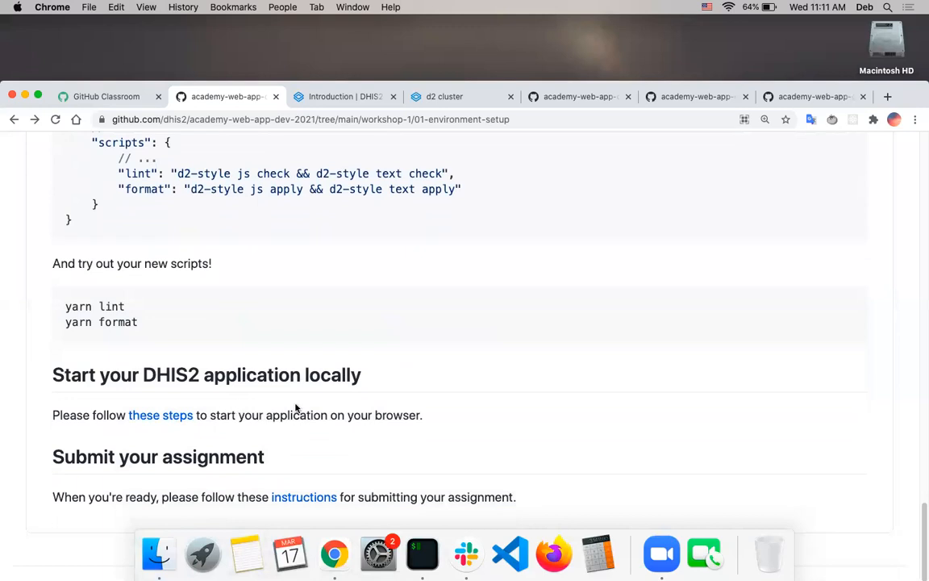
pyautogui.moveTo(416, 403)
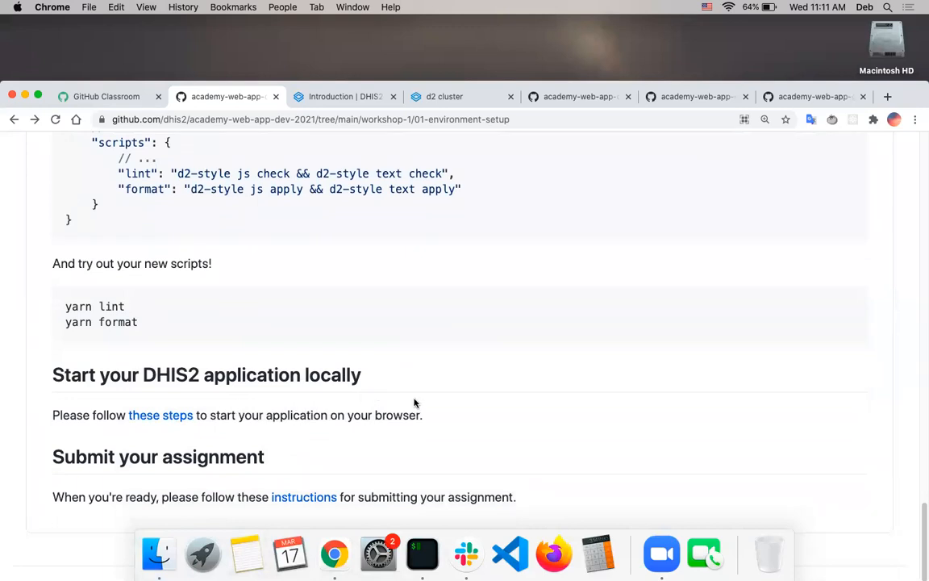
pyautogui.scroll(-3)
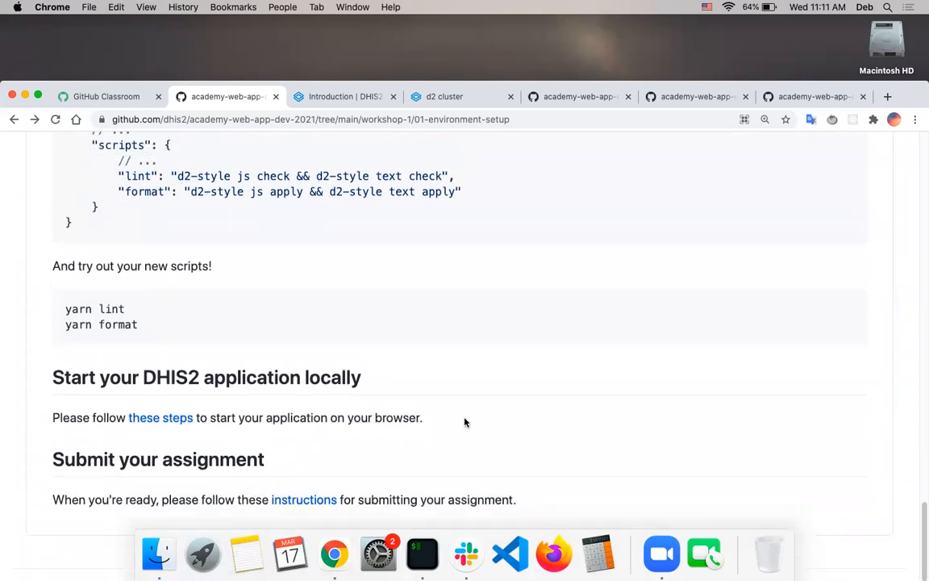
pyautogui.scroll(-3)
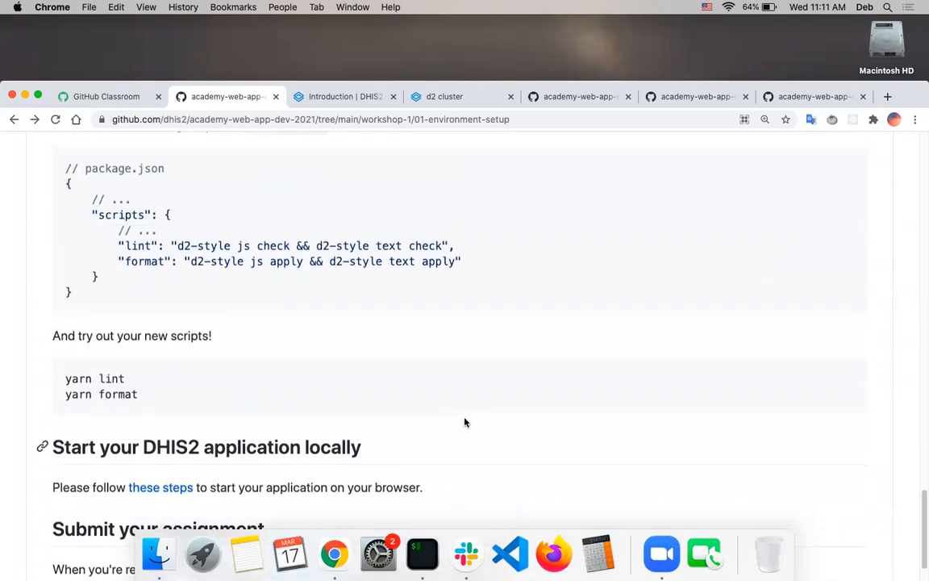
pyautogui.scroll(3)
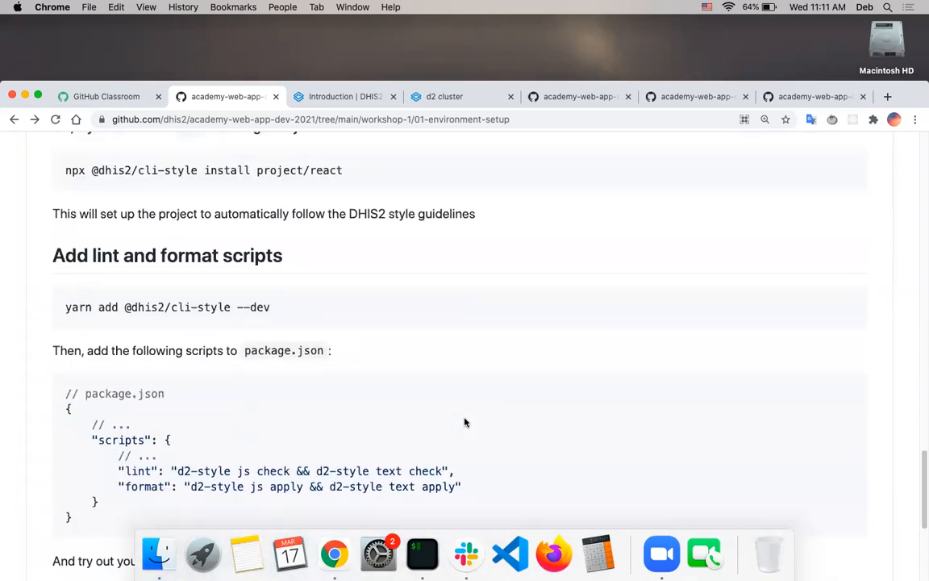
pyautogui.scroll(3)
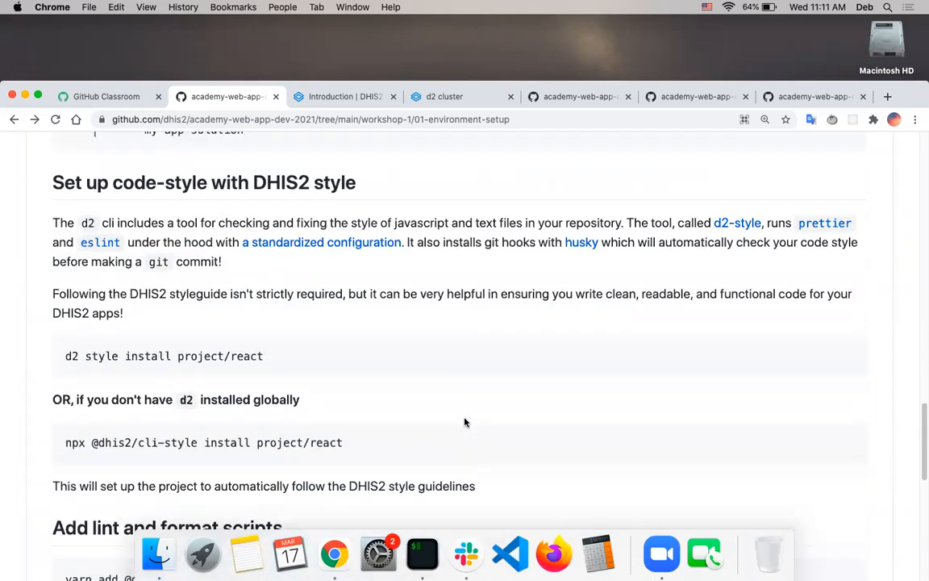
pyautogui.scroll(3)
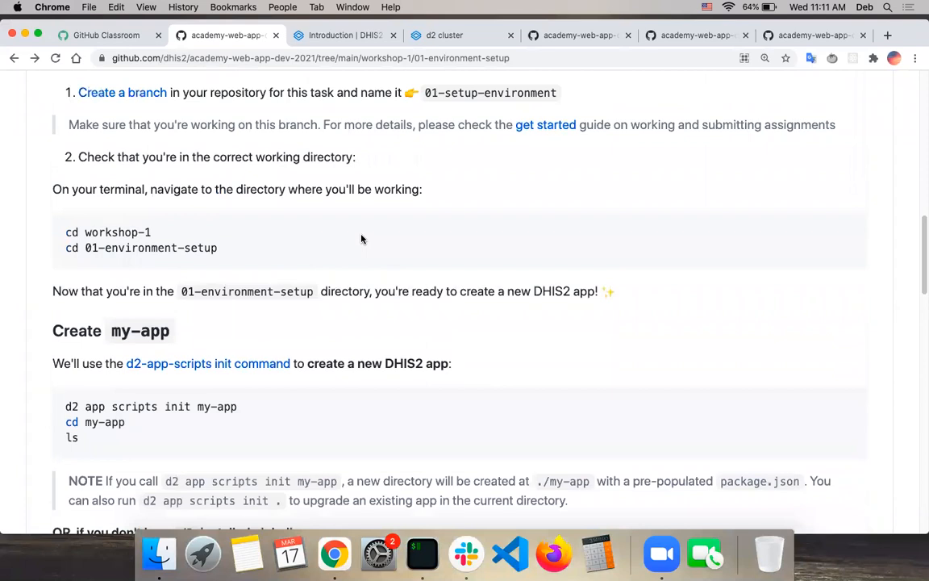
# Scroll the README back to the 'Initial Environment Setup' heading and prerequisites.
pyautogui.scroll(3)
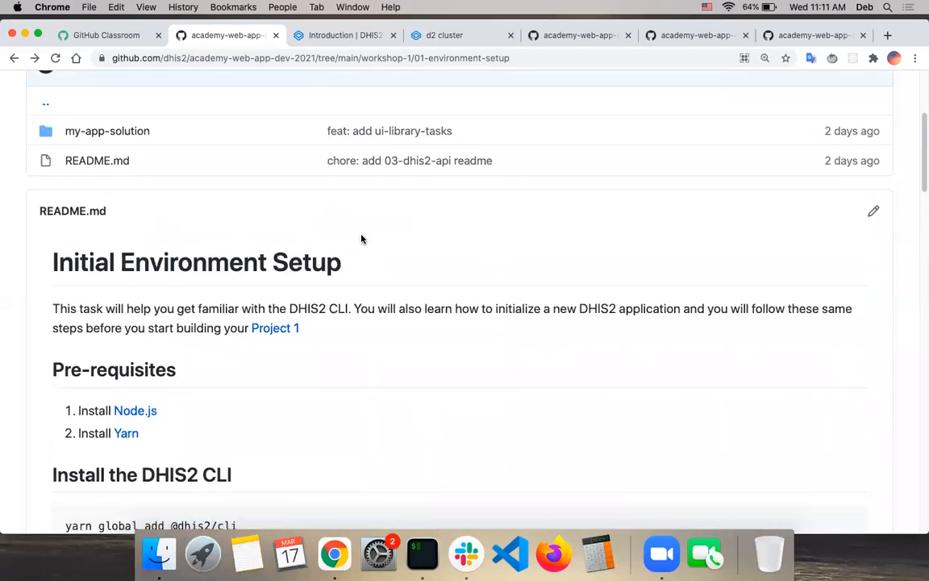
pyautogui.scroll(-3)
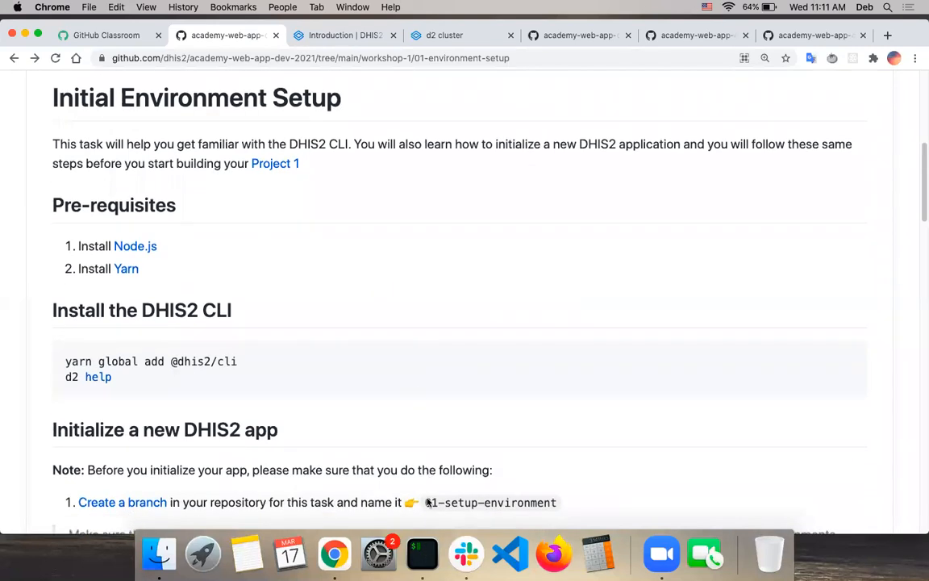
pyautogui.click(421, 554)
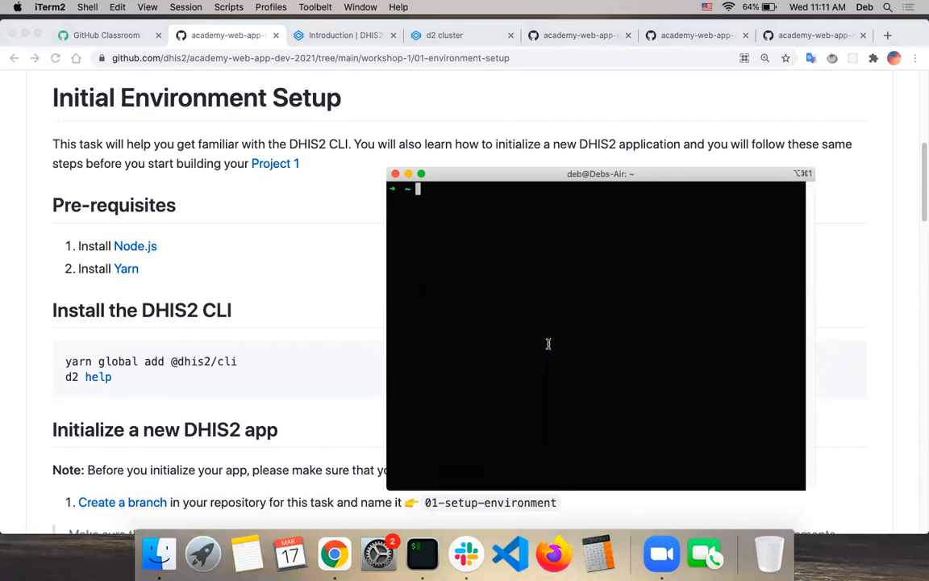
pyautogui.write('yarn')
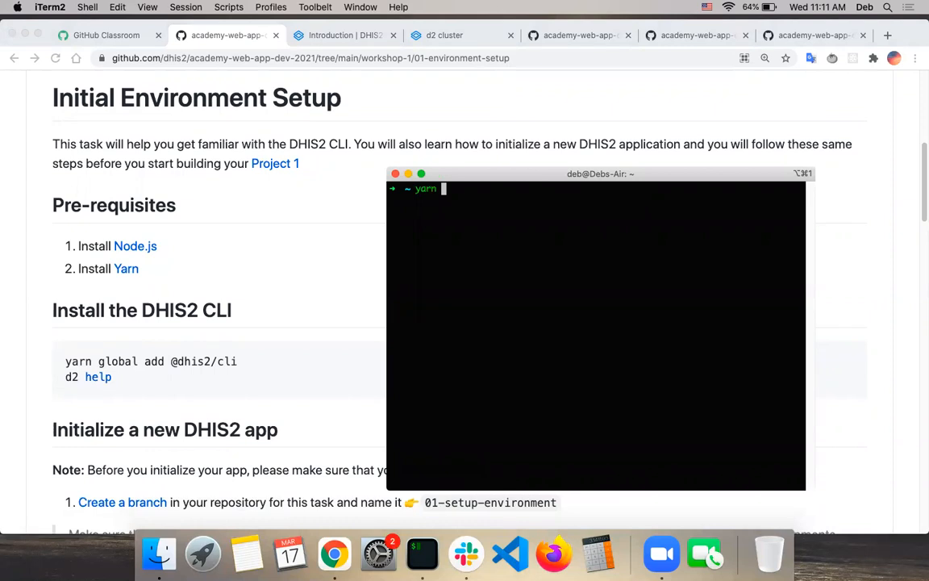
pyautogui.write('g')
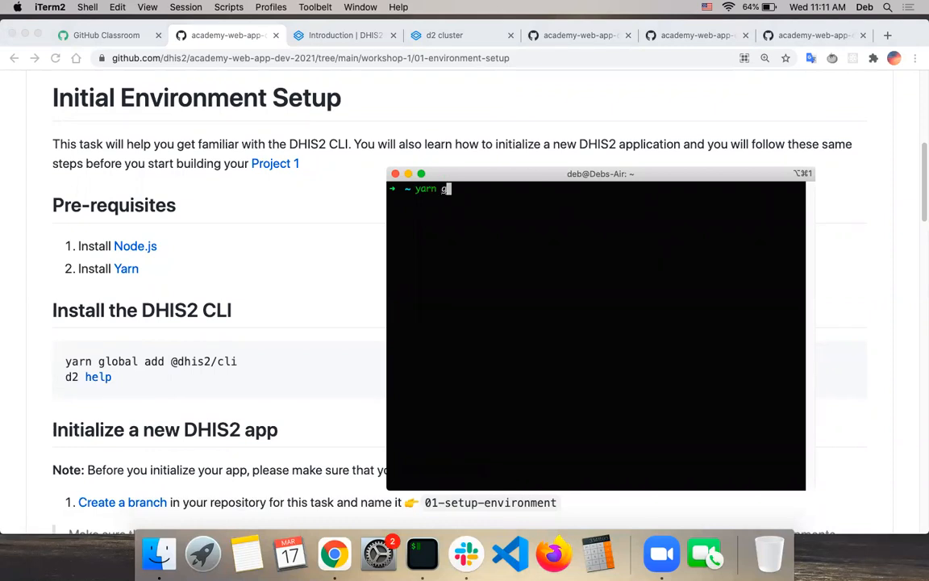
pyautogui.write('lobal')
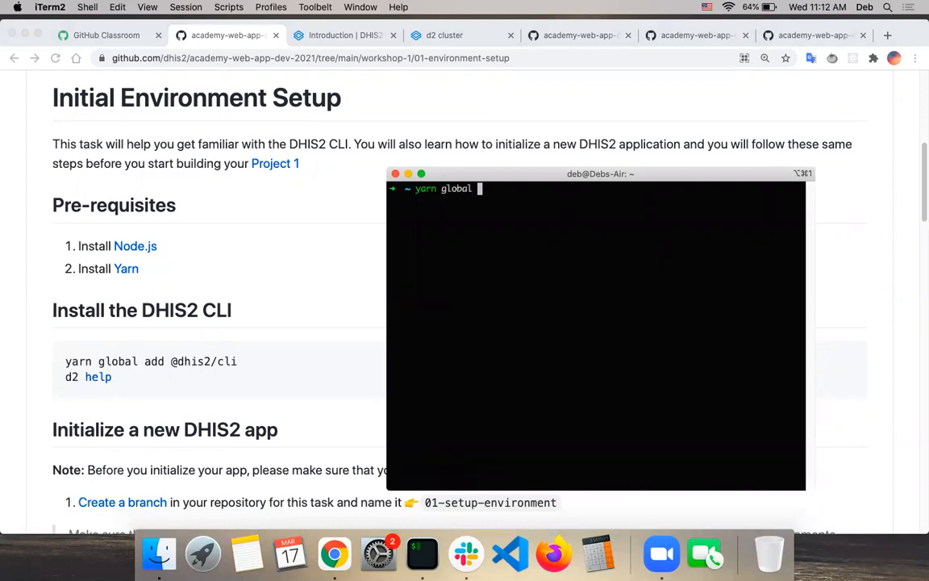
pyautogui.write('add @dh')
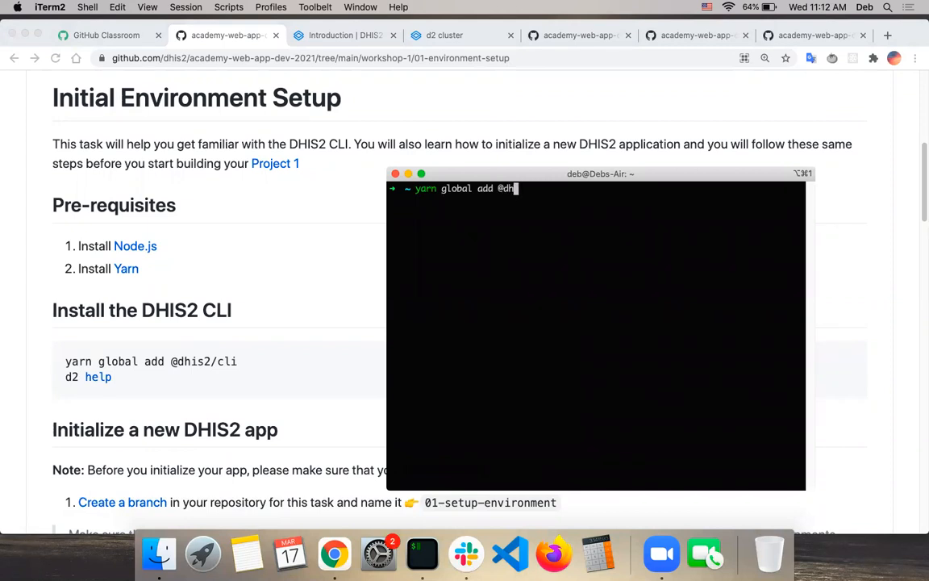
pyautogui.write('is2/cli')
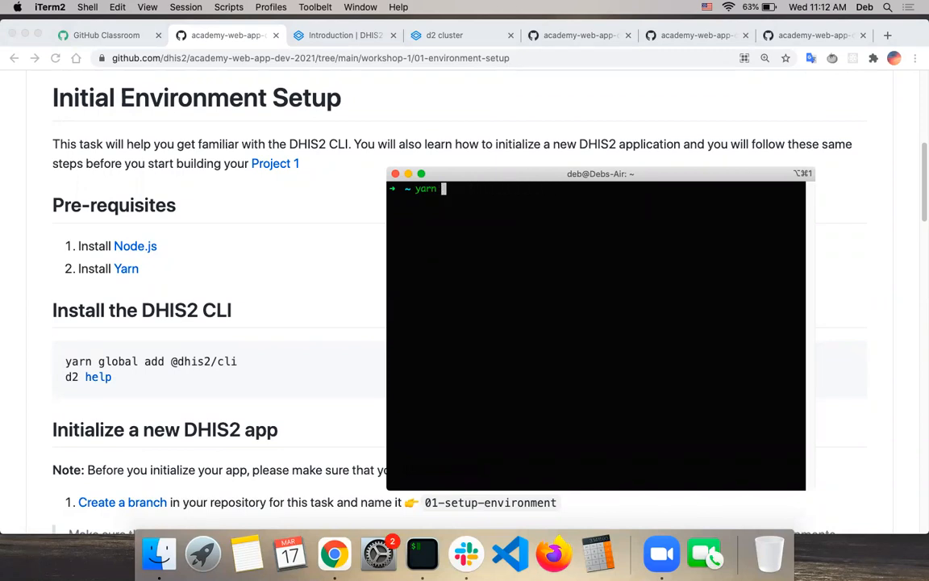
pyautogui.write('d2')
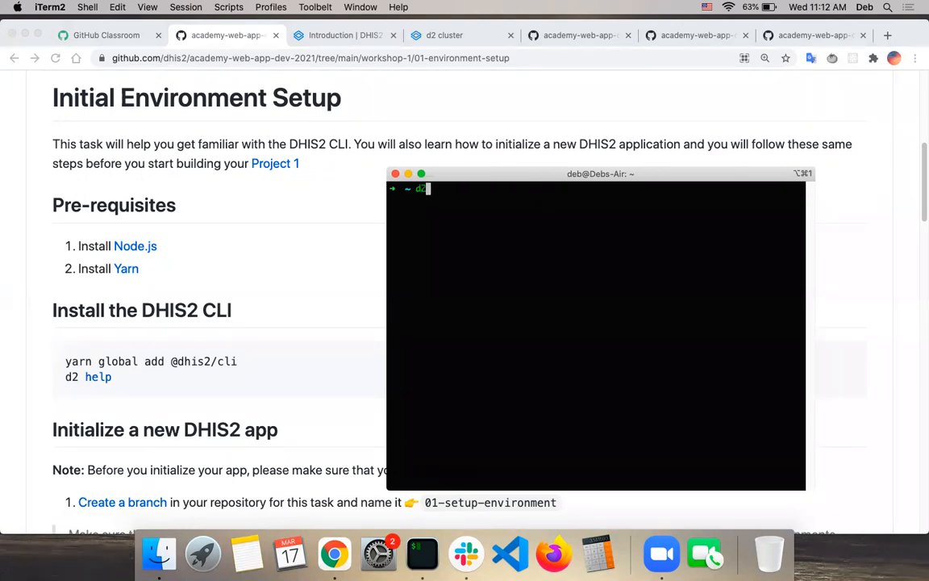
pyautogui.write('help')
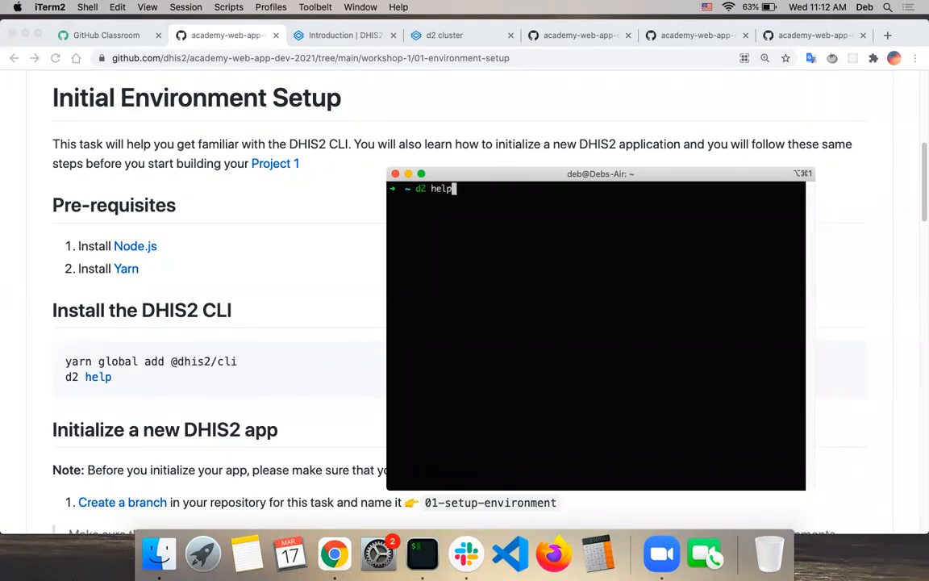
pyautogui.press('Backspace')
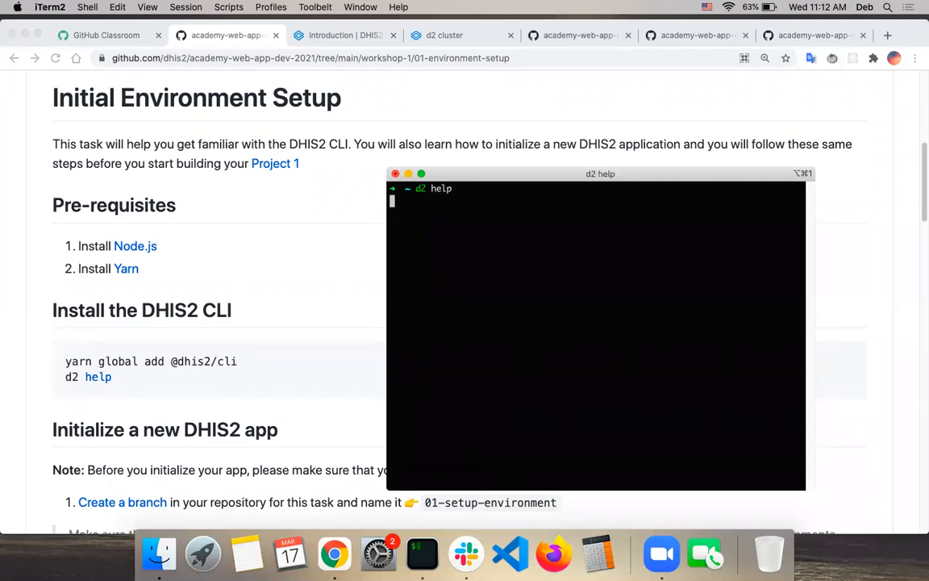
pyautogui.moveTo(759, 323)
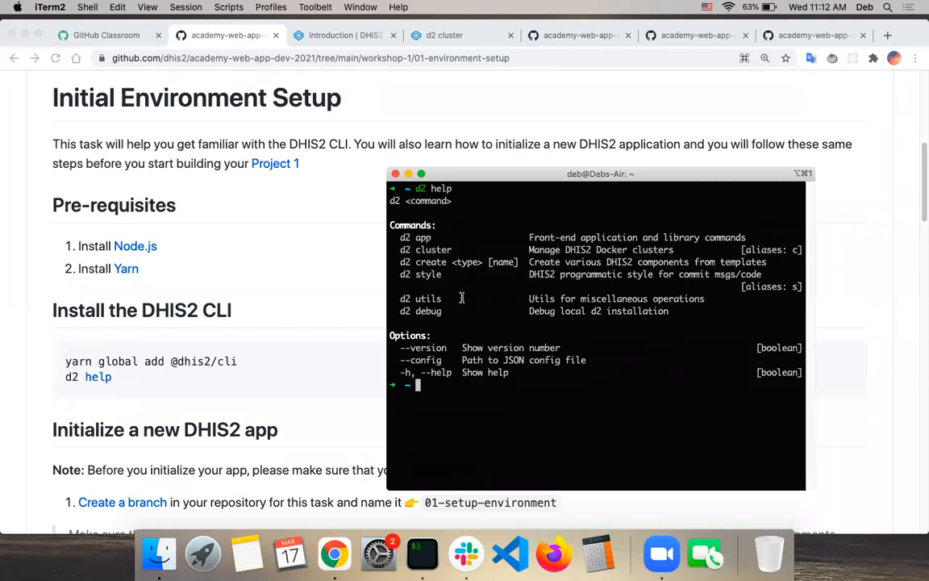
pyautogui.moveTo(494, 387)
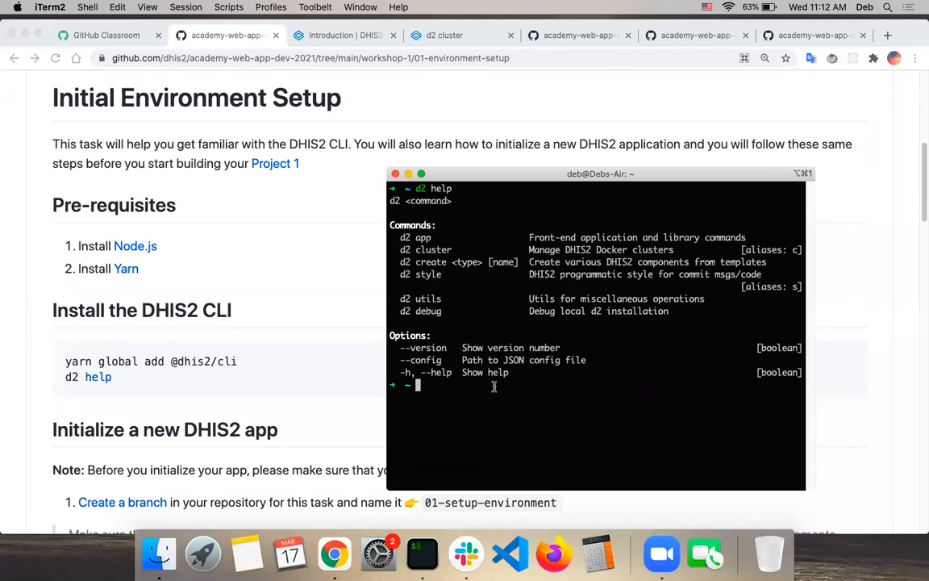
# Navigate the academy repo to workshop-1 > 01-environment-setup and scroll its README to 'Create my-app'.
pyautogui.scroll(-3)
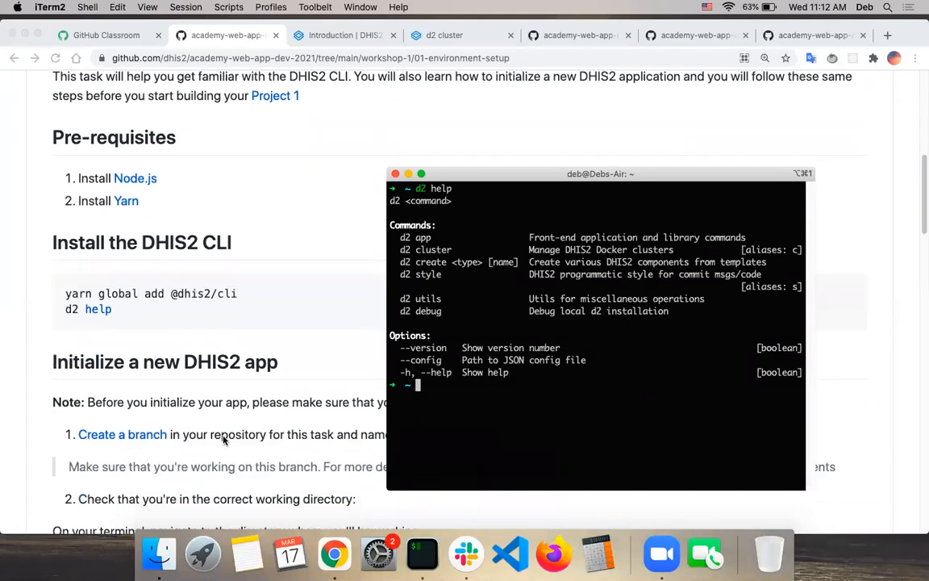
pyautogui.scroll(-3)
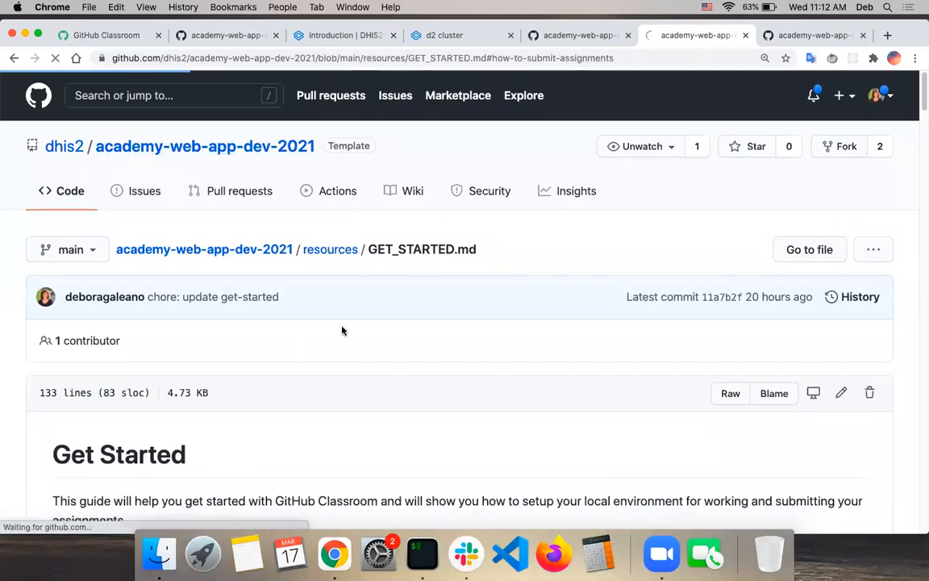
pyautogui.click(204, 249)
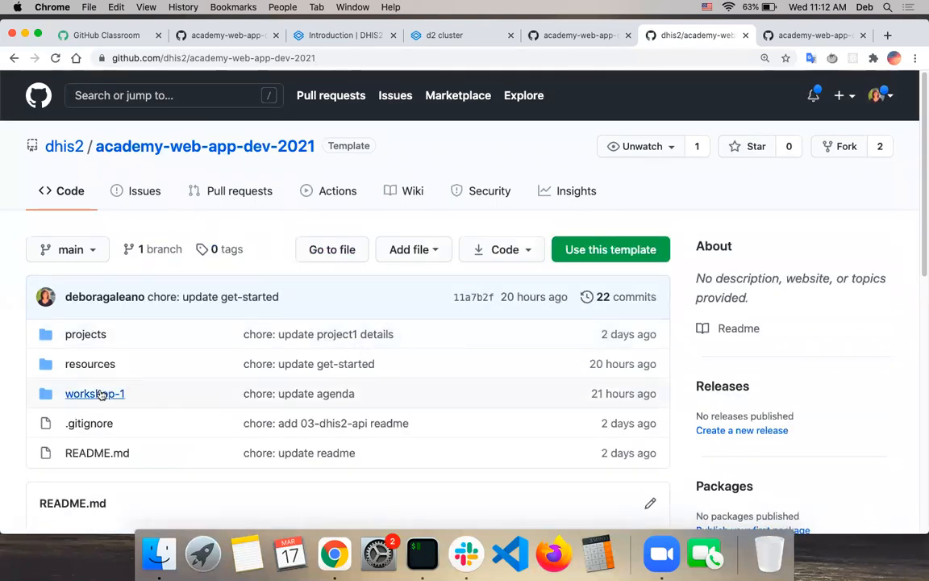
pyautogui.click(94, 393)
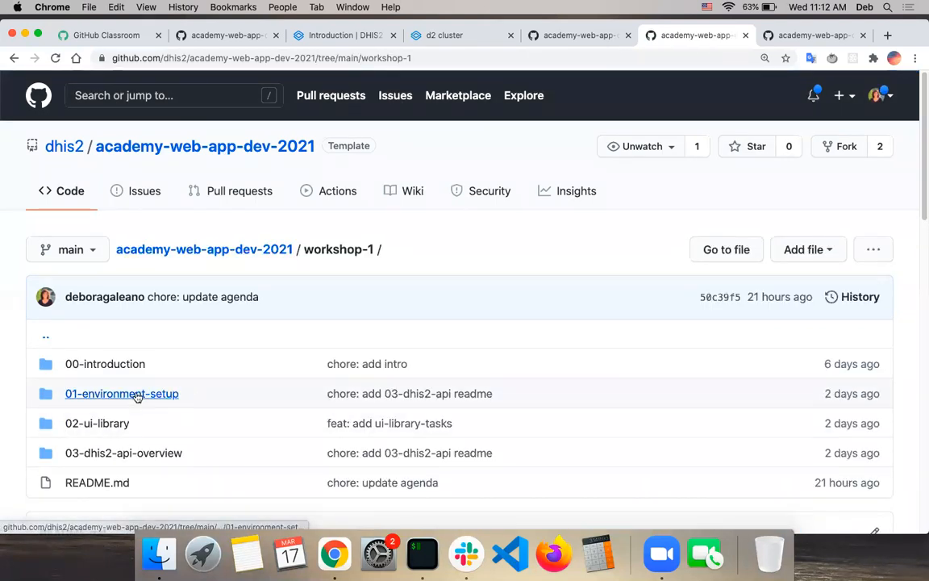
pyautogui.moveTo(122, 393)
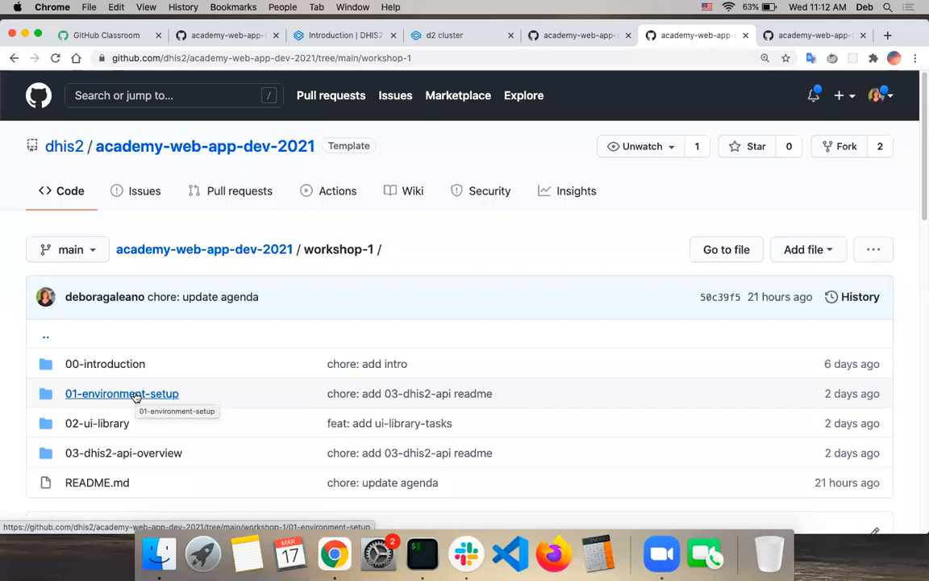
pyautogui.click(121, 394)
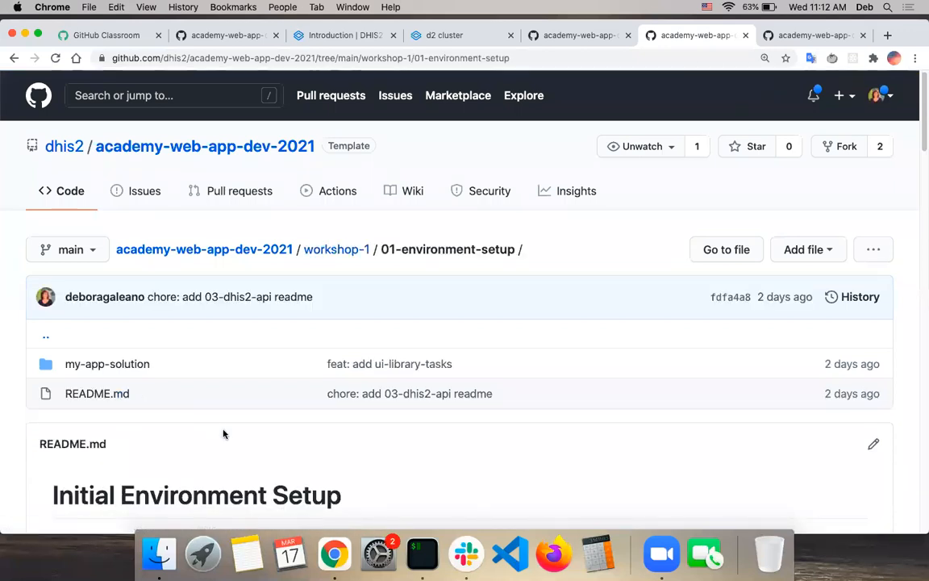
pyautogui.scroll(-3)
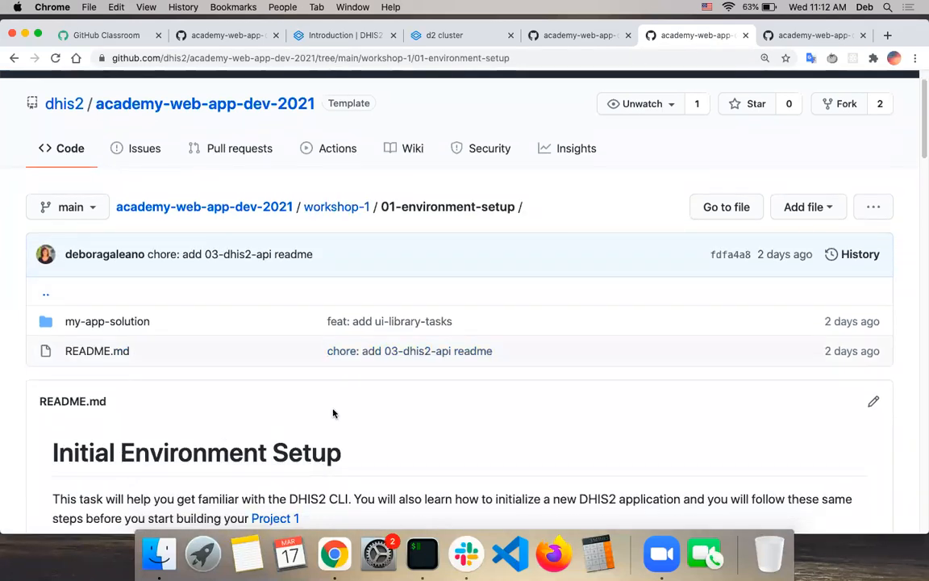
pyautogui.moveTo(497, 442)
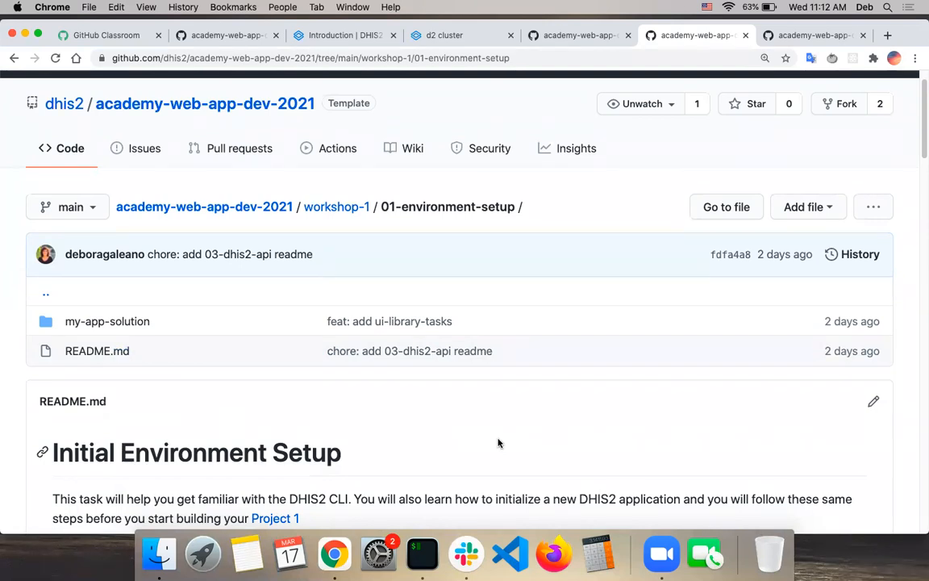
pyautogui.scroll(-3)
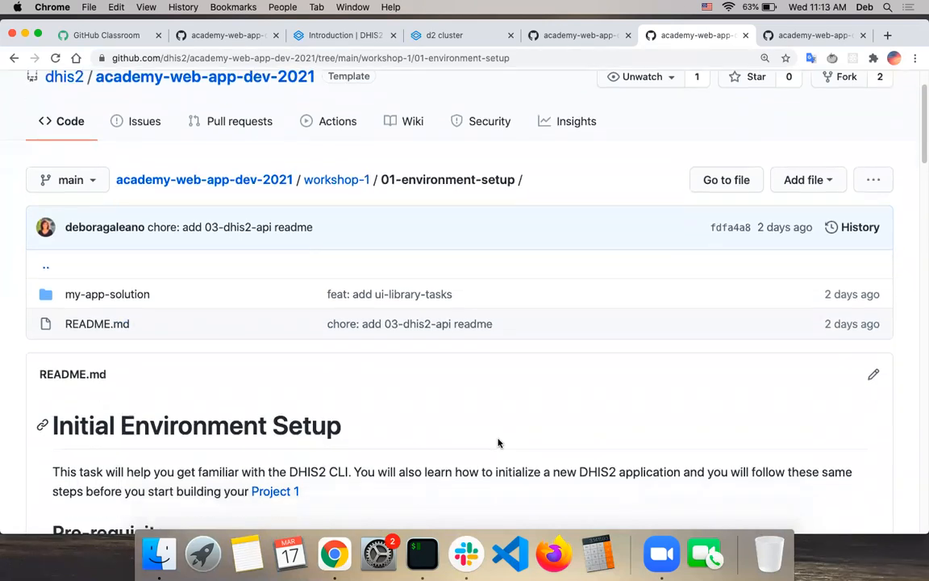
pyautogui.scroll(-3)
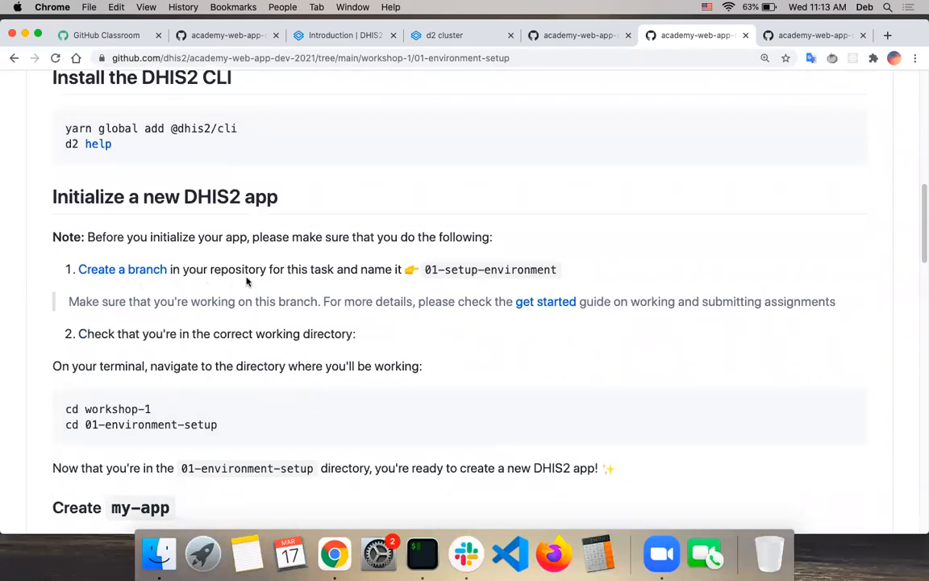
pyautogui.scroll(-3)
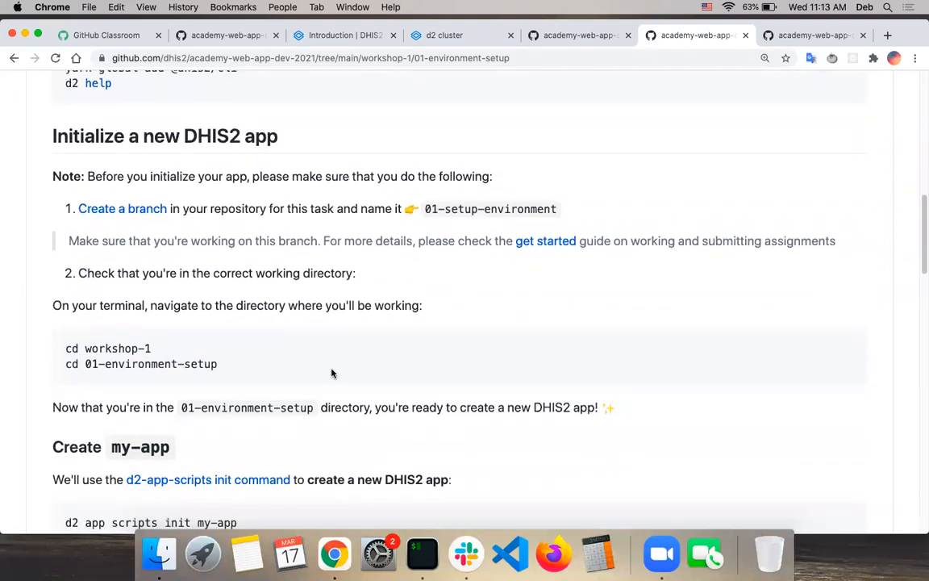
pyautogui.scroll(-3)
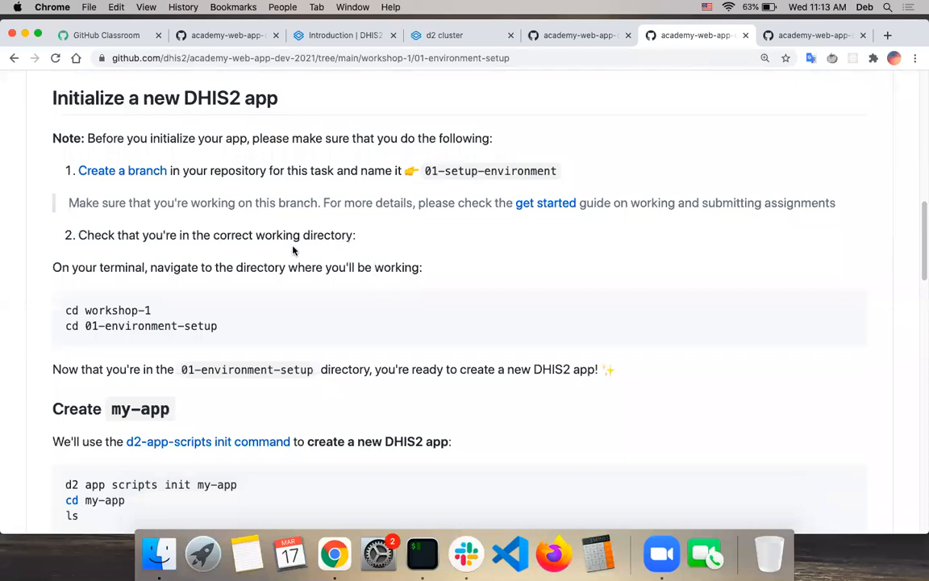
pyautogui.scroll(-3)
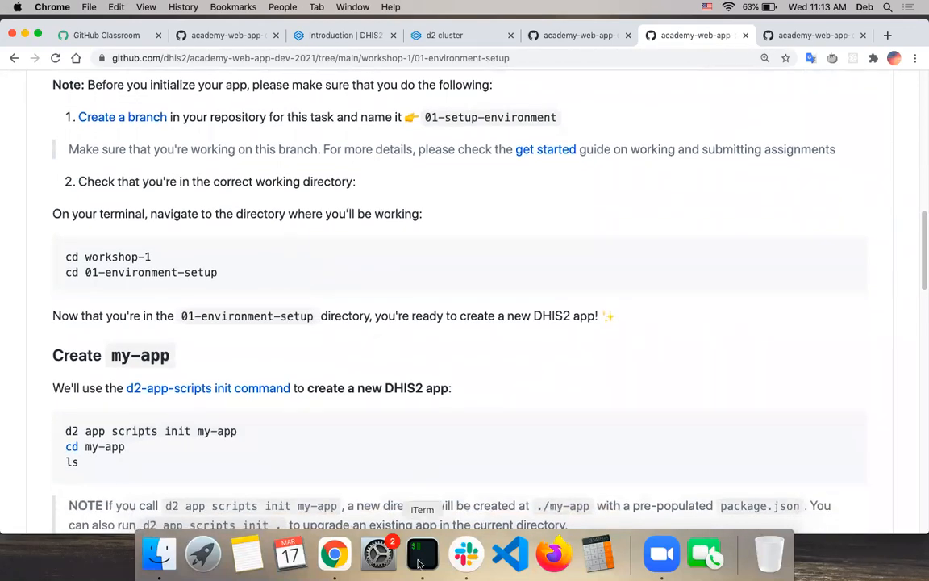
# Bring the iTerm2 window showing the d2 help output to the front.
pyautogui.click(423, 553)
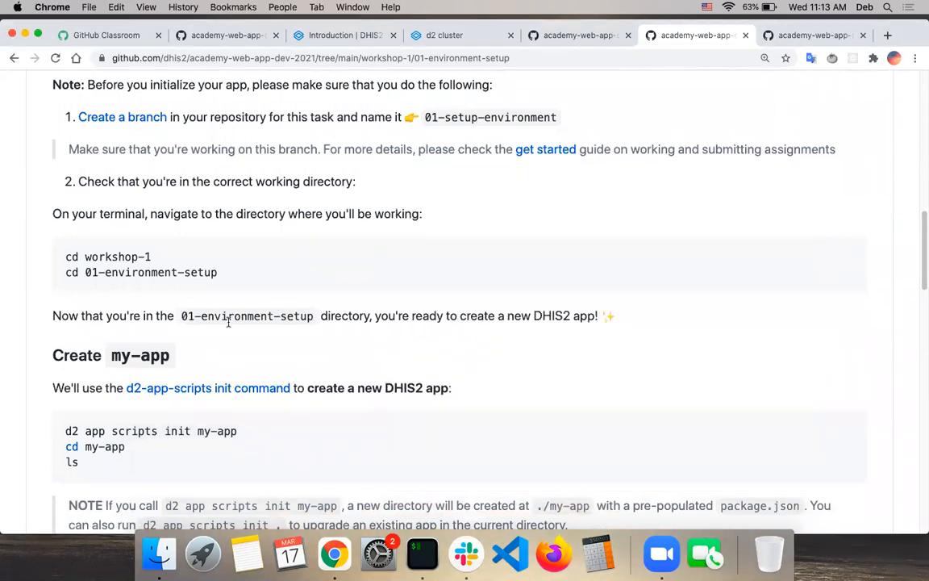
pyautogui.click(423, 554)
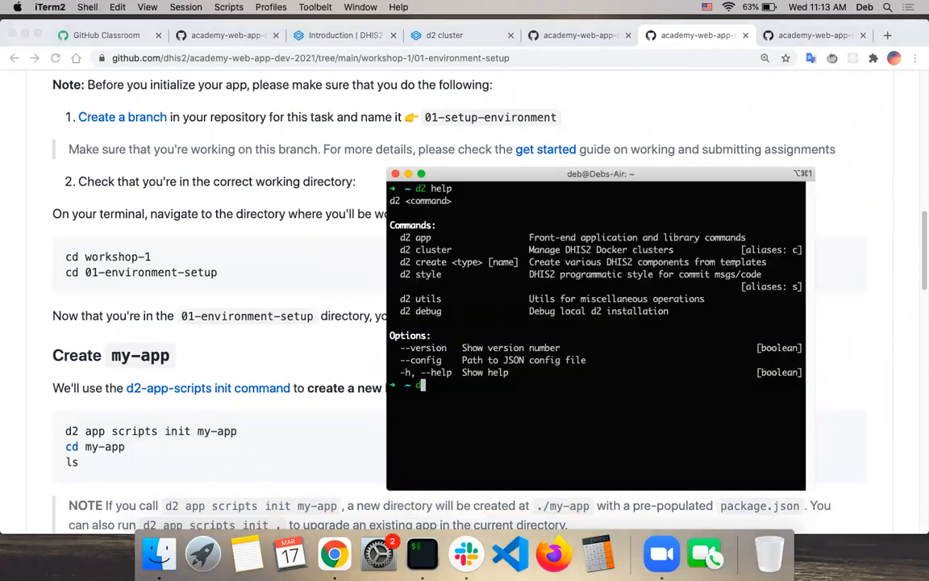
# Run 'd2 app scripts init my-app' to generate the my-app project.
pyautogui.write('d2 app scripts init')
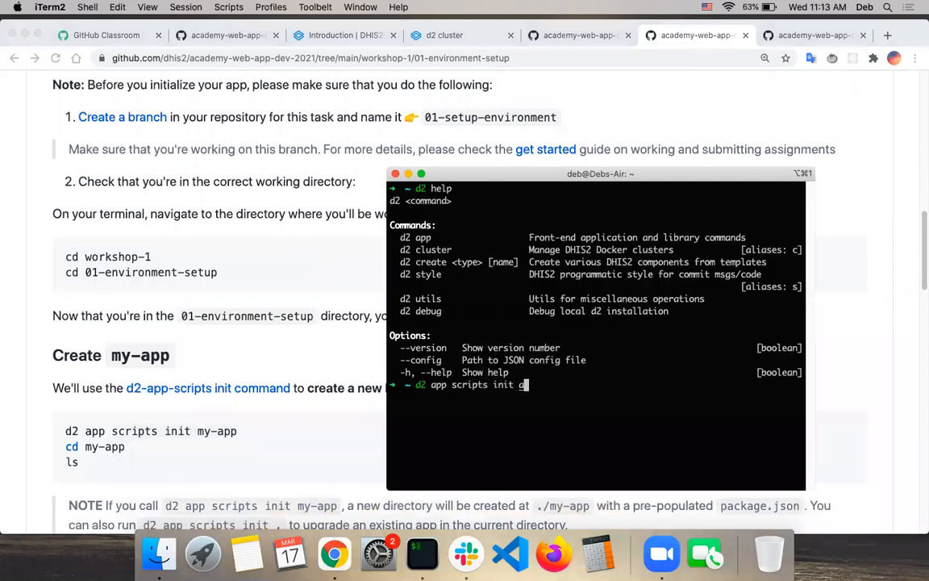
pyautogui.write('my-app')
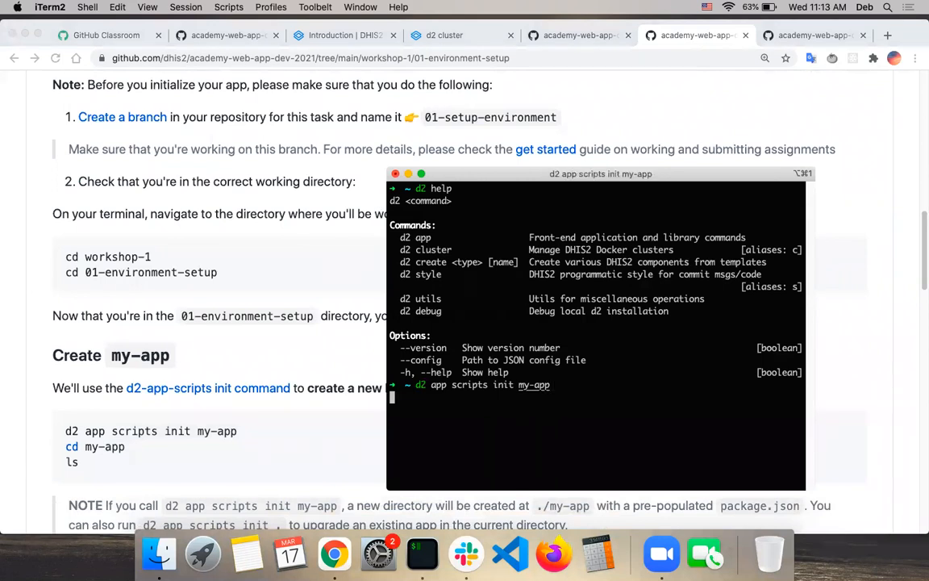
pyautogui.press('enter')
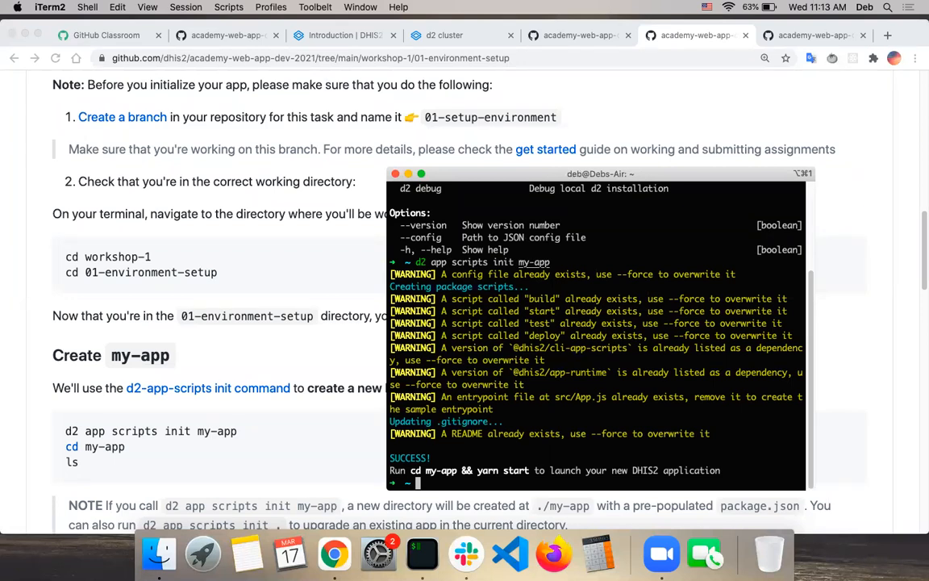
# Change into Documents and run d2 app scripts init again to generate a second app with yarn install.
pyautogui.write('cd')
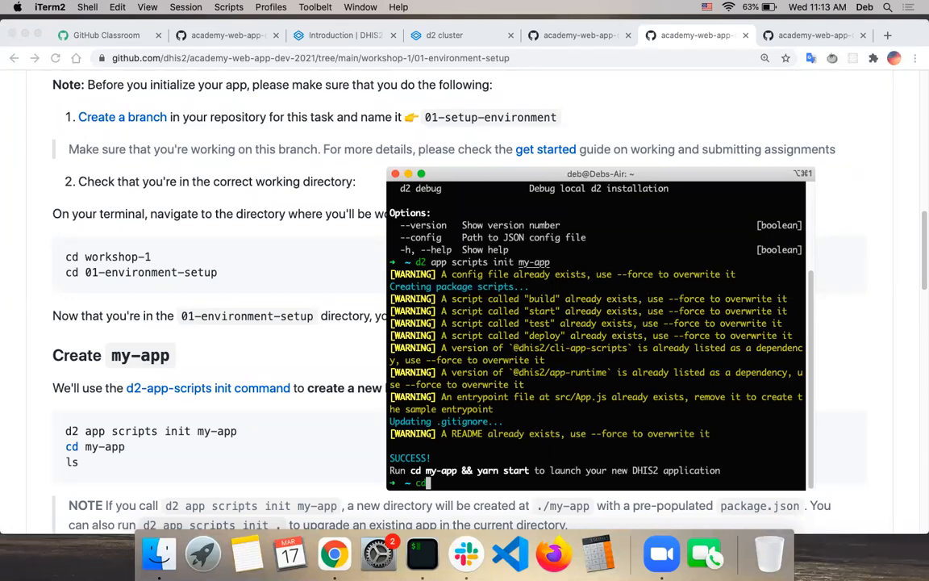
pyautogui.write('cd Documents')
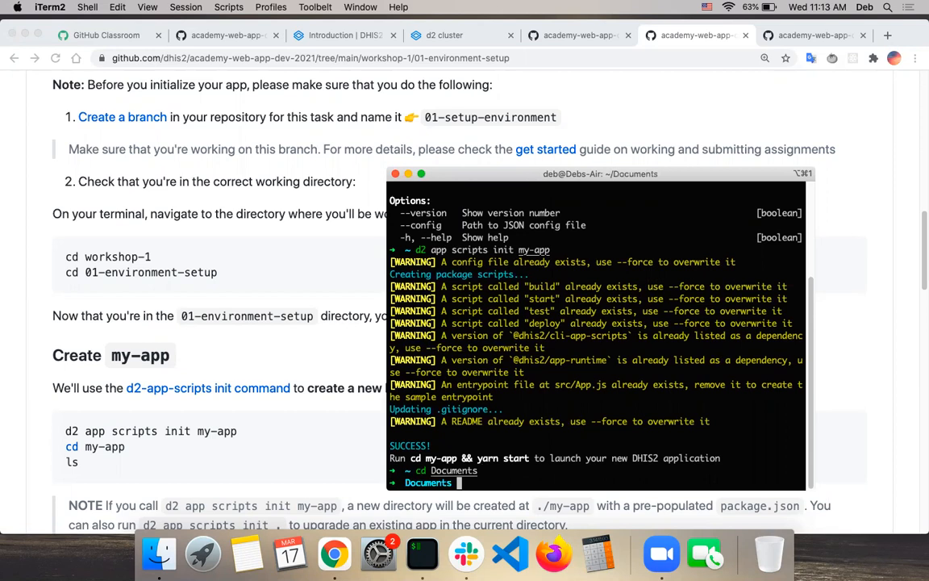
pyautogui.write('d2 app scripts init my-app')
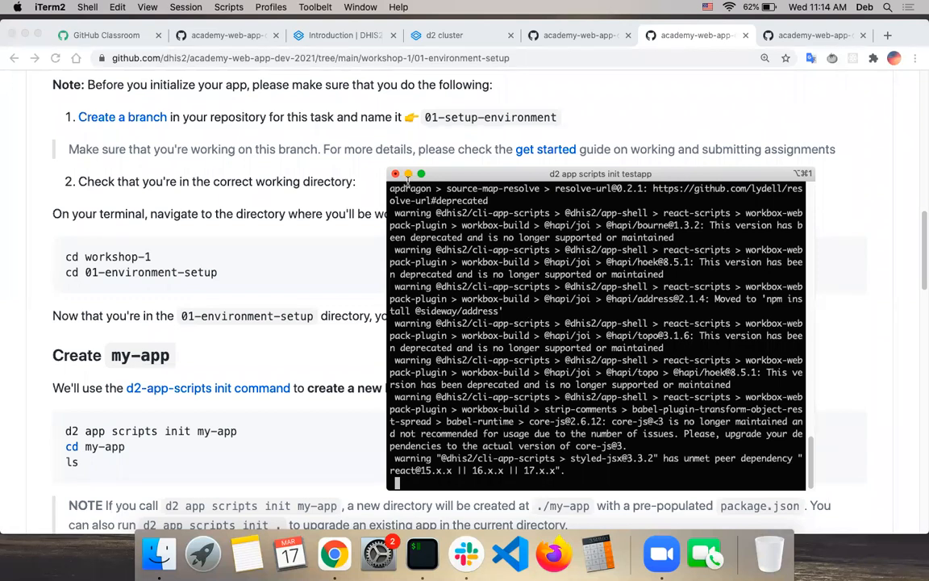
pyautogui.moveTo(477, 356)
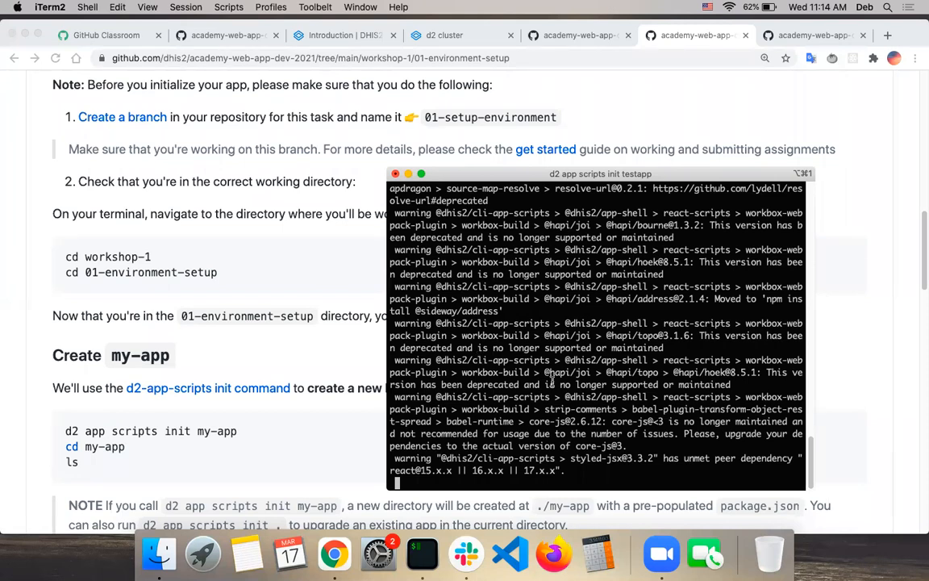
pyautogui.scroll(-3)
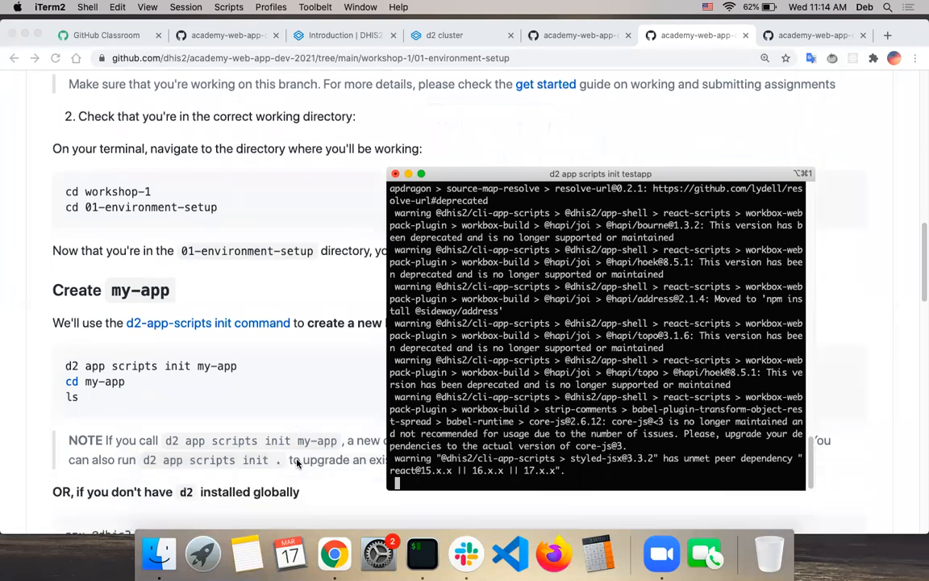
pyautogui.scroll(-3)
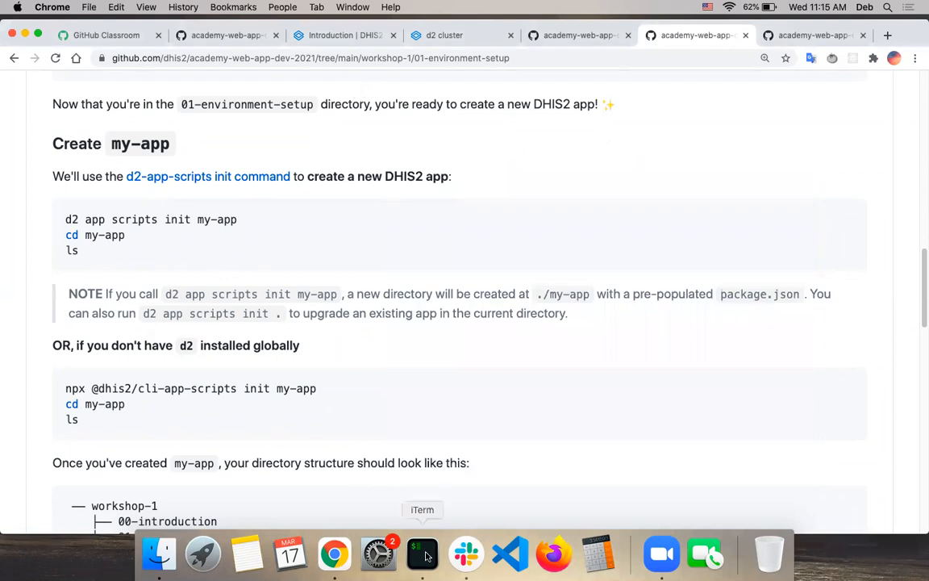
# Switch back to Chrome's 01-environment-setup README at the Initialize a new DHIS2 app section.
pyautogui.click(423, 553)
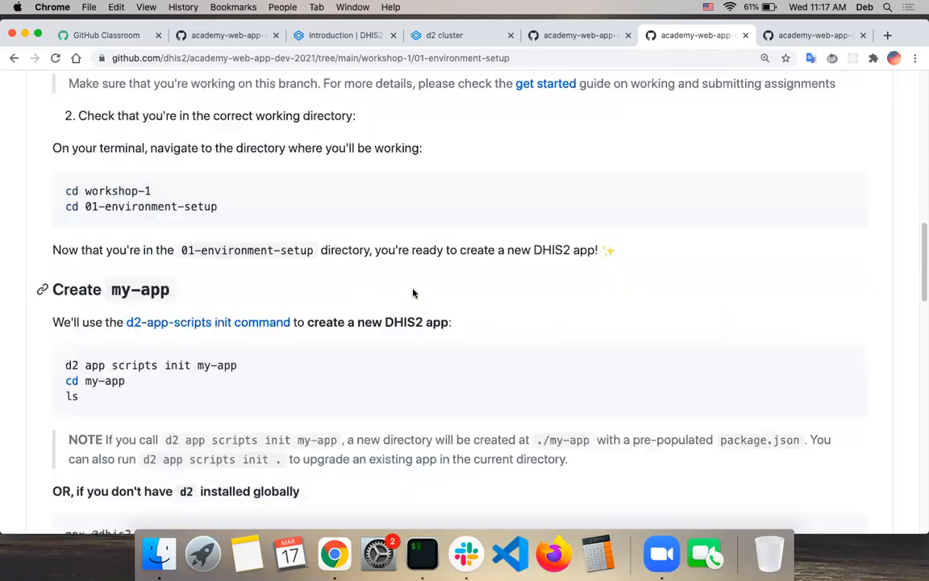
pyautogui.scroll(3)
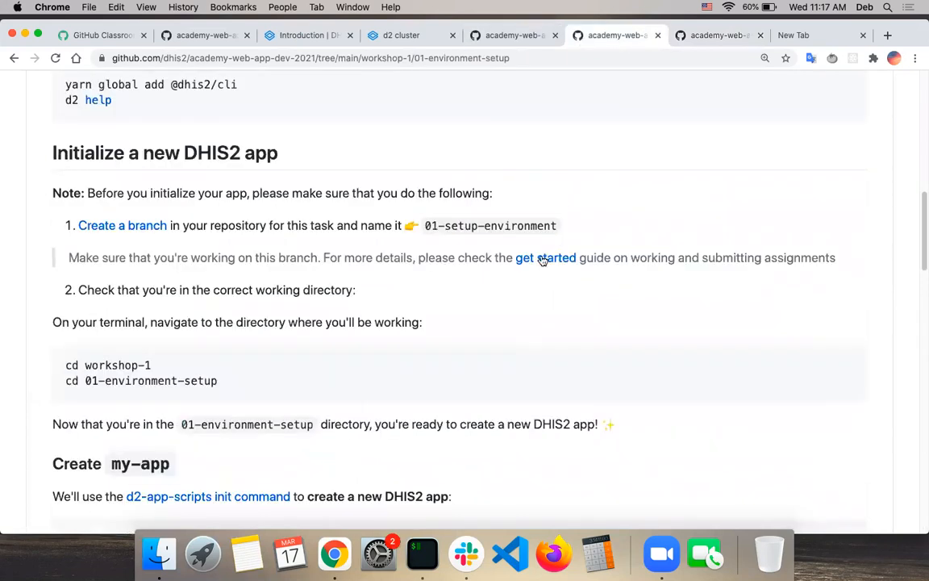
# Follow the linked GET_STARTED guide down through Start your DHIS2 application locally.
pyautogui.click(545, 258)
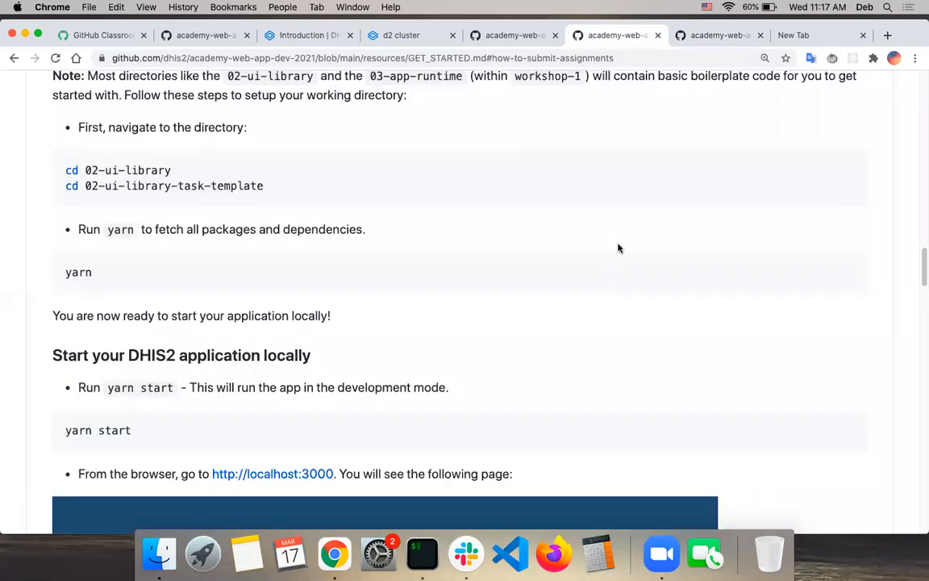
pyautogui.scroll(-3)
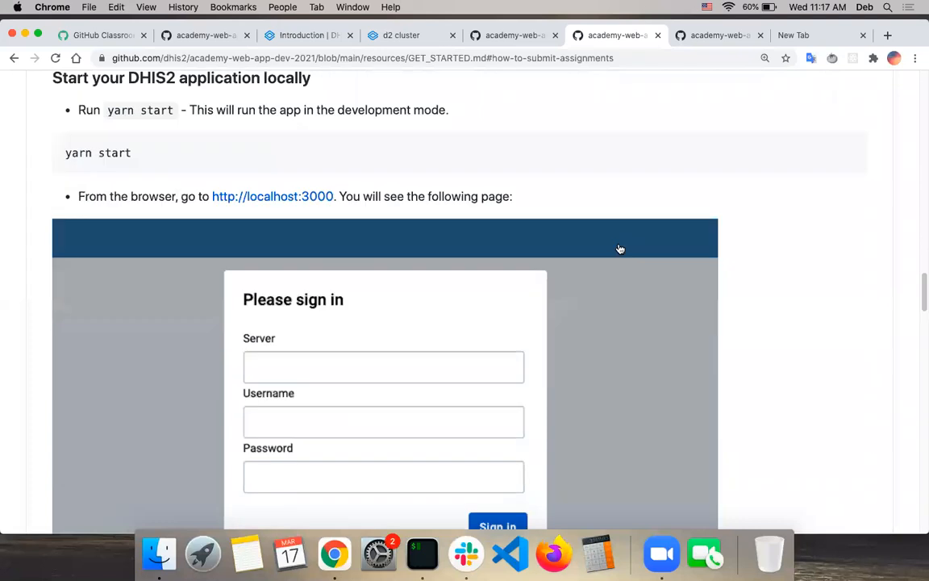
pyautogui.scroll(-3)
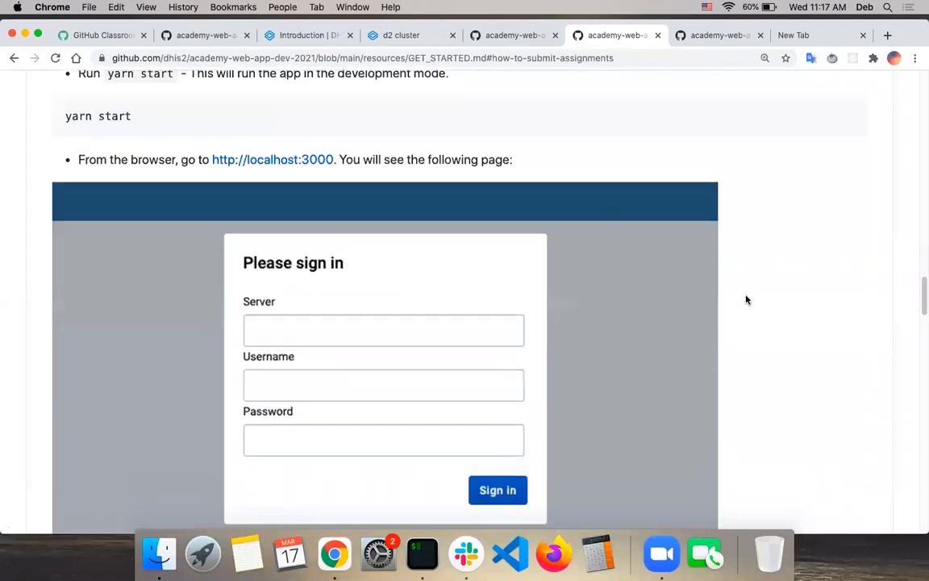
pyautogui.scroll(-3)
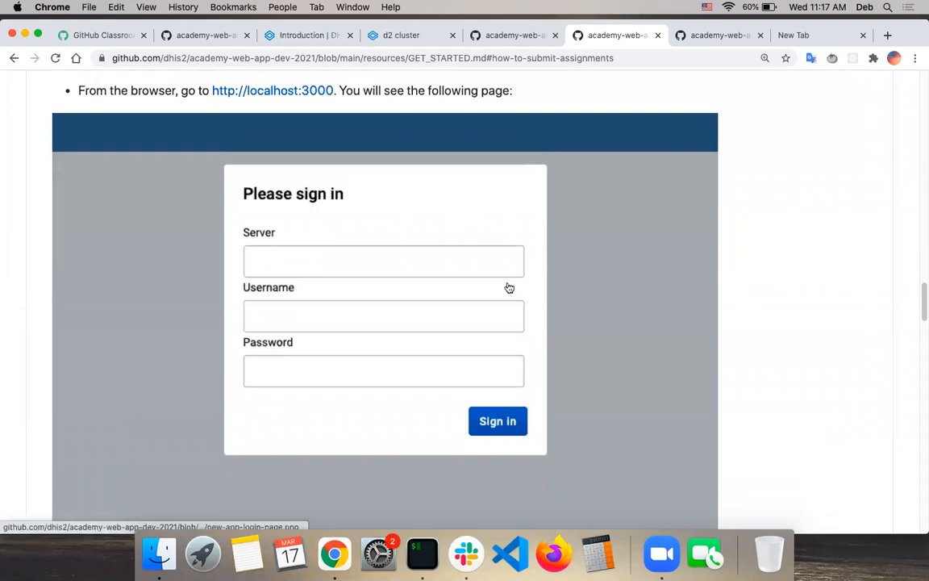
pyautogui.scroll(-3)
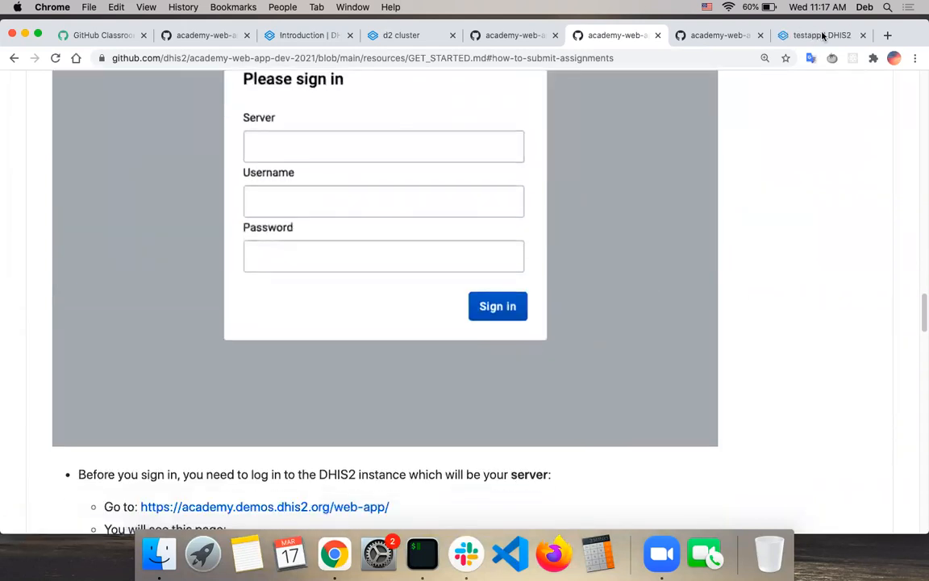
# Continue down to the Before you sign in instructions for the academy demo server.
pyautogui.click(819, 36)
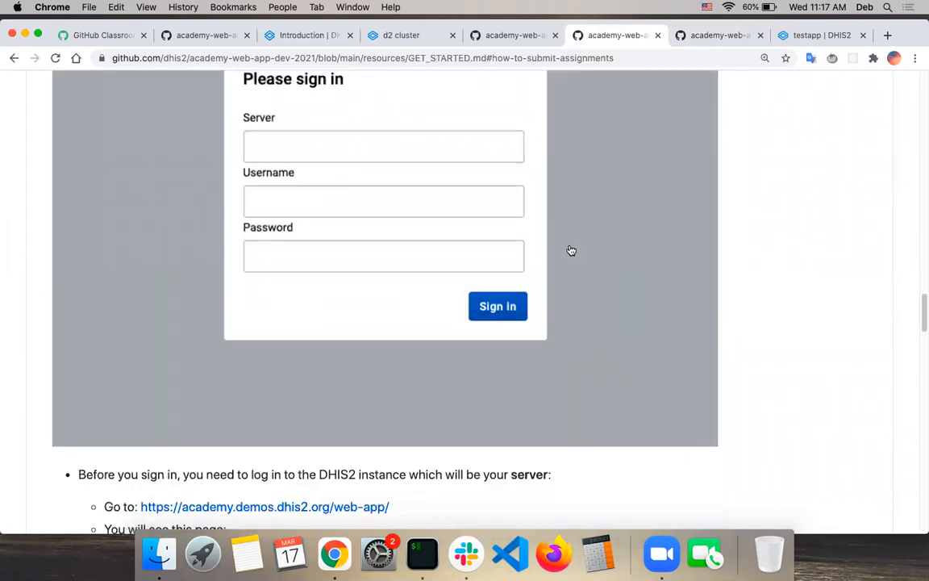
pyautogui.scroll(-3)
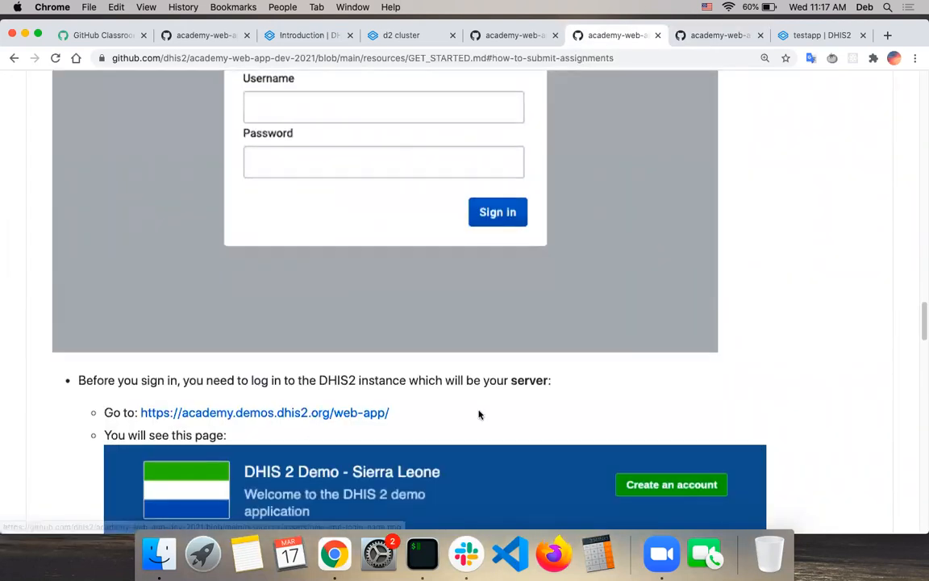
pyautogui.scroll(-3)
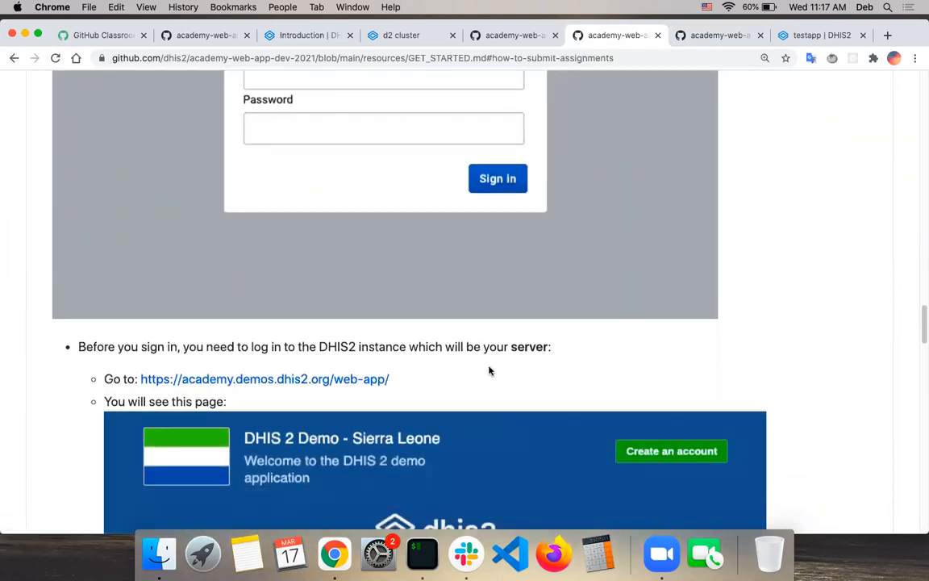
pyautogui.moveTo(418, 377)
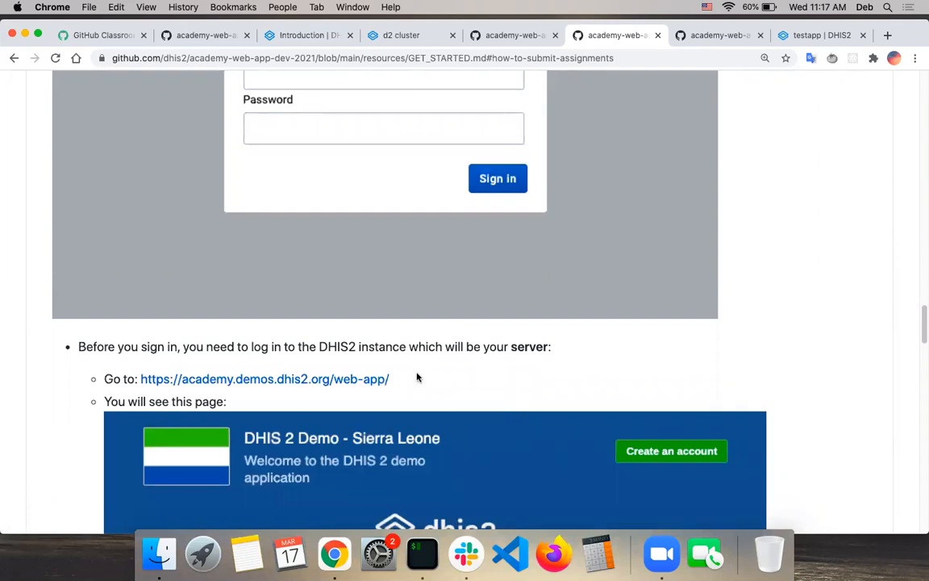
pyautogui.moveTo(449, 395)
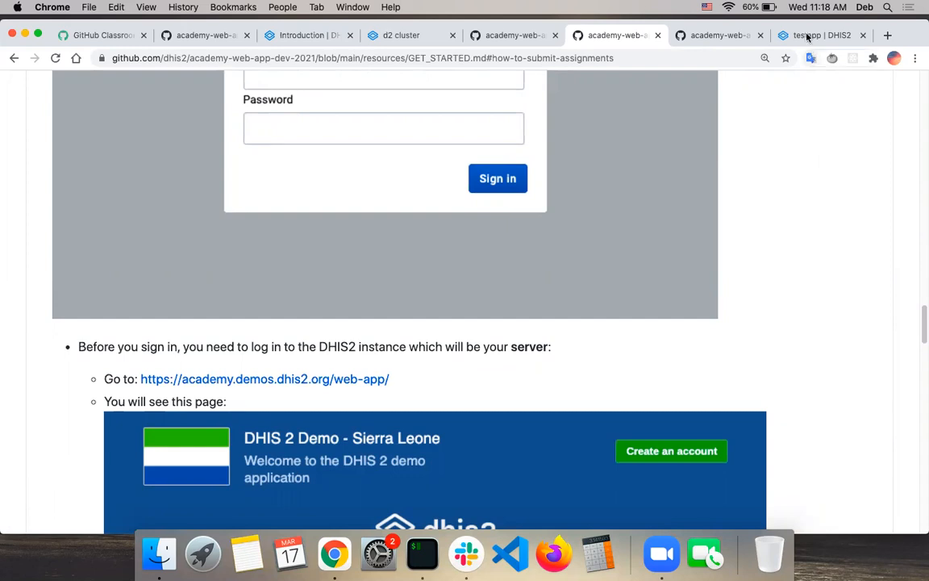
pyautogui.moveTo(814, 36)
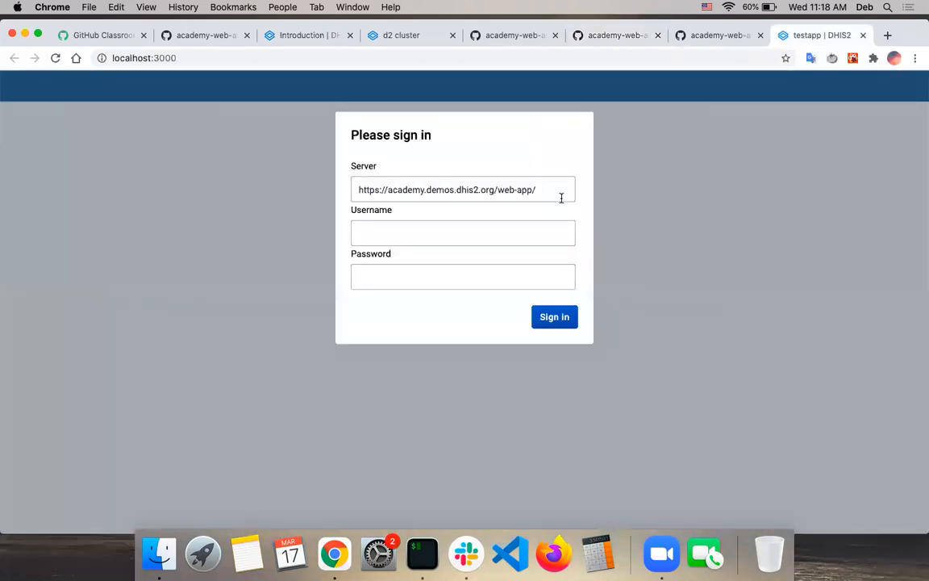
# Sign in to the localhost:3000 testapp as admin against the academy demo server.
pyautogui.click(463, 190)
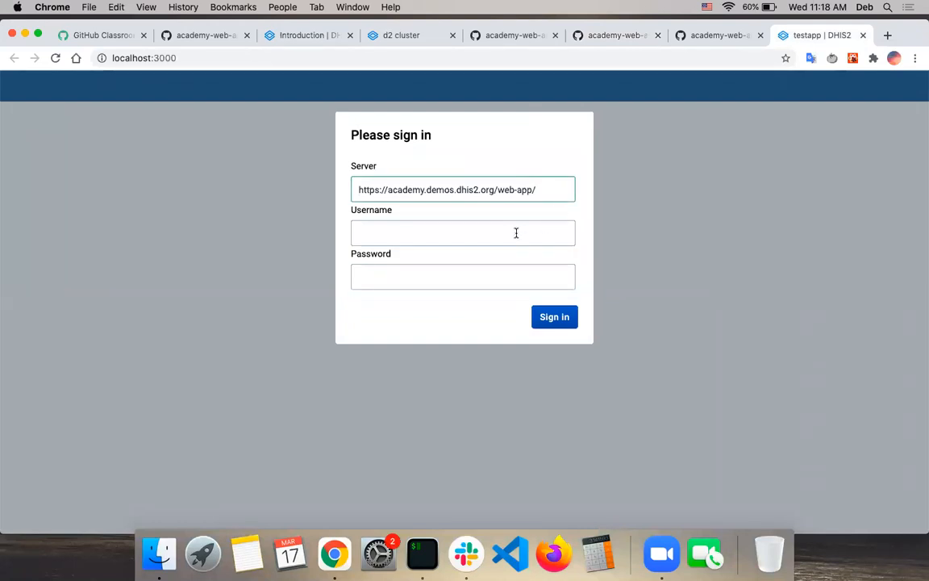
pyautogui.write('admin')
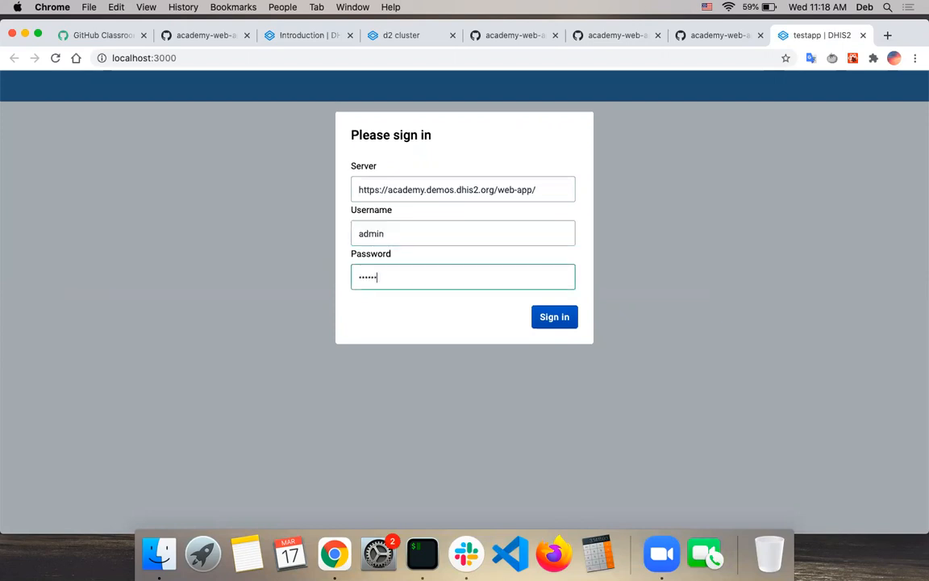
pyautogui.click(555, 317)
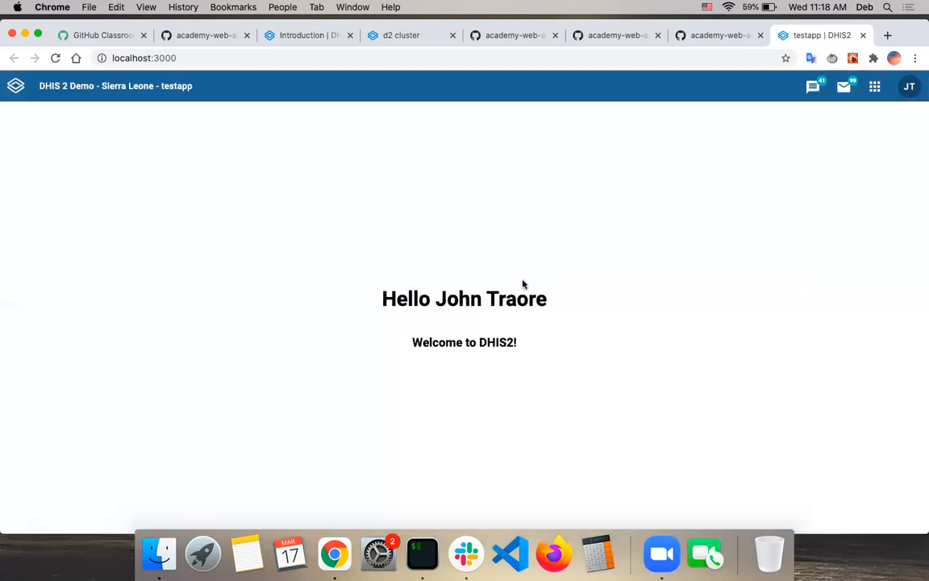
pyautogui.moveTo(516, 282)
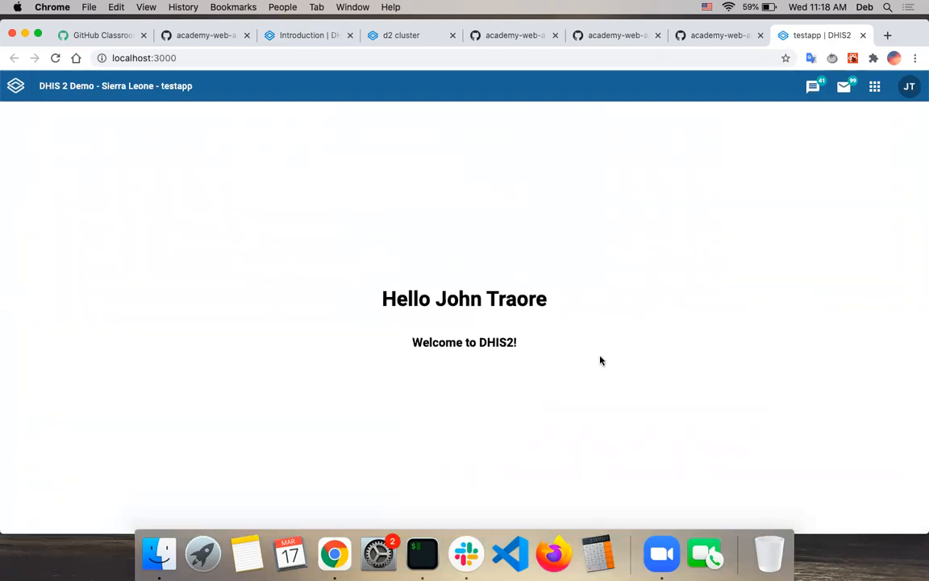
pyautogui.moveTo(674, 210)
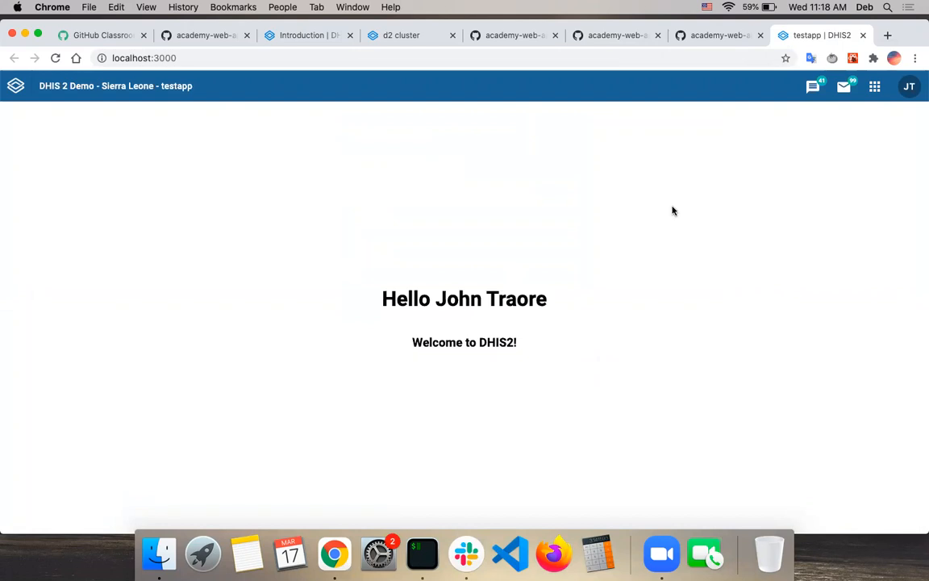
pyautogui.moveTo(677, 200)
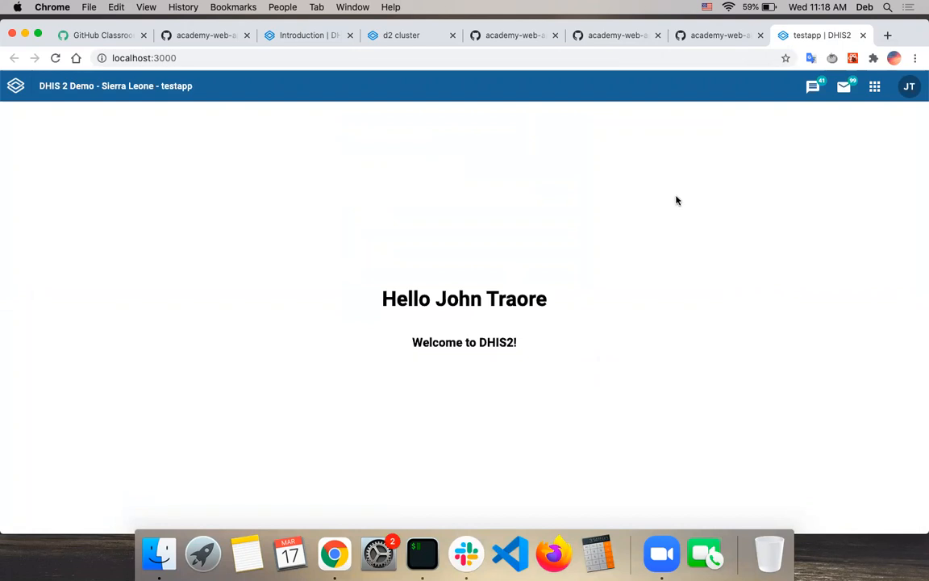
pyautogui.moveTo(568, 338)
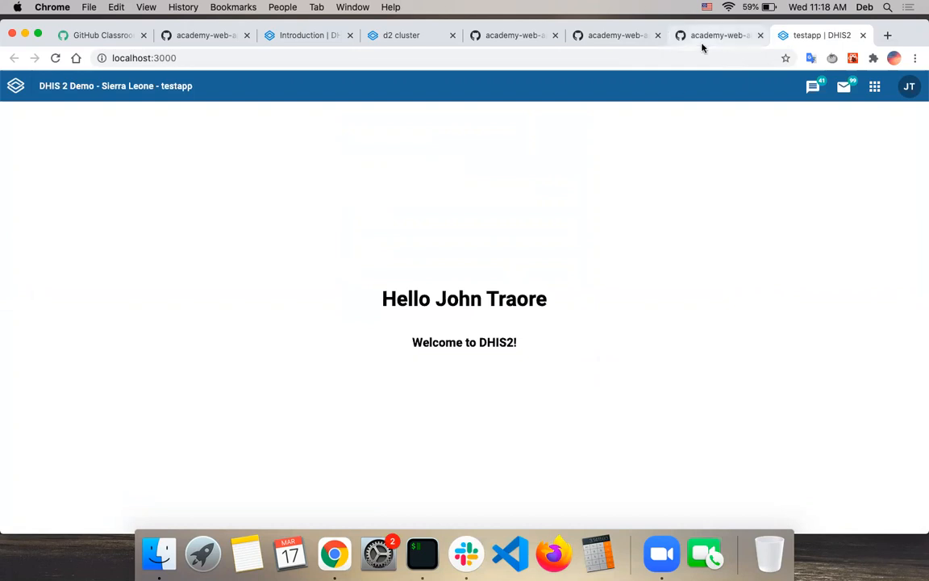
# Back in the GitHub GET_STARTED.md tab, reach the How to submit assignments section.
pyautogui.click(616, 35)
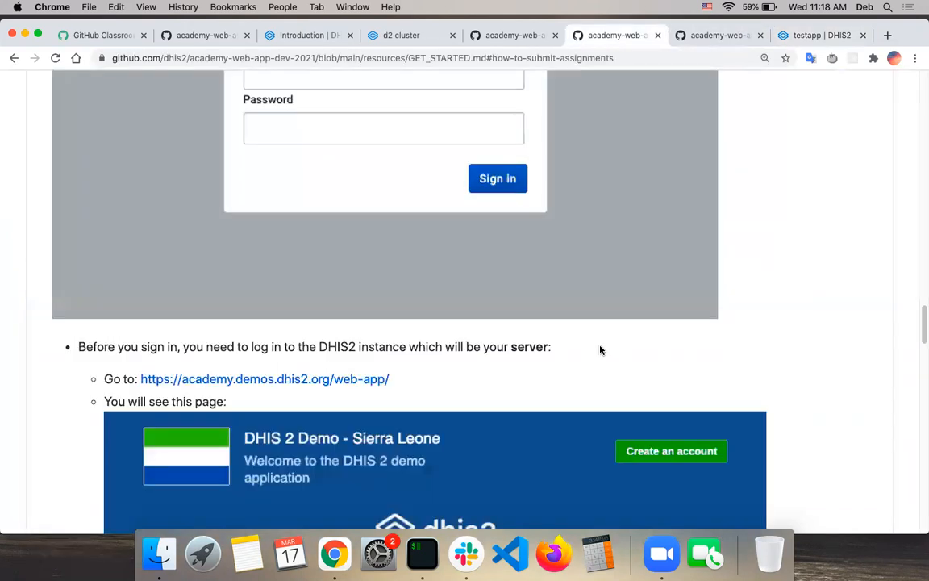
pyautogui.scroll(-3)
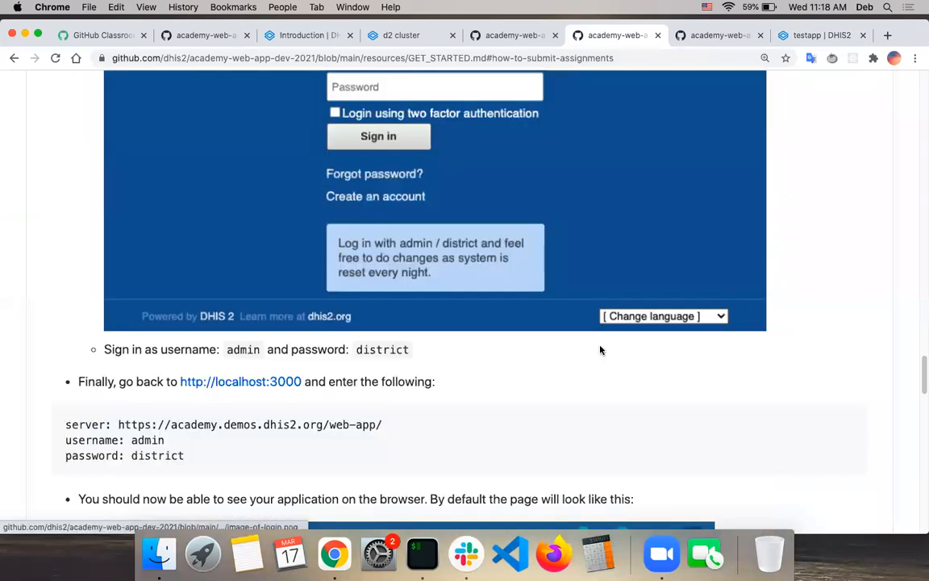
pyautogui.scroll(-3)
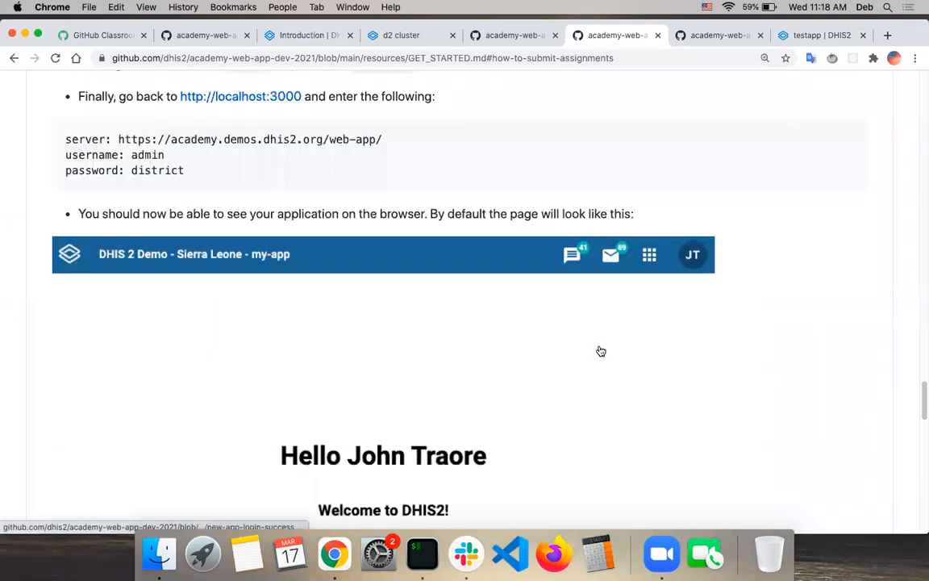
pyautogui.scroll(-3)
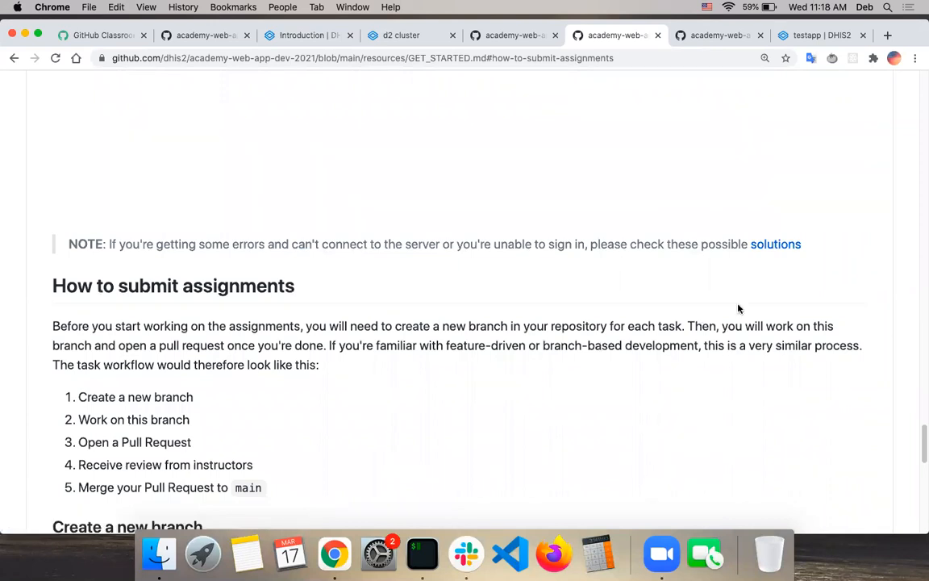
pyautogui.moveTo(774, 245)
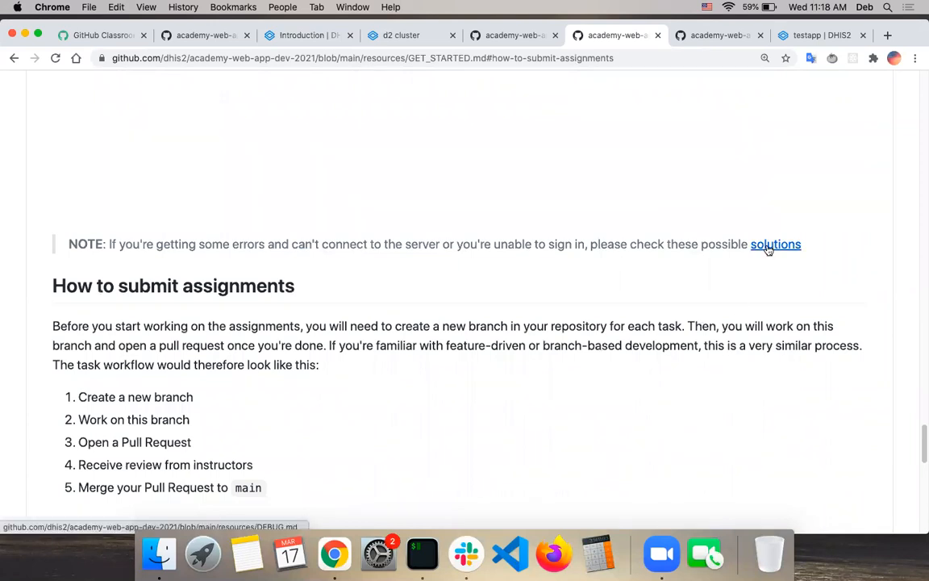
# Go into the DEBUG.md troubleshooting guide and read down to its CORS whitelist section.
pyautogui.click(775, 244)
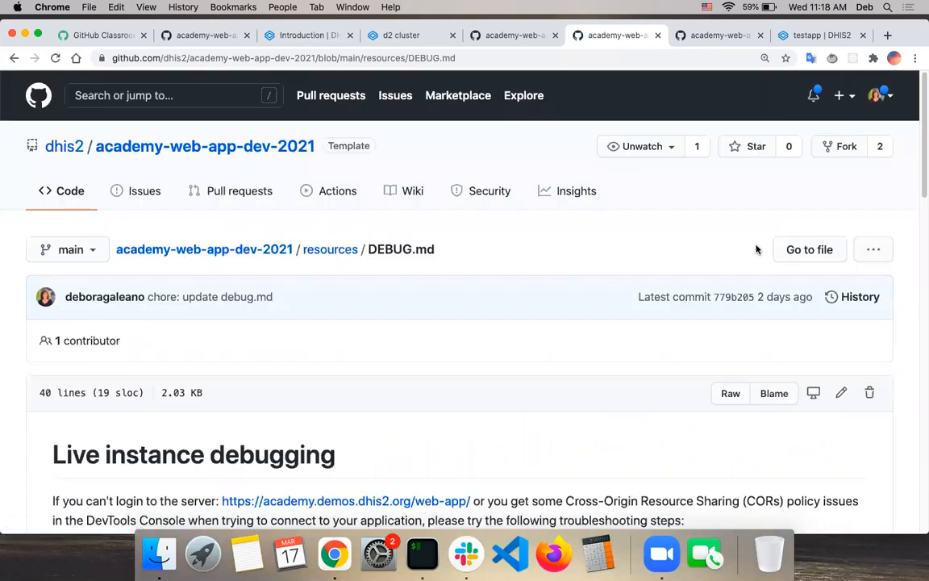
pyautogui.scroll(-3)
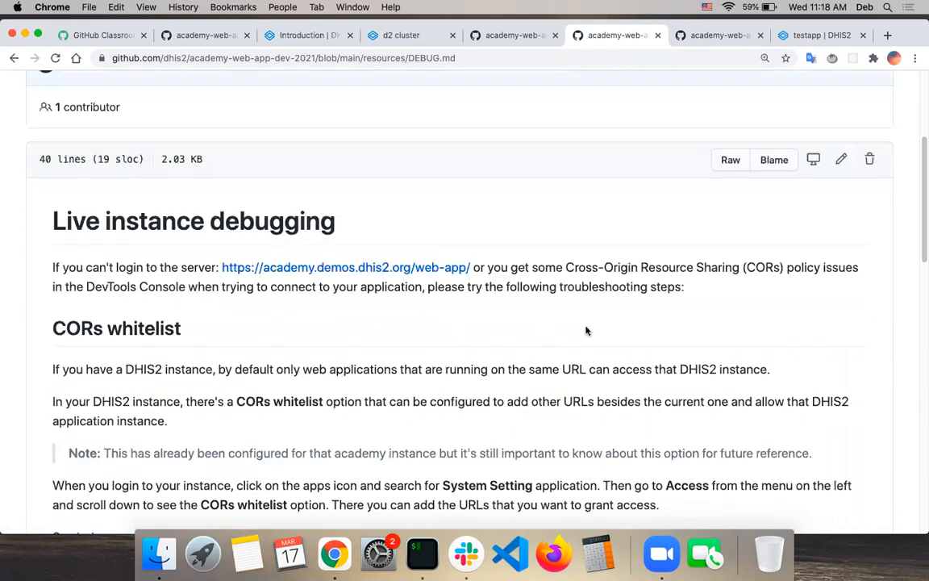
pyautogui.moveTo(116, 328)
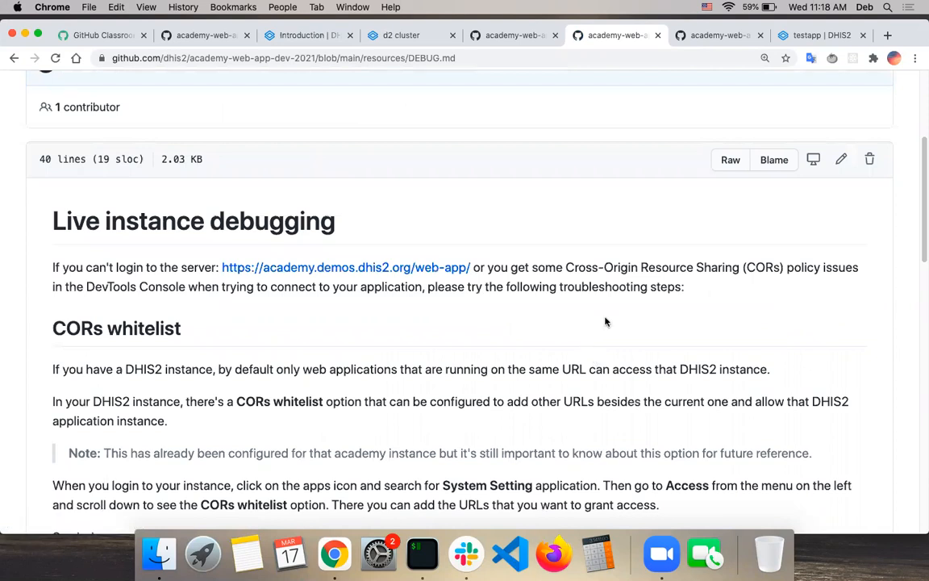
pyautogui.scroll(-3)
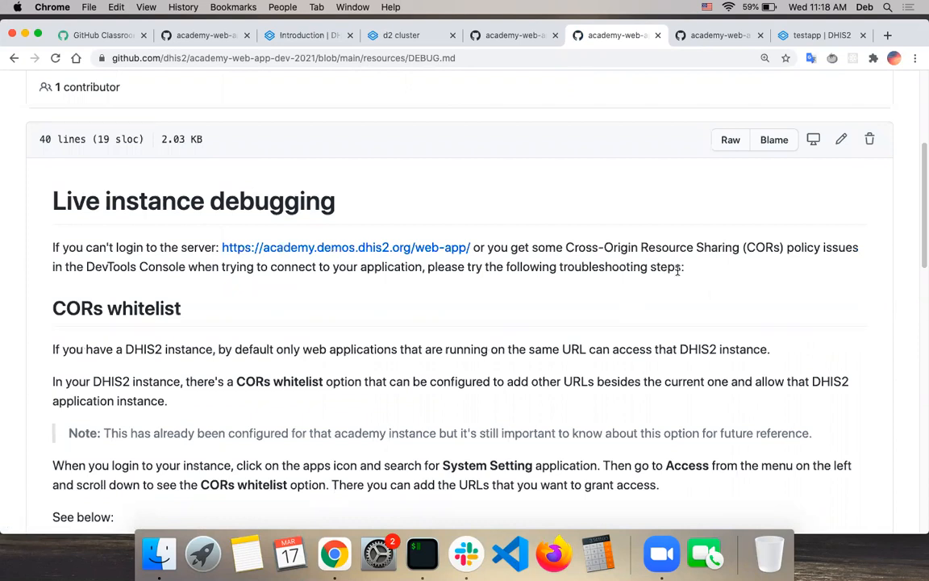
pyautogui.moveTo(709, 274)
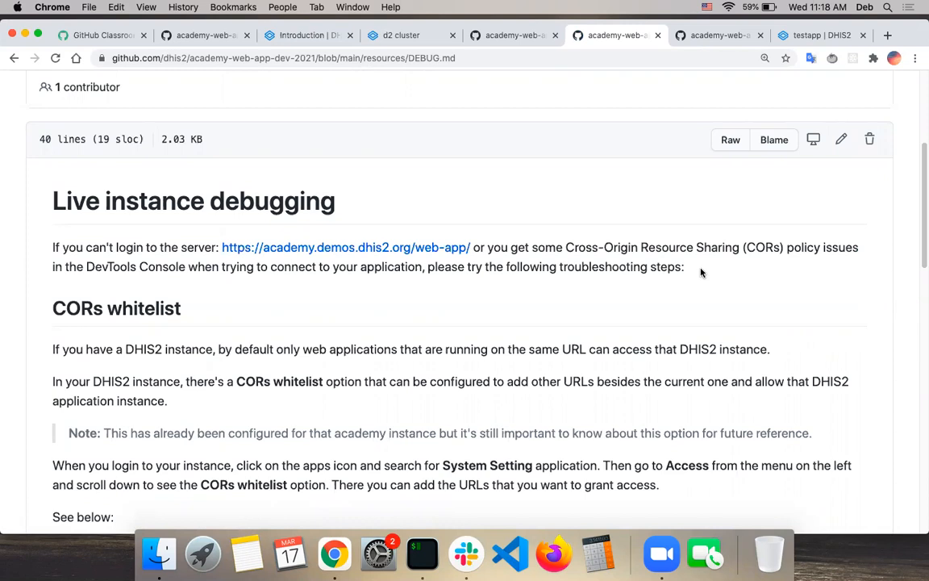
pyautogui.moveTo(652, 315)
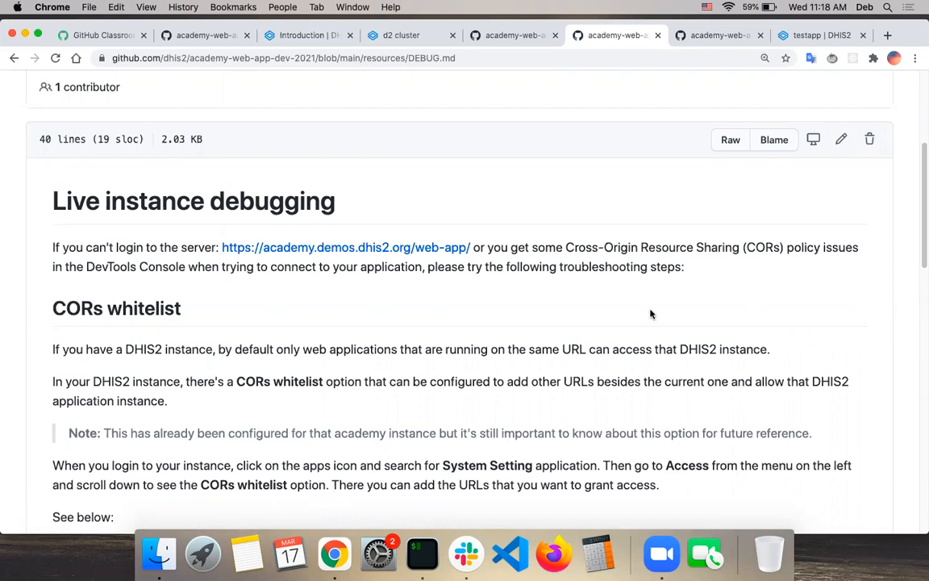
pyautogui.scroll(-3)
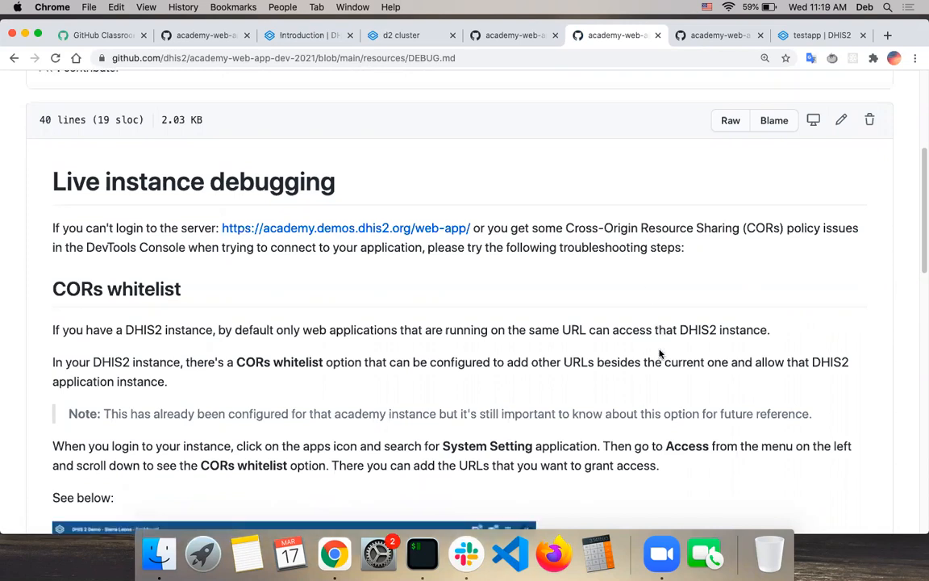
pyautogui.scroll(-3)
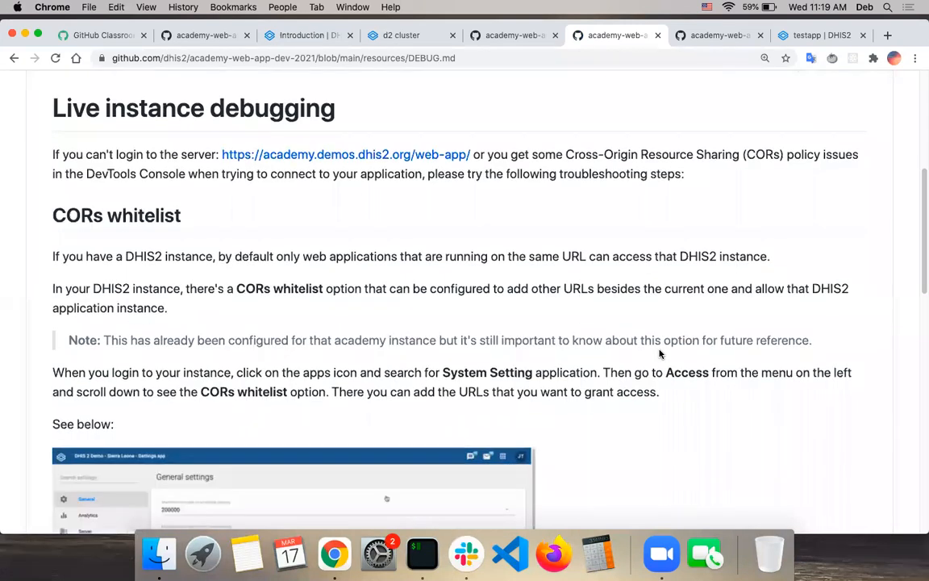
pyautogui.scroll(-3)
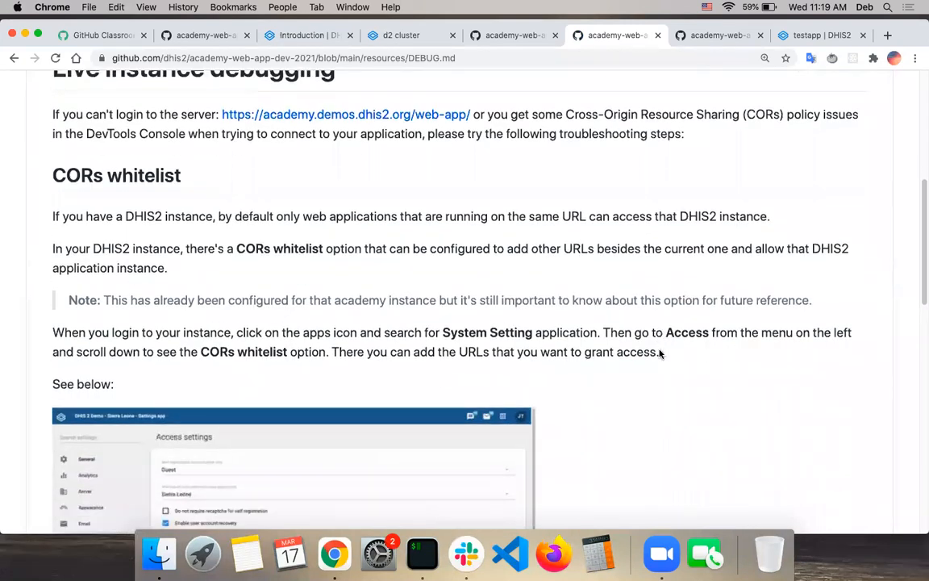
pyautogui.scroll(-3)
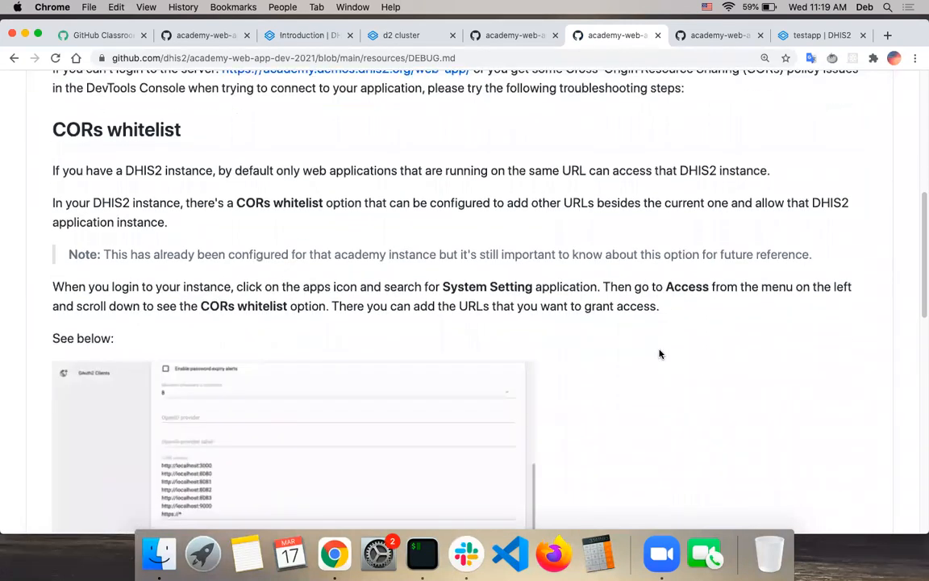
pyautogui.scroll(-3)
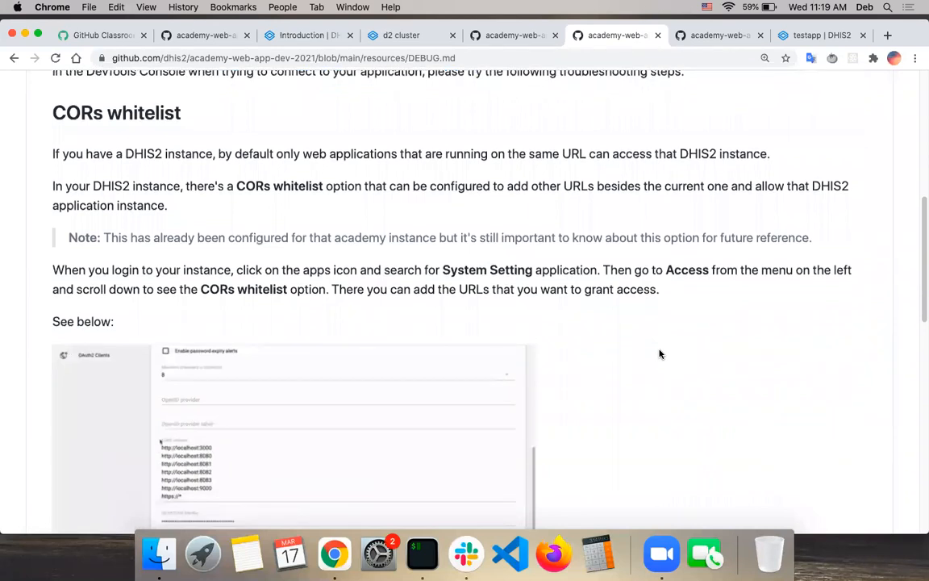
pyautogui.scroll(-3)
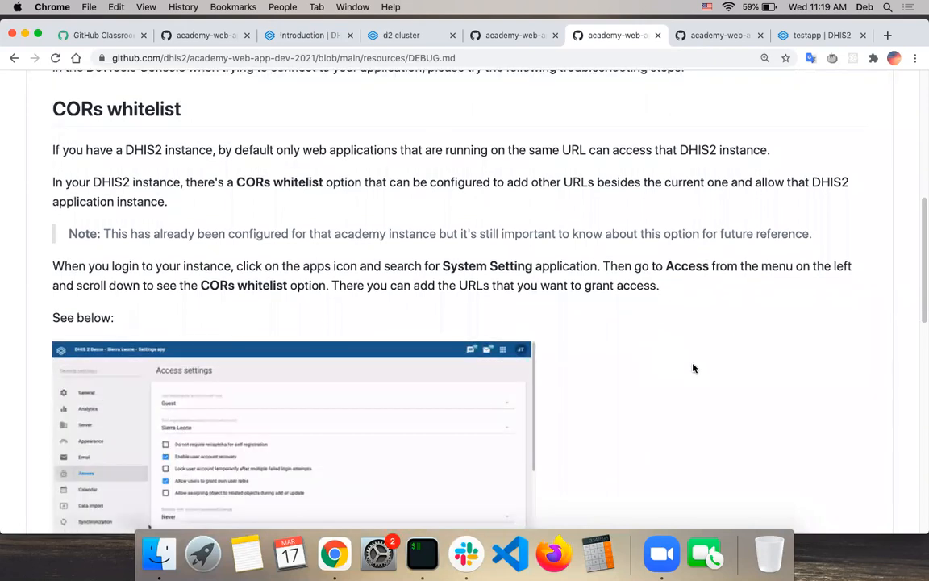
pyautogui.scroll(-3)
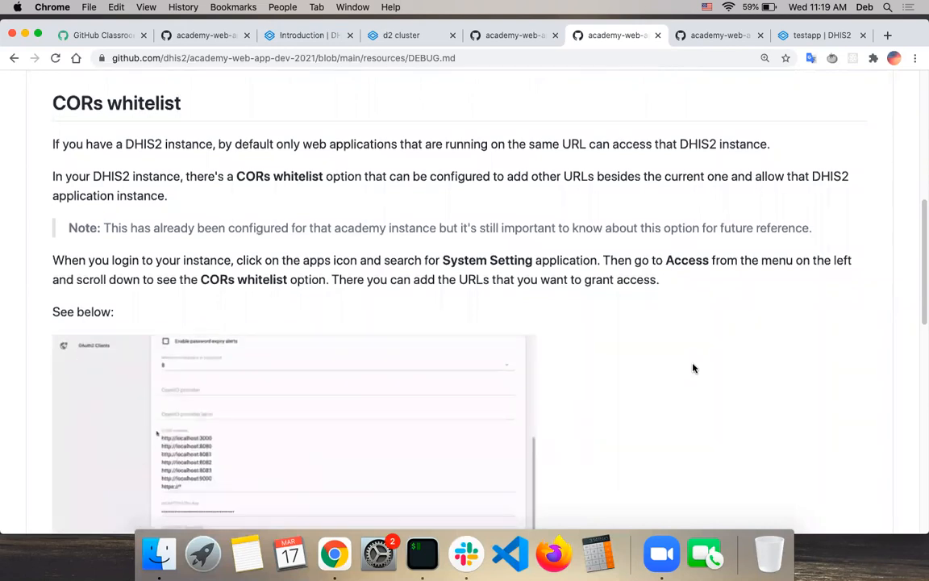
pyautogui.moveTo(713, 303)
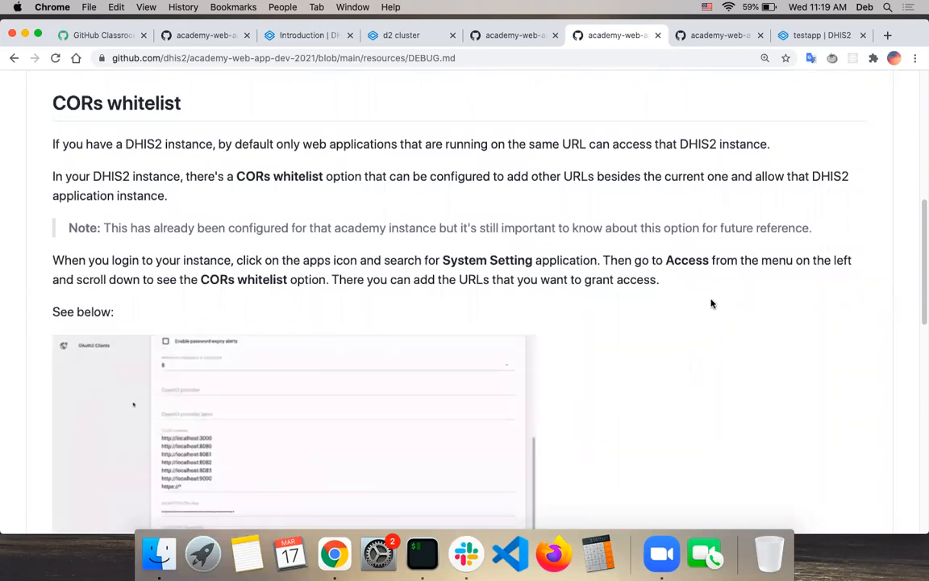
pyautogui.scroll(3)
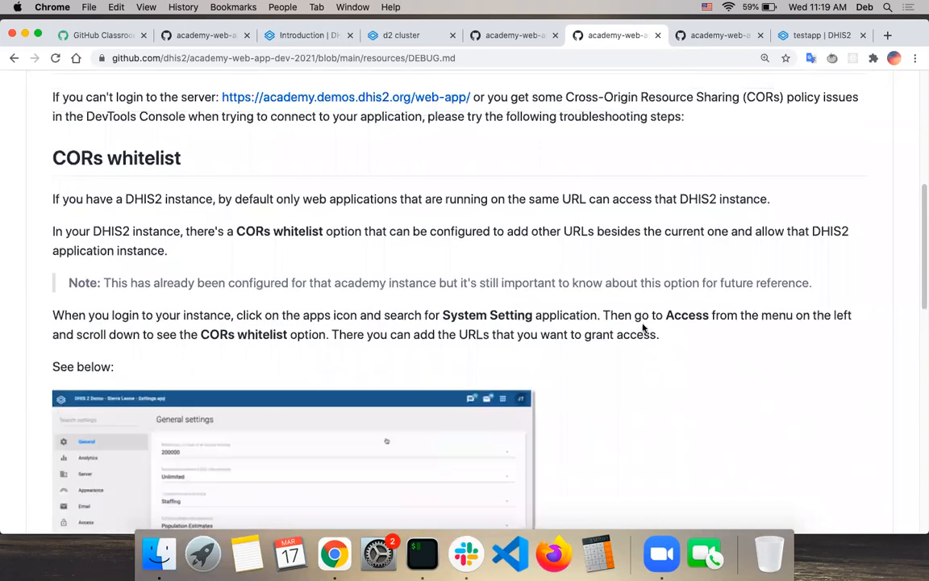
pyautogui.scroll(-3)
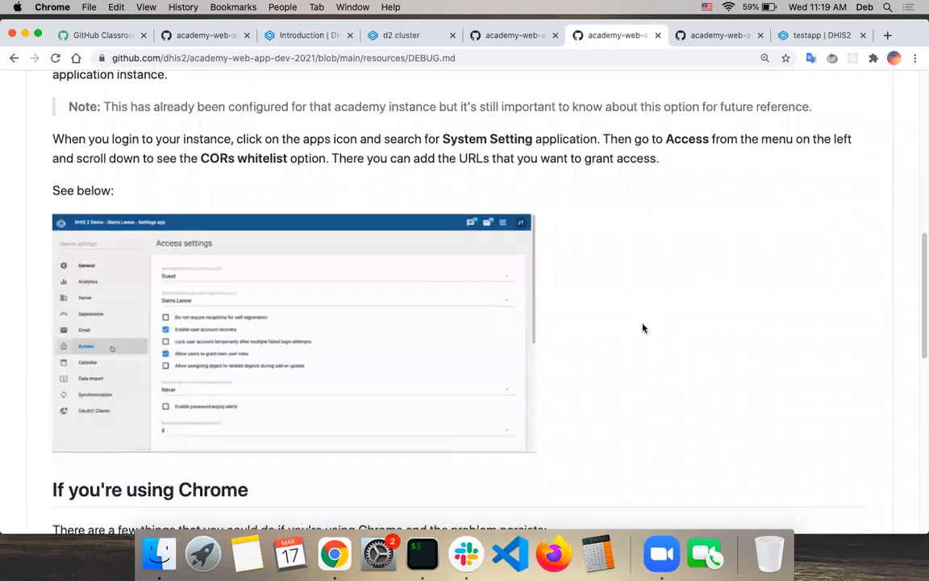
pyautogui.scroll(-3)
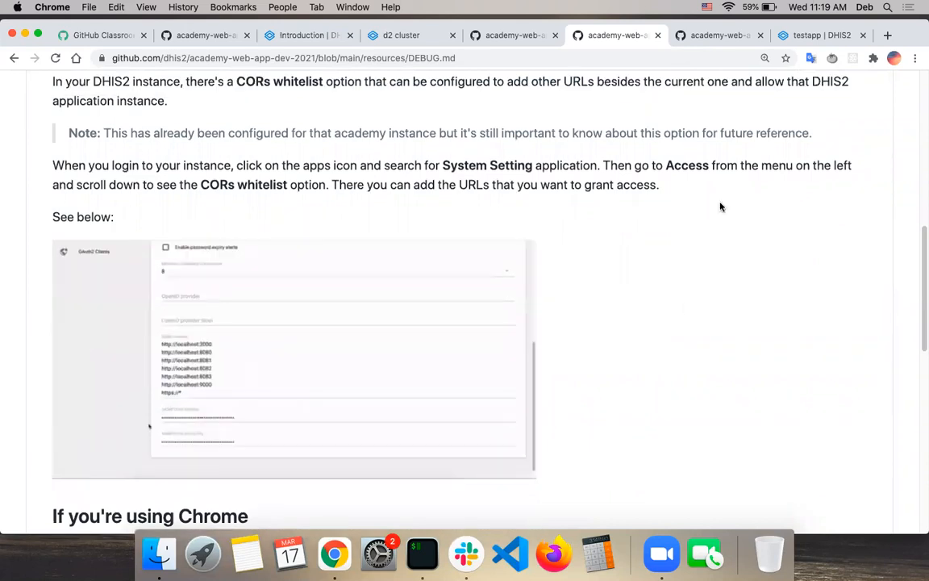
# Glance at the running testapp tab and return to the DEBUG guide's CORS section.
pyautogui.click(820, 36)
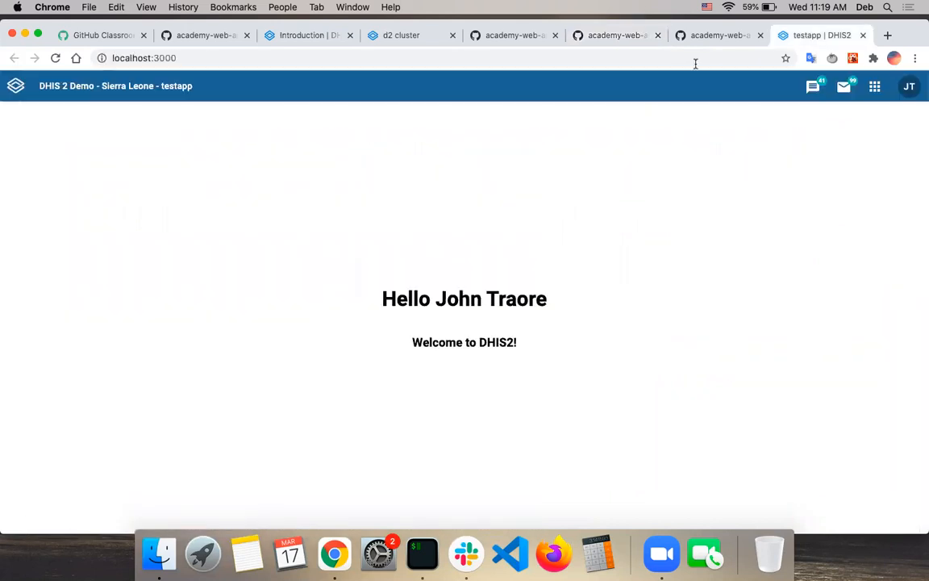
pyautogui.click(716, 36)
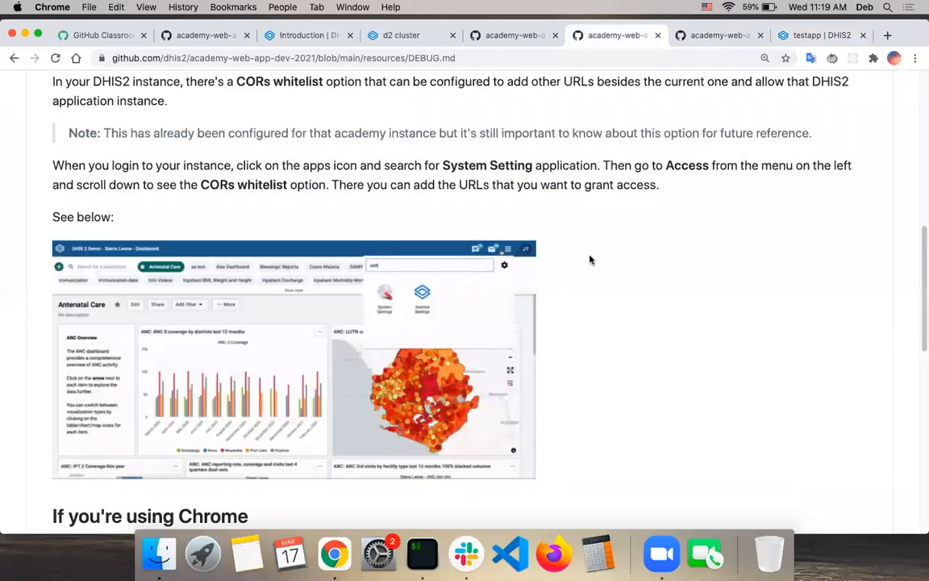
# Open the academy demo instance in a new tab and filter its apps menu with 'set'.
pyautogui.rightClick(345, 175)
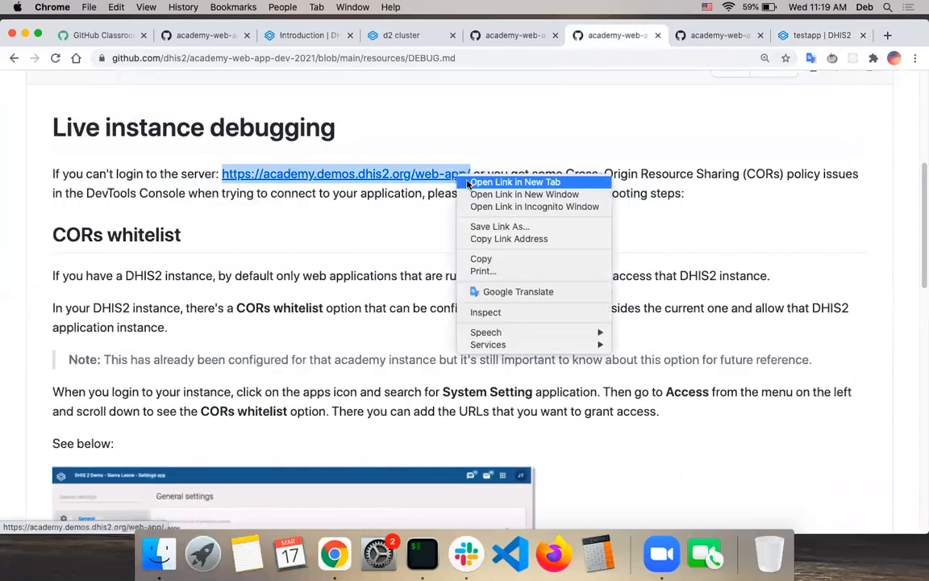
pyautogui.click(513, 181)
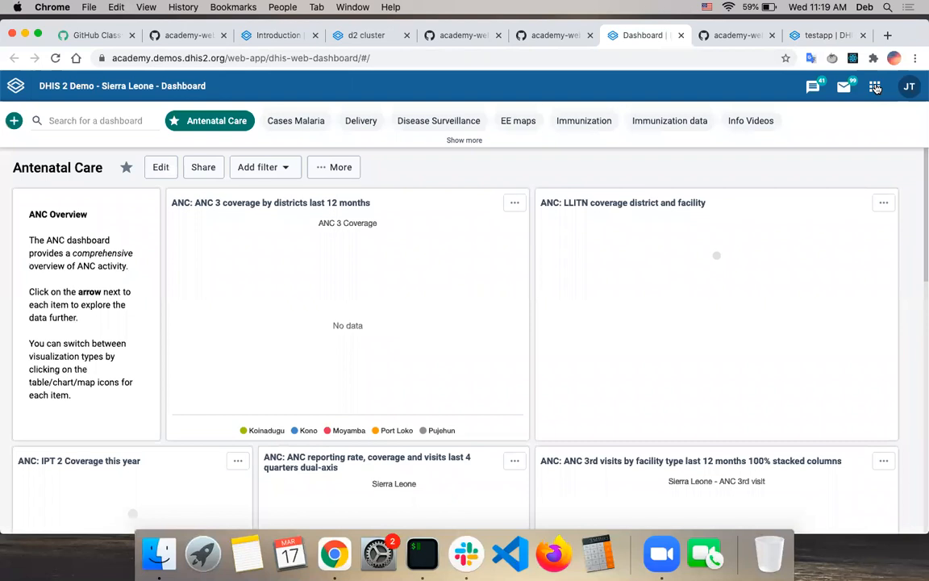
pyautogui.click(874, 87)
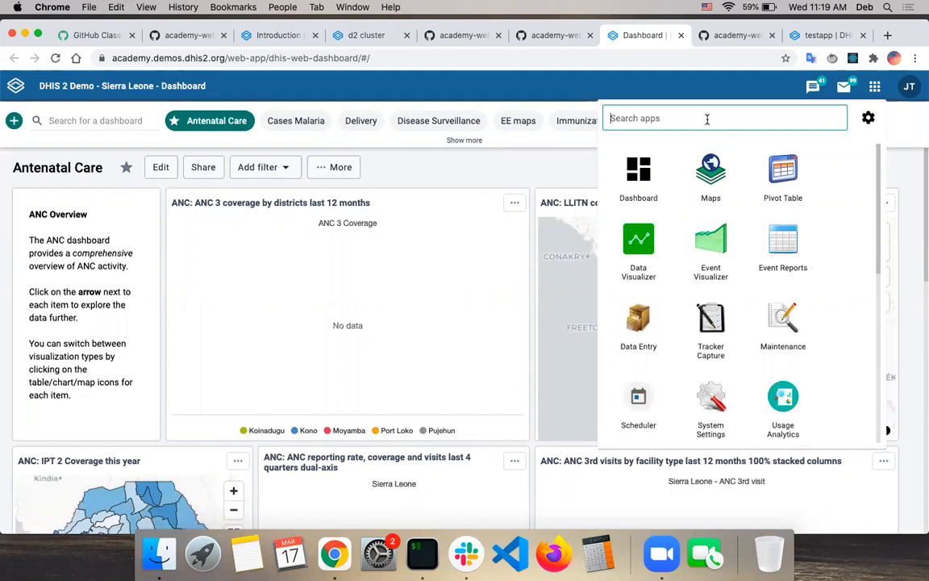
pyautogui.write('set')
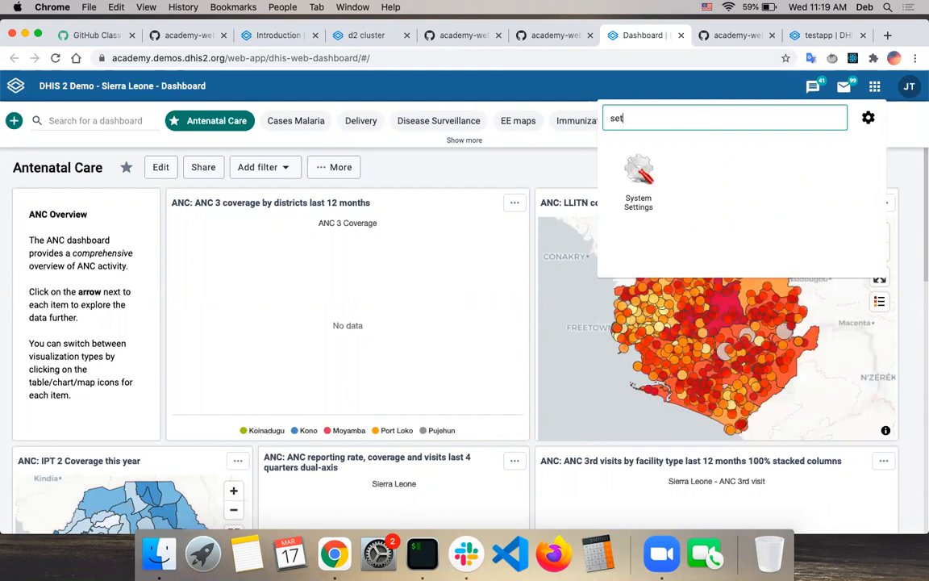
pyautogui.moveTo(874, 87)
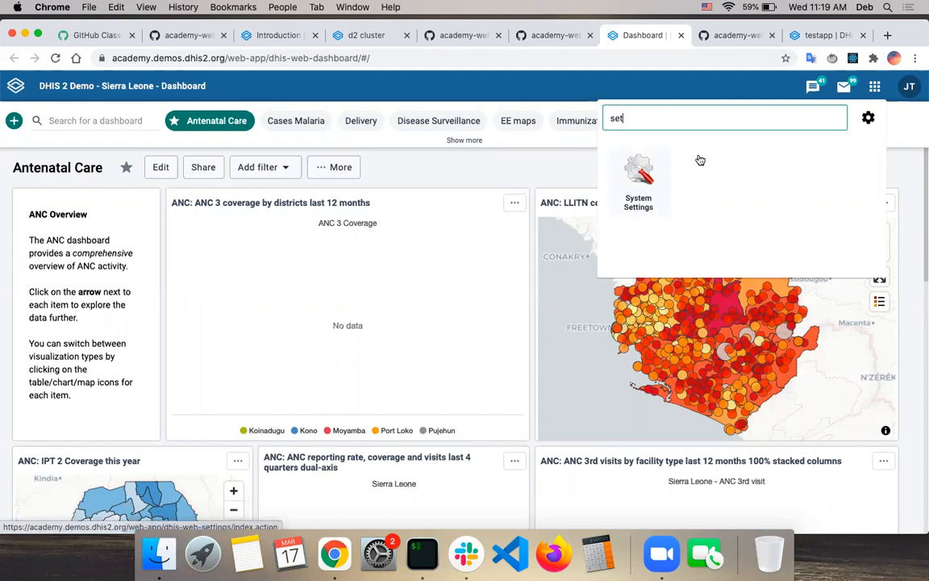
# Launch System Settings and show the Access page's CORS whitelist entries.
pyautogui.click(638, 177)
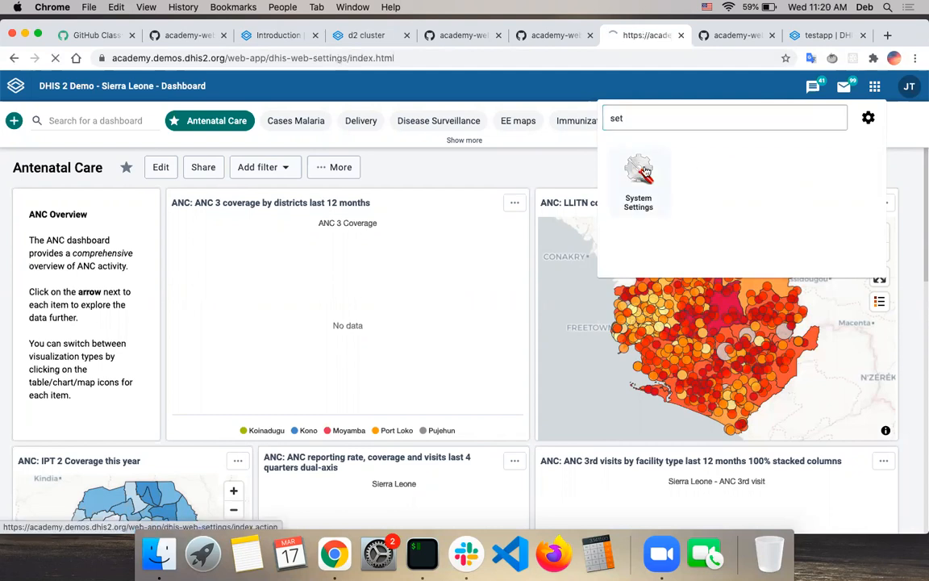
pyautogui.click(638, 177)
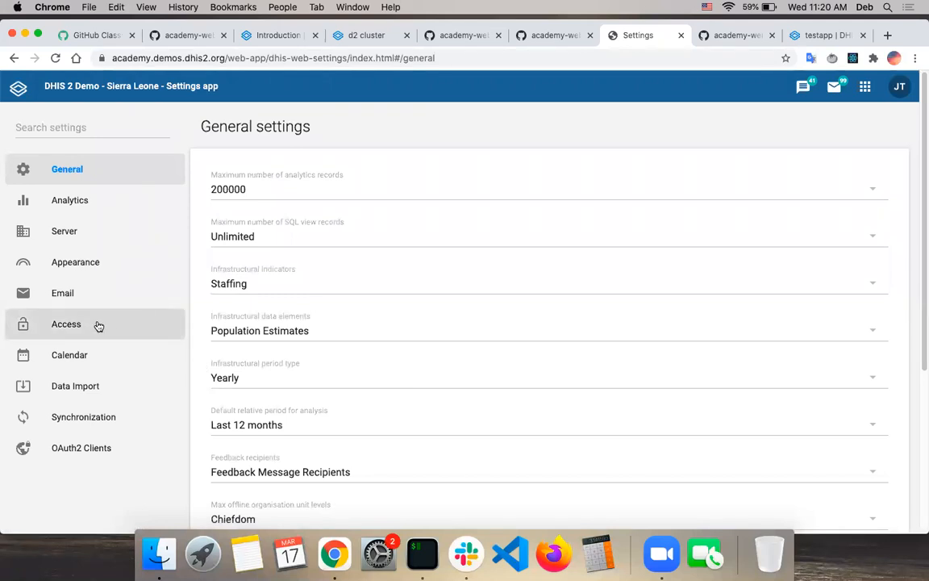
pyautogui.click(66, 323)
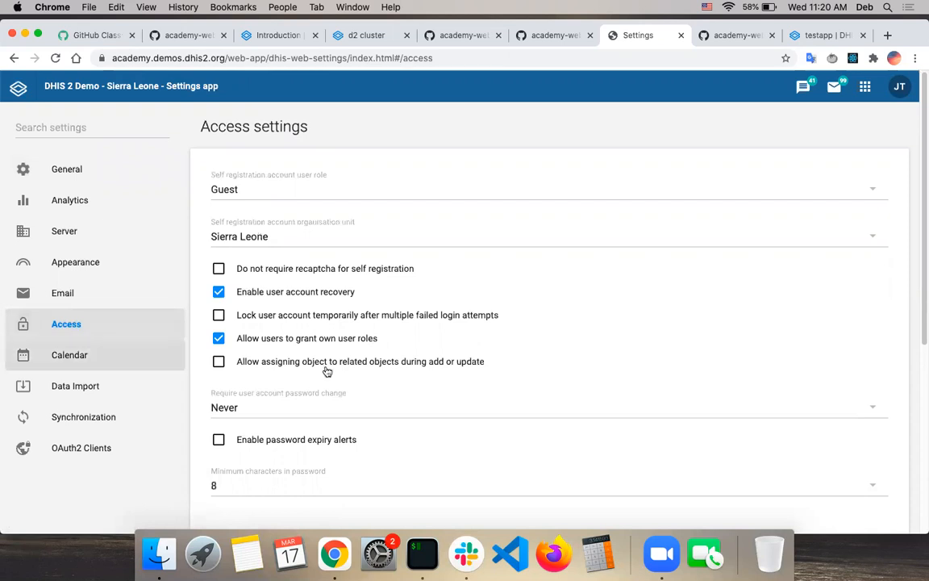
pyautogui.scroll(-3)
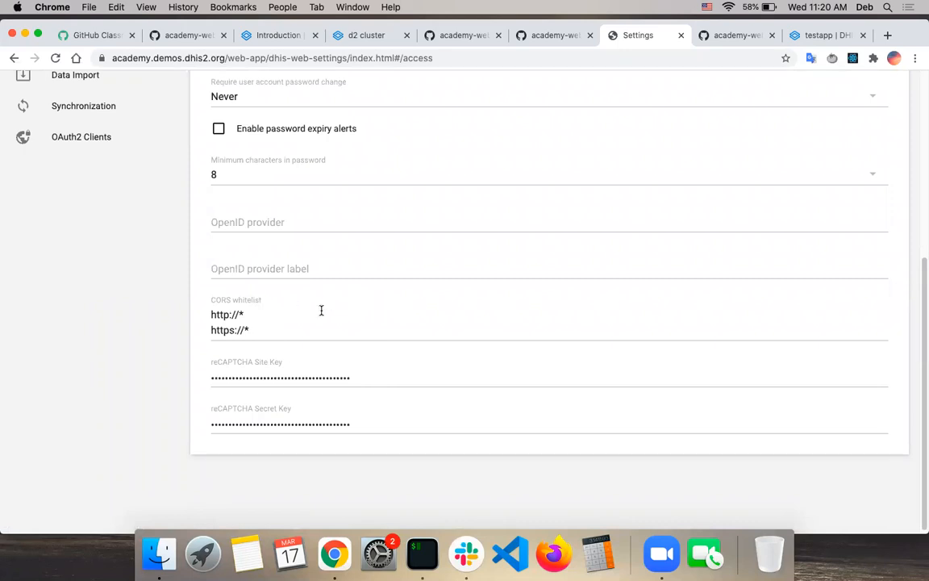
pyautogui.moveTo(375, 333)
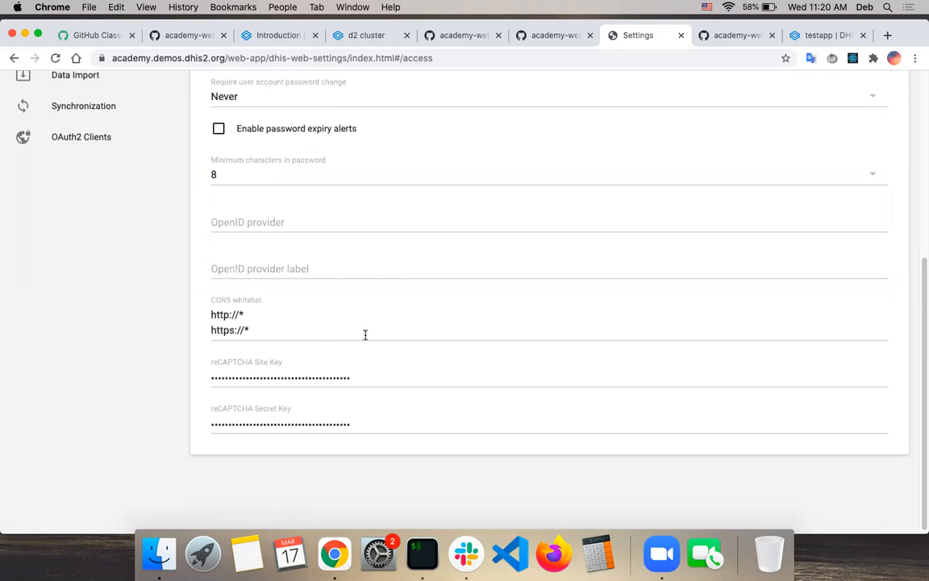
pyautogui.moveTo(252, 320)
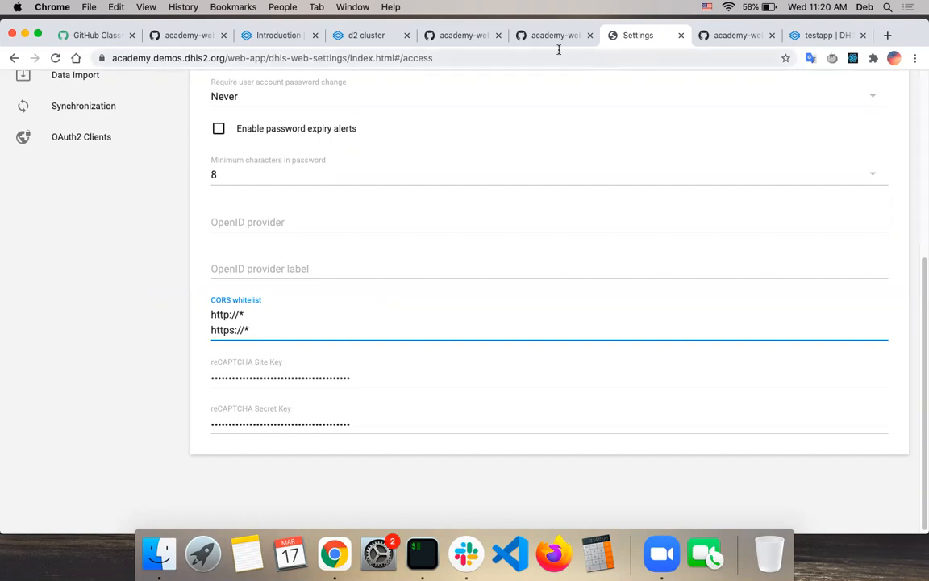
pyautogui.moveTo(483, 243)
pyautogui.write('loc')
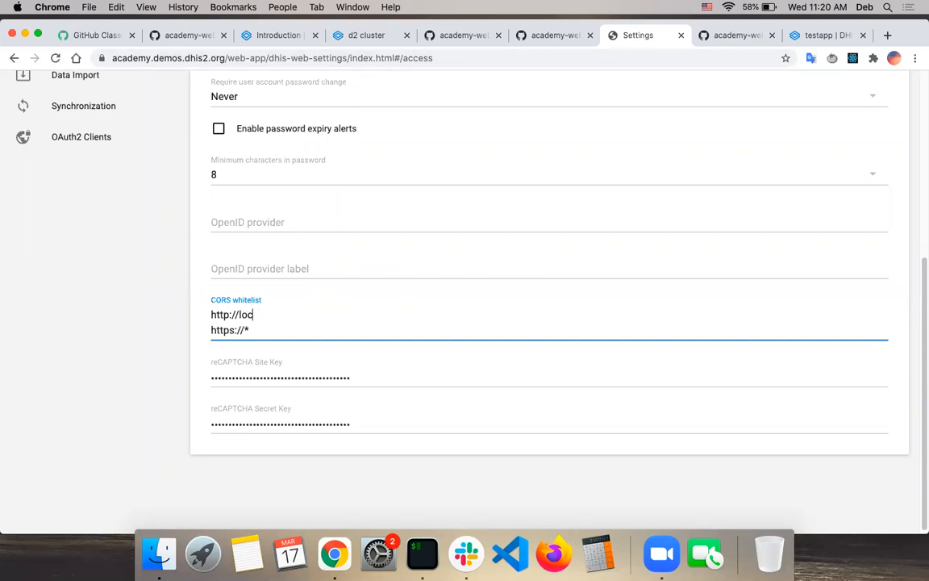
# Replace the partly entered localhost address in the whitelist field with '*'.
pyautogui.press('Backspace')
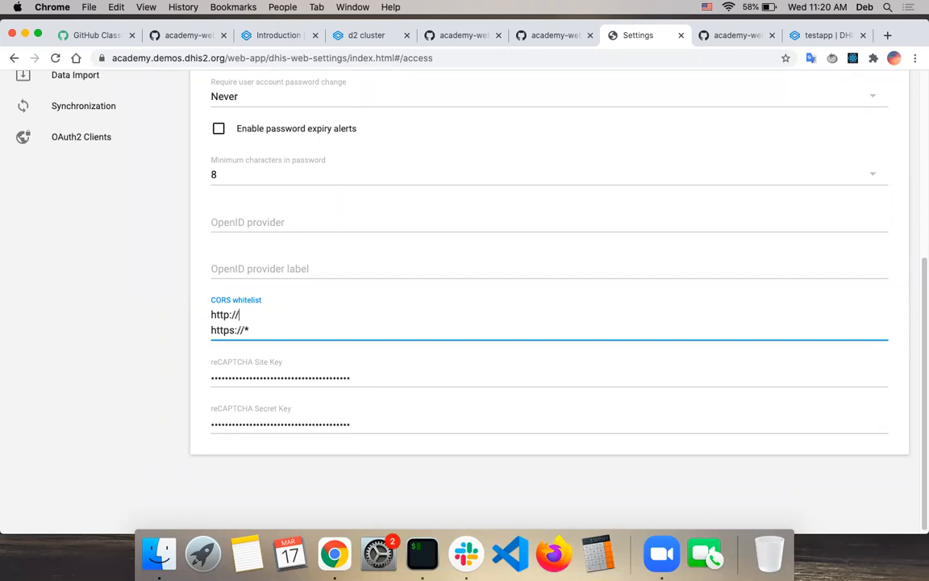
pyautogui.write('*')
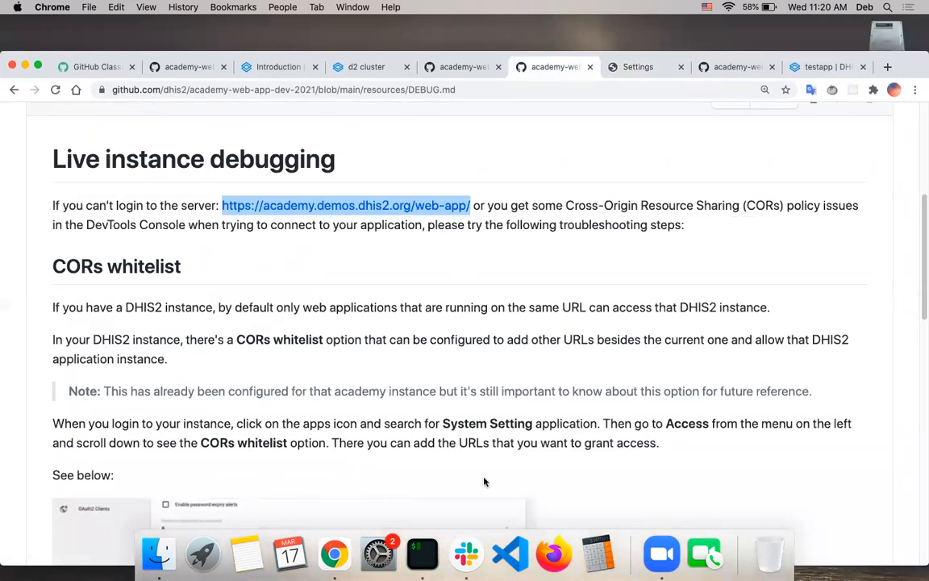
# Read the DEBUG guide's Chrome SameSite cookies flag and Disabling cache advice.
pyautogui.scroll(-3)
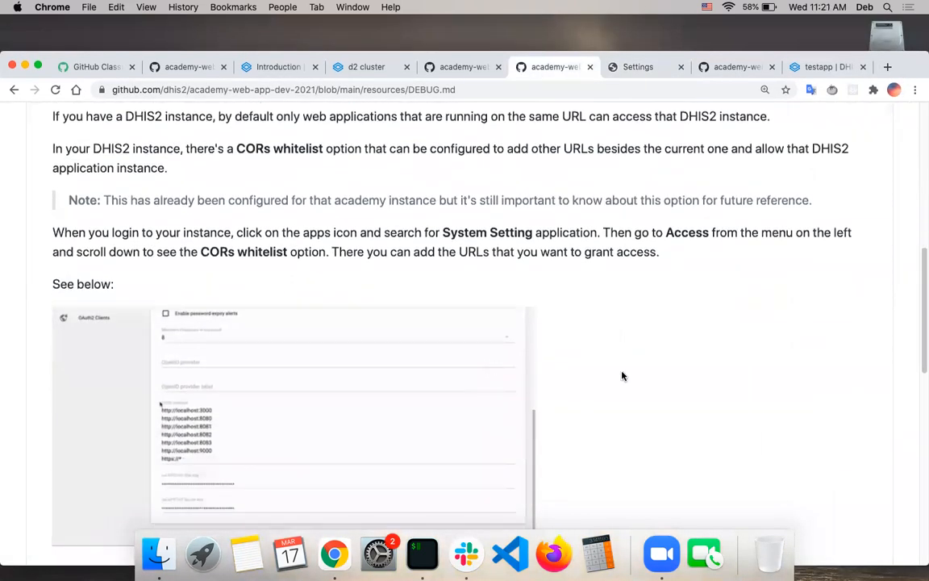
pyautogui.scroll(-3)
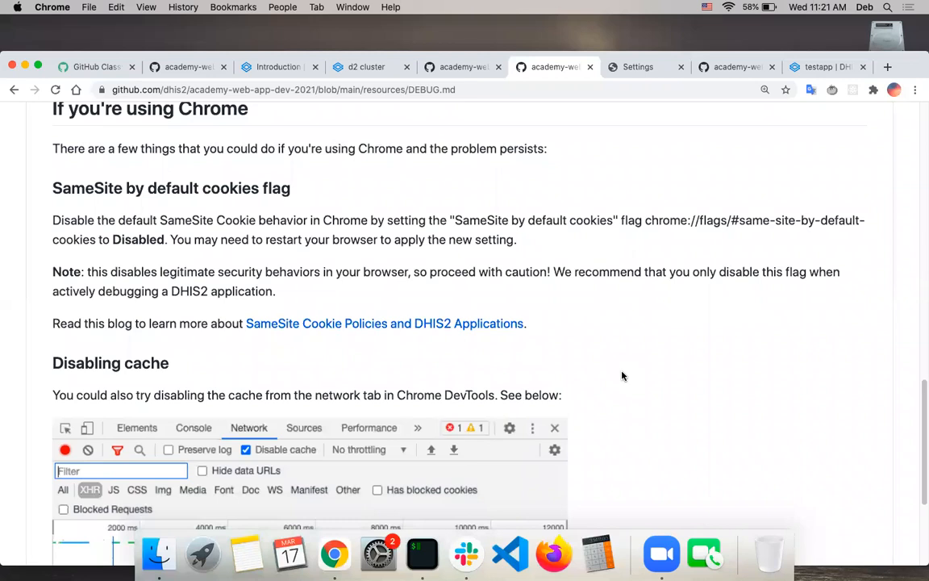
pyautogui.moveTo(664, 313)
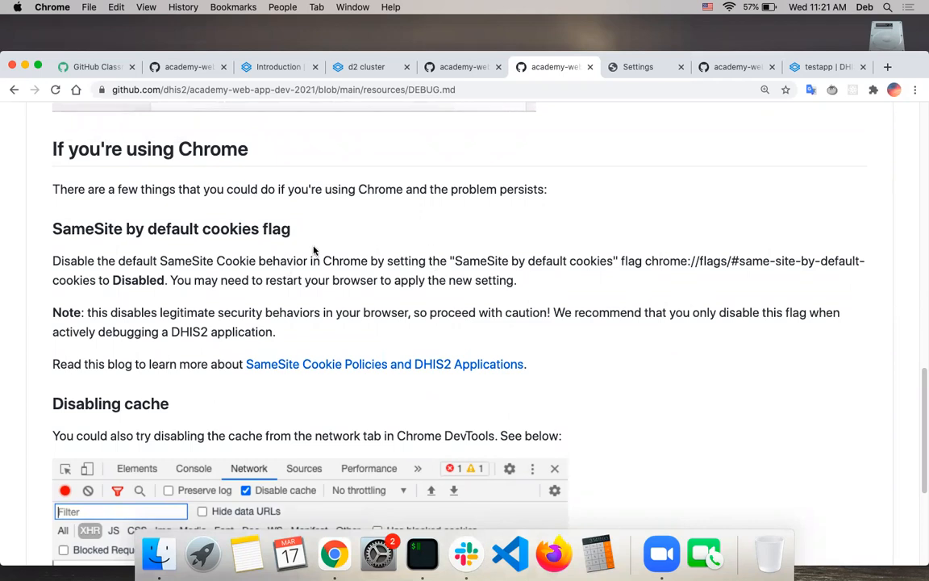
pyautogui.moveTo(155, 280)
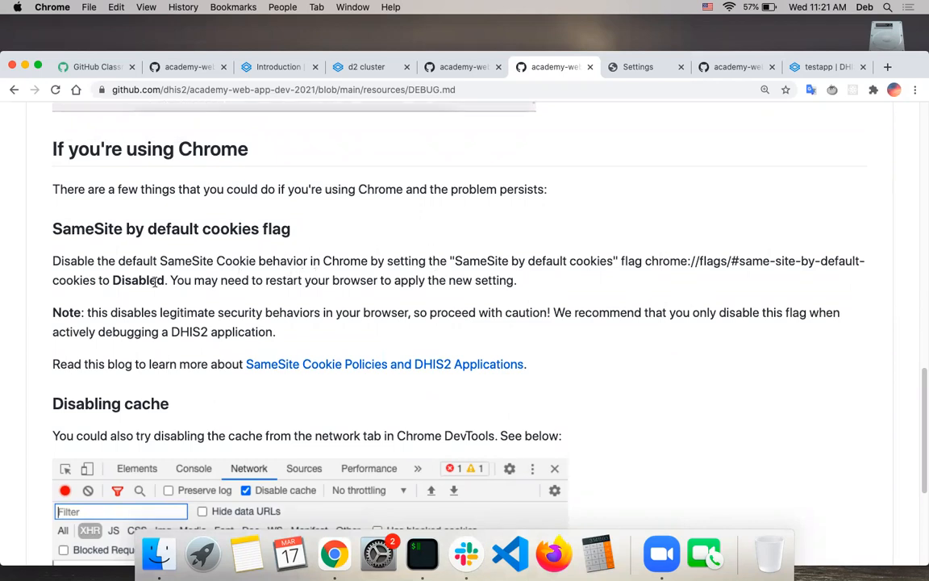
pyautogui.moveTo(690, 272)
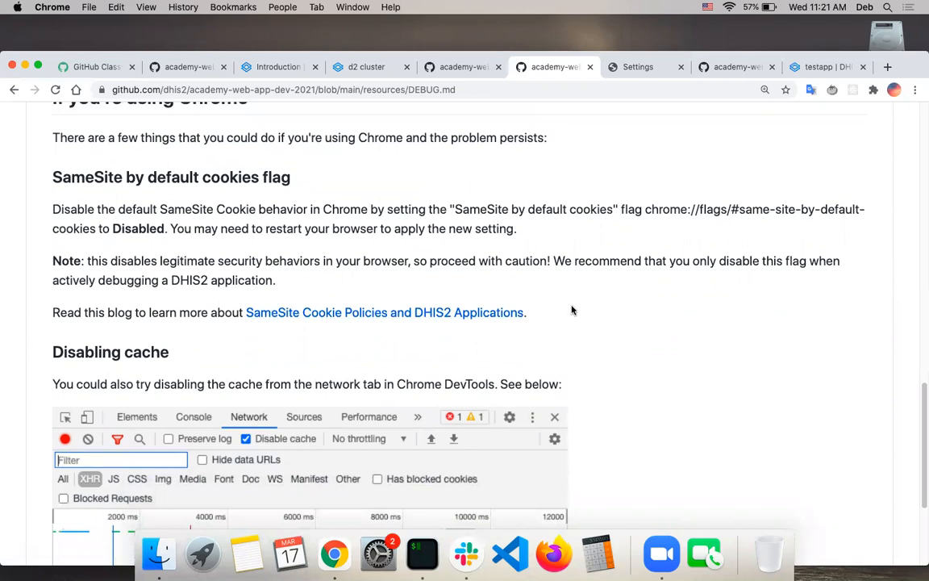
pyautogui.moveTo(587, 305)
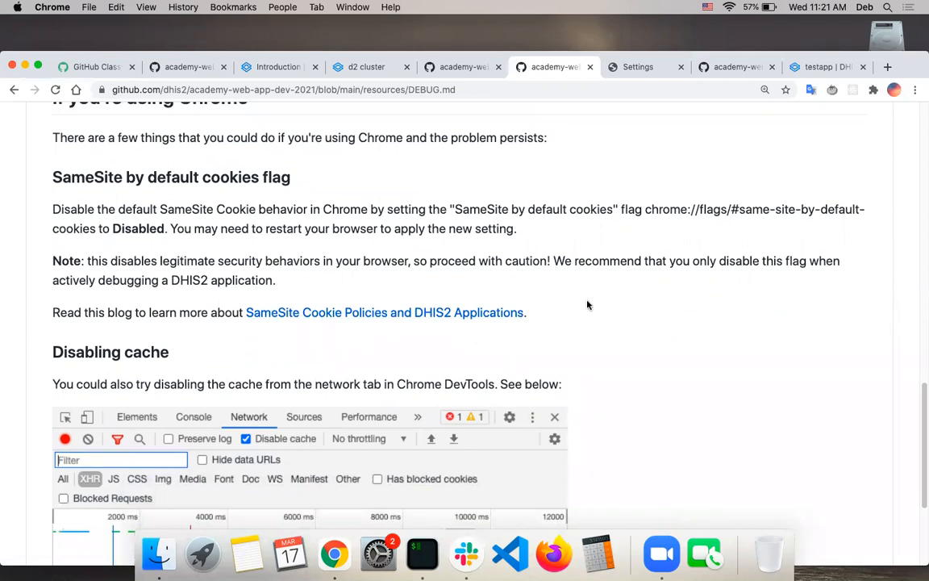
pyautogui.scroll(-3)
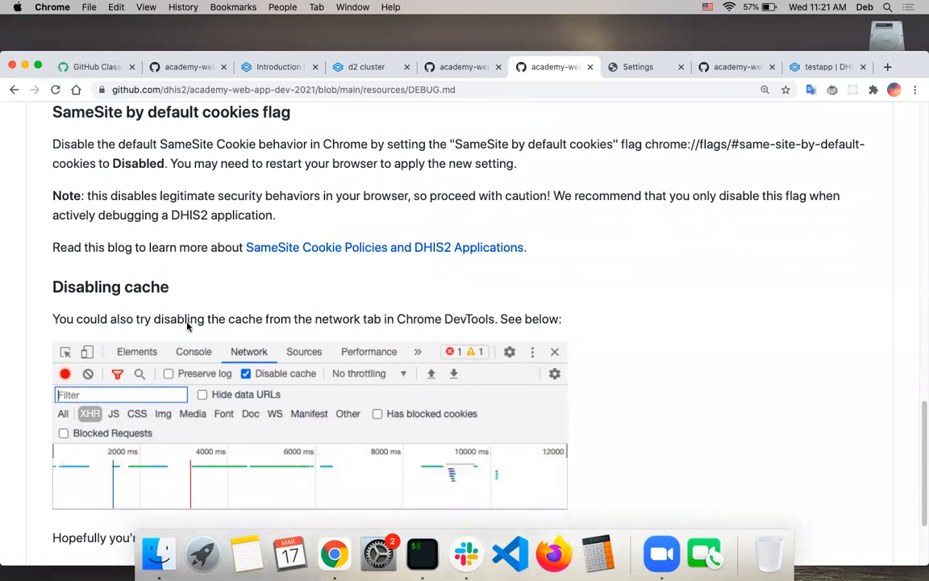
pyautogui.scroll(-3)
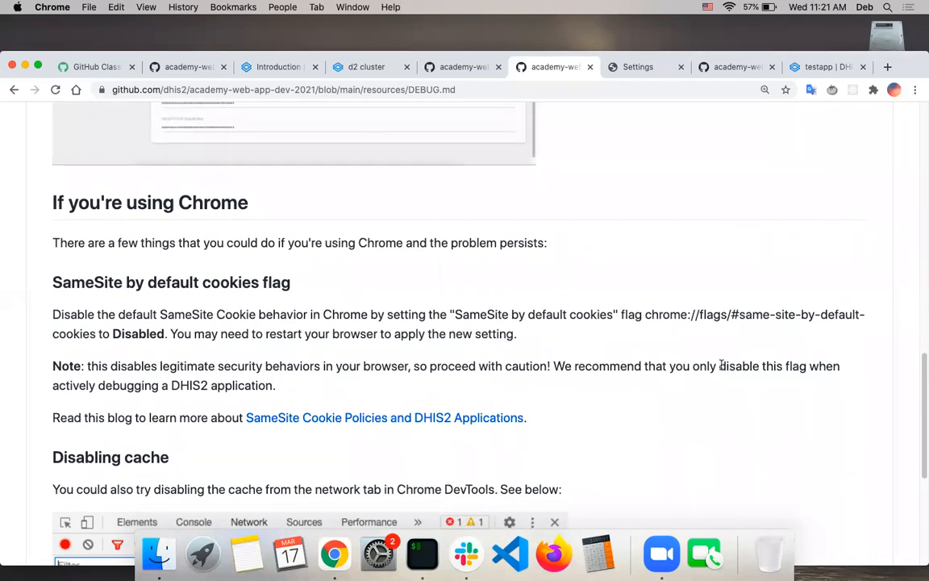
pyautogui.moveTo(815, 192)
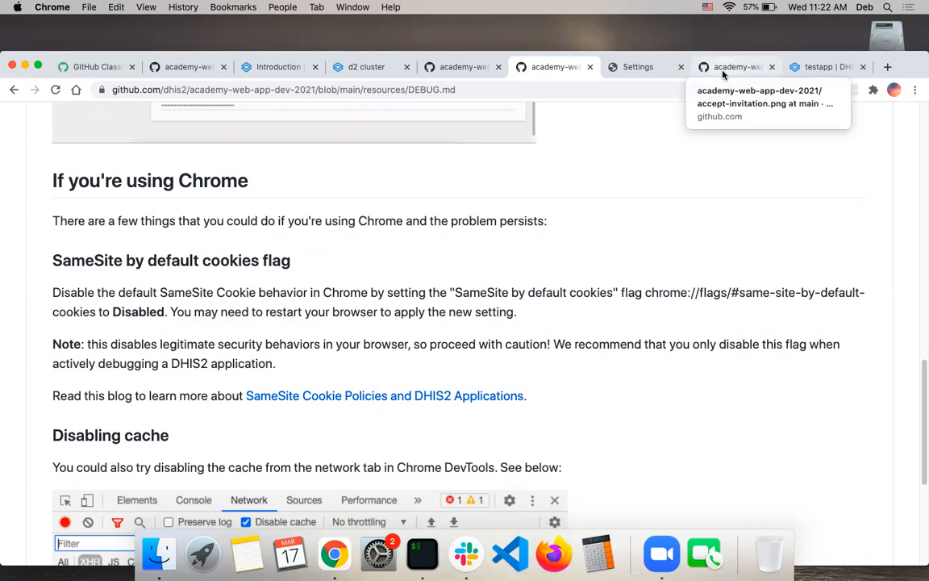
# Return to the 01-environment-setup README and reach its Start locally and Submit your assignment sections.
pyautogui.click(736, 67)
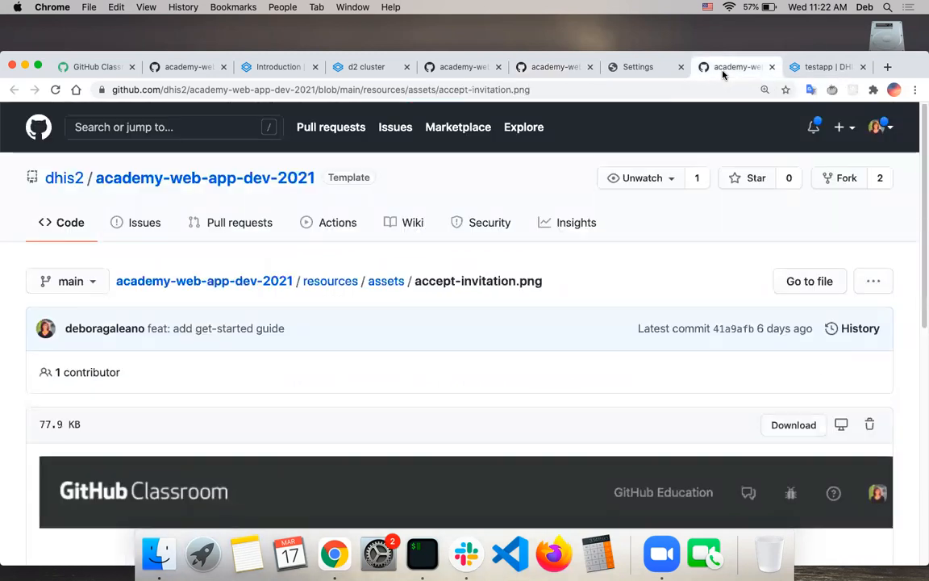
pyautogui.click(461, 67)
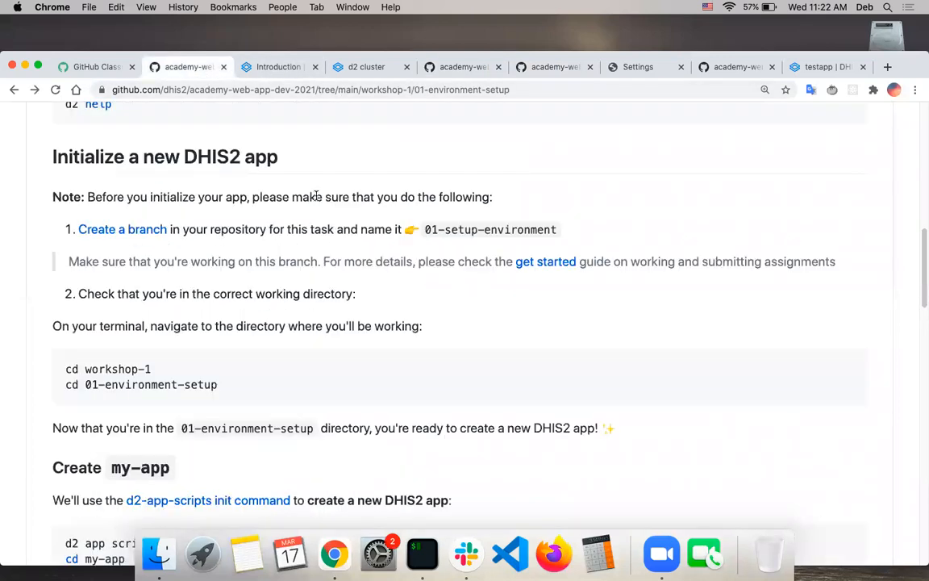
pyautogui.scroll(-3)
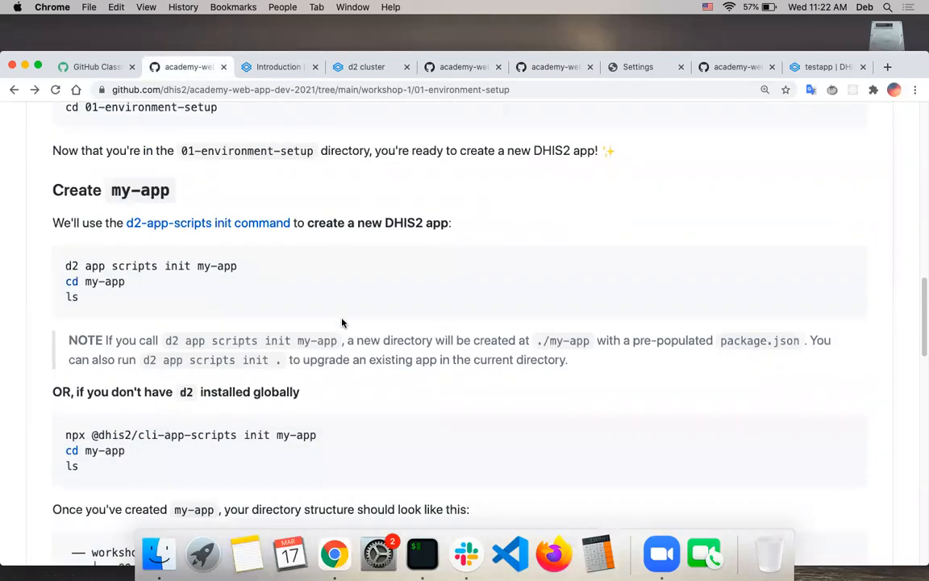
pyautogui.scroll(-3)
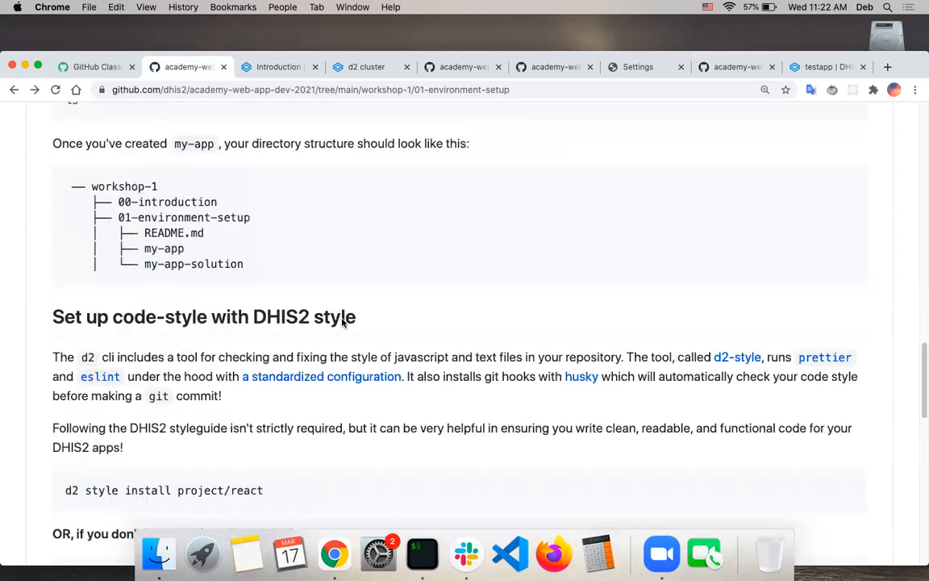
pyautogui.scroll(-3)
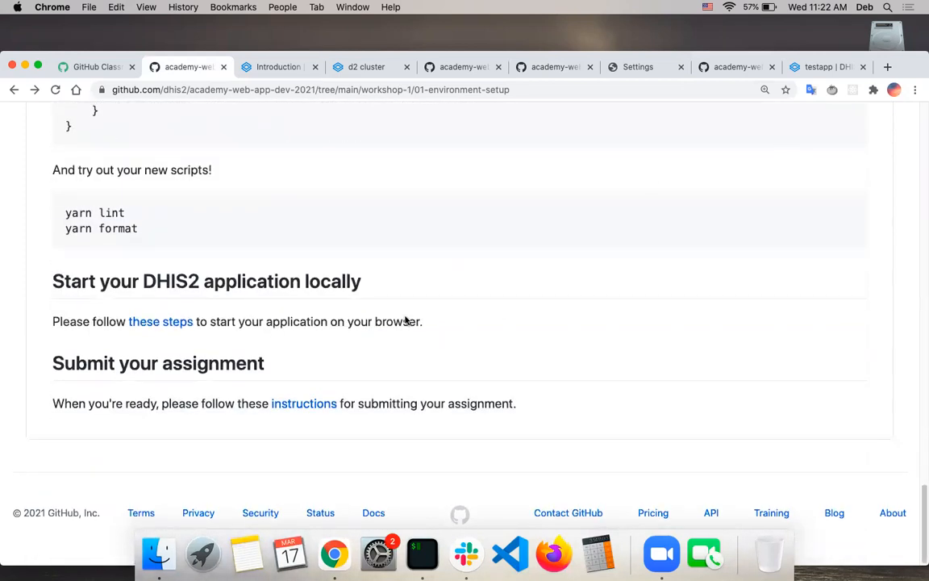
pyautogui.moveTo(294, 337)
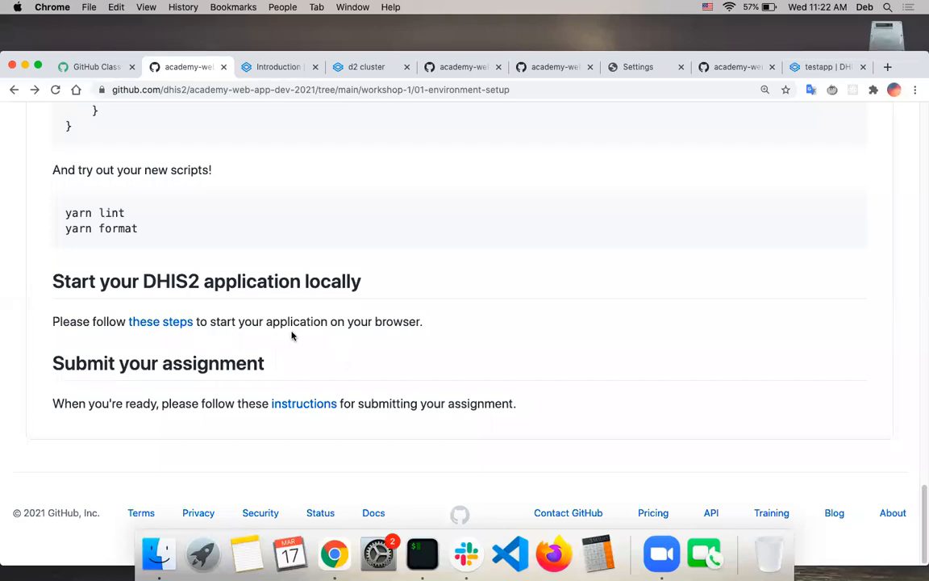
pyautogui.moveTo(429, 314)
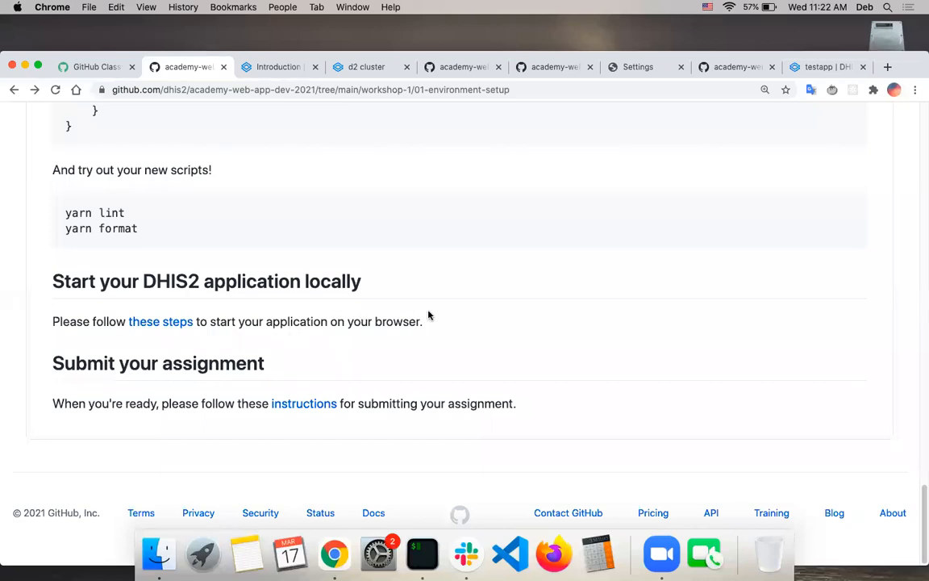
pyautogui.moveTo(397, 351)
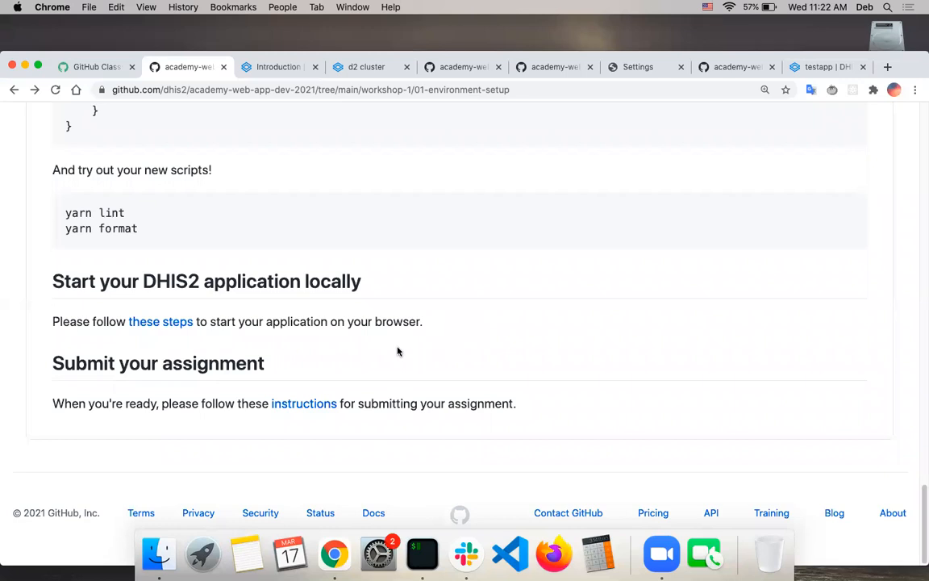
pyautogui.moveTo(320, 396)
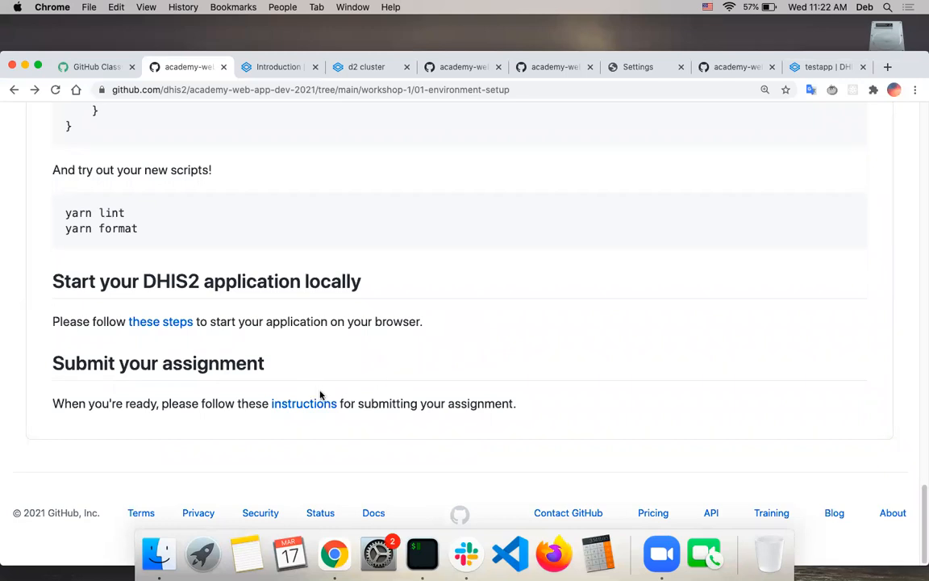
pyautogui.moveTo(304, 404)
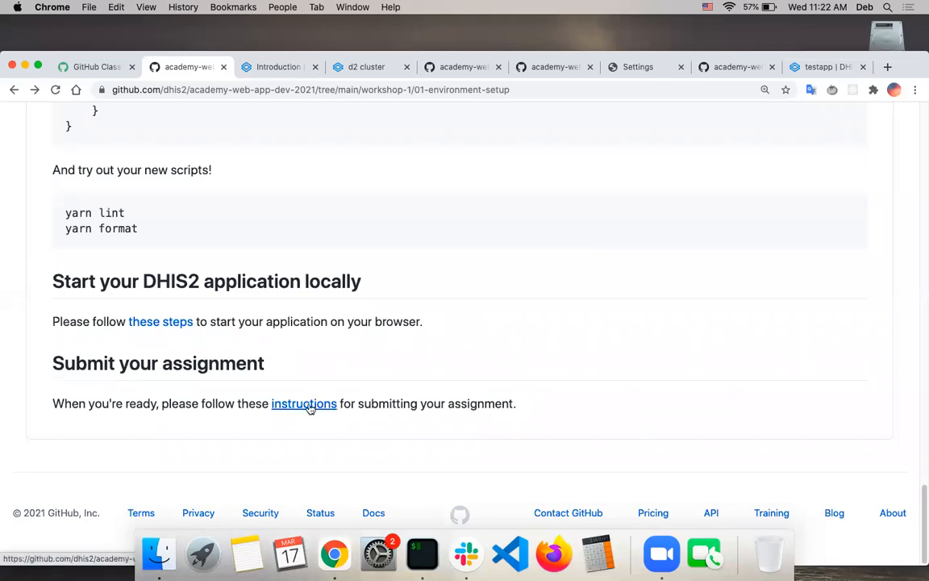
# Follow the 'instructions' link to GET_STARTED.md's How to submit assignments branch-creation step.
pyautogui.click(304, 403)
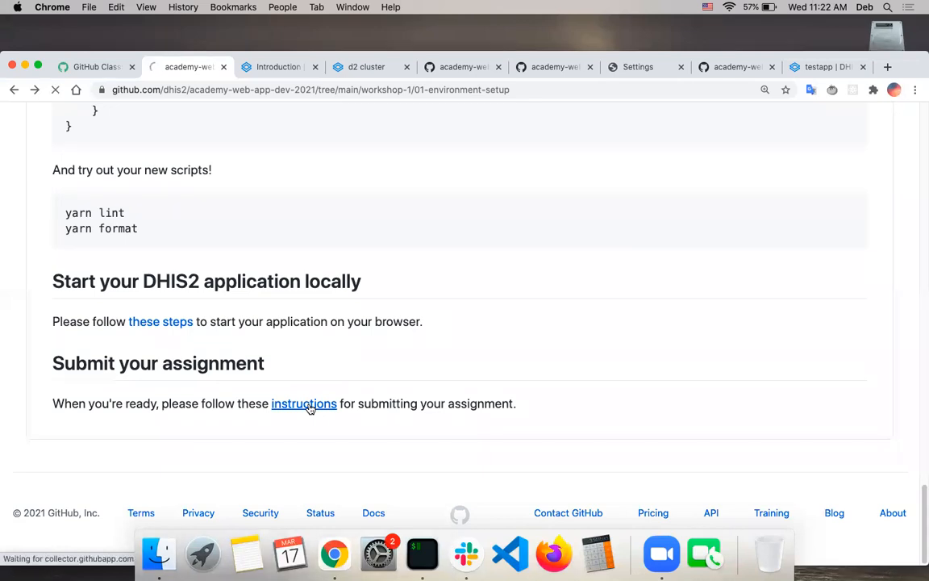
pyautogui.click(303, 404)
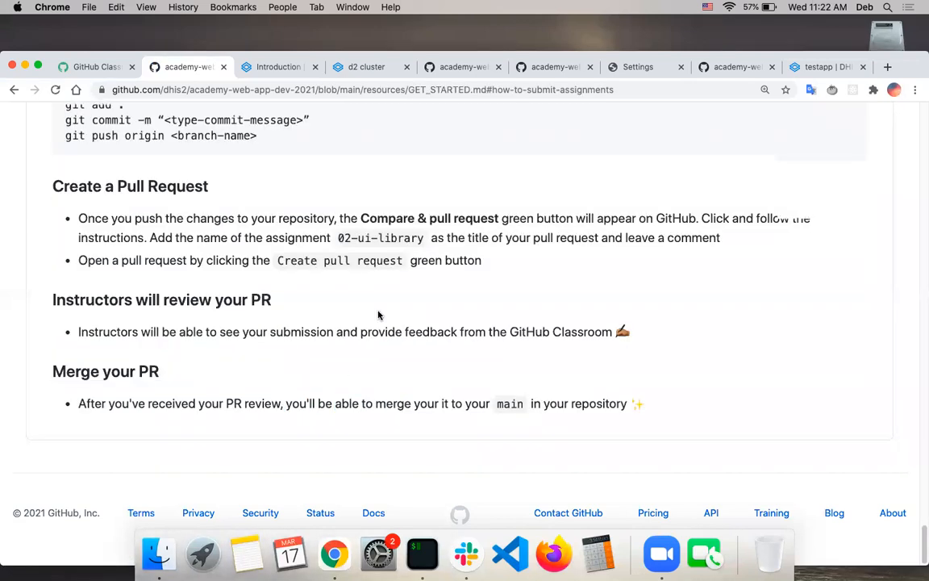
pyautogui.scroll(3)
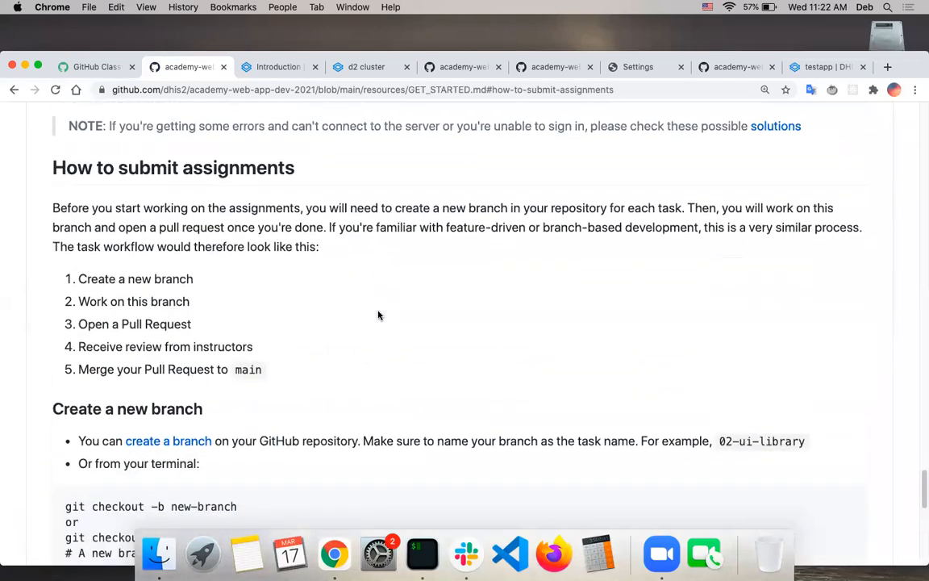
pyautogui.scroll(-3)
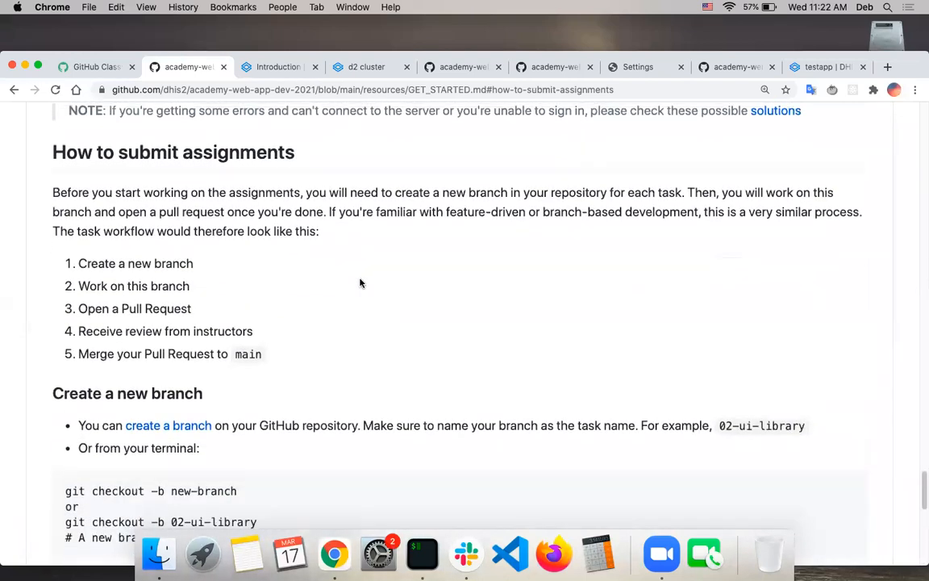
pyautogui.moveTo(258, 284)
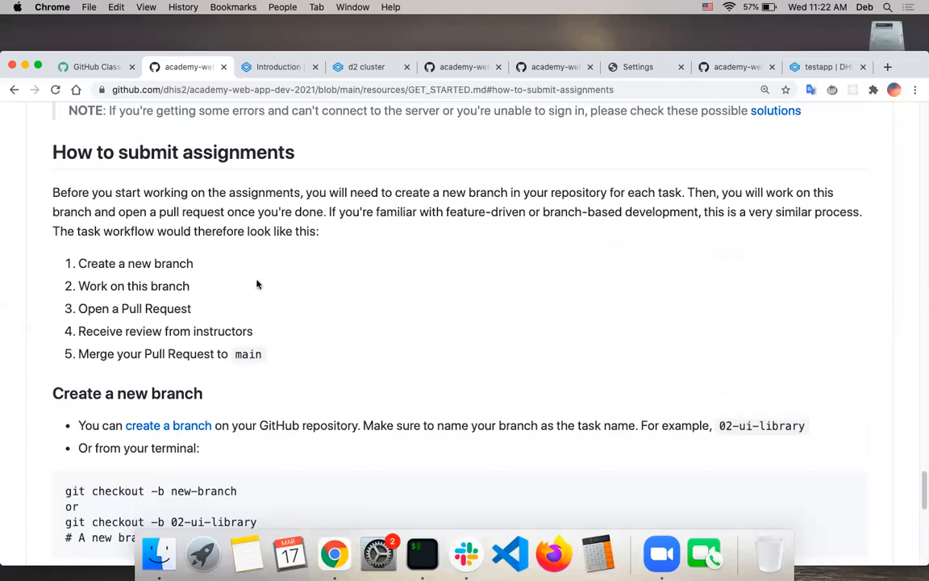
pyautogui.moveTo(439, 365)
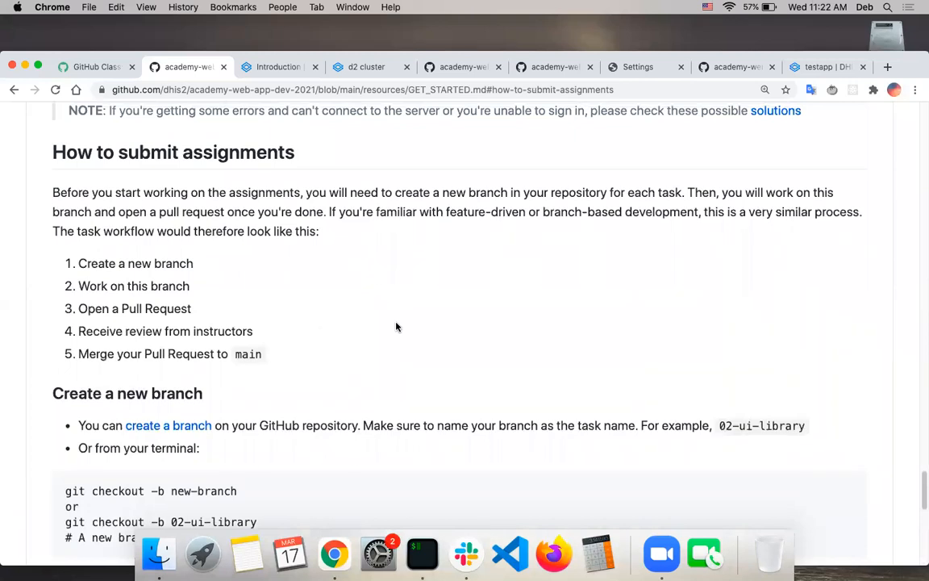
pyautogui.moveTo(403, 390)
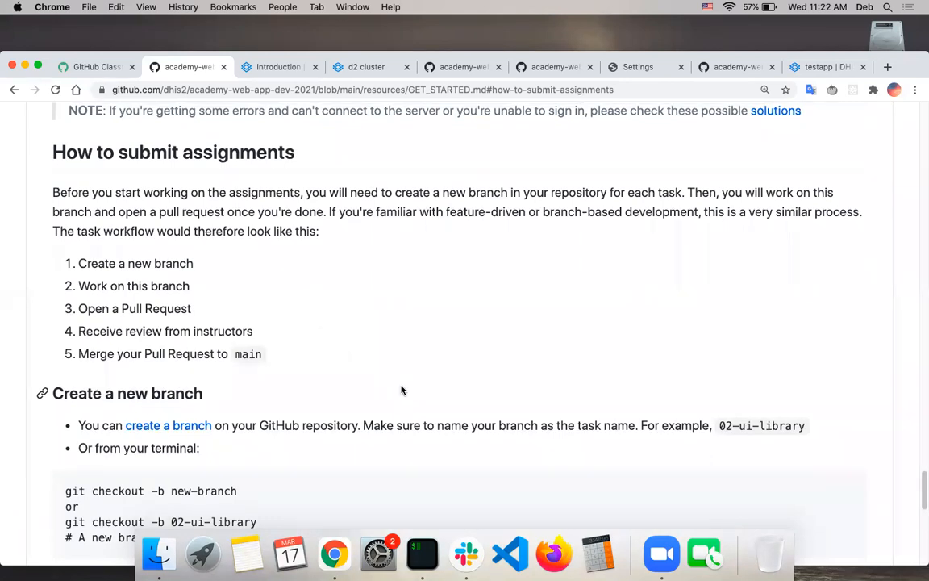
pyautogui.scroll(-3)
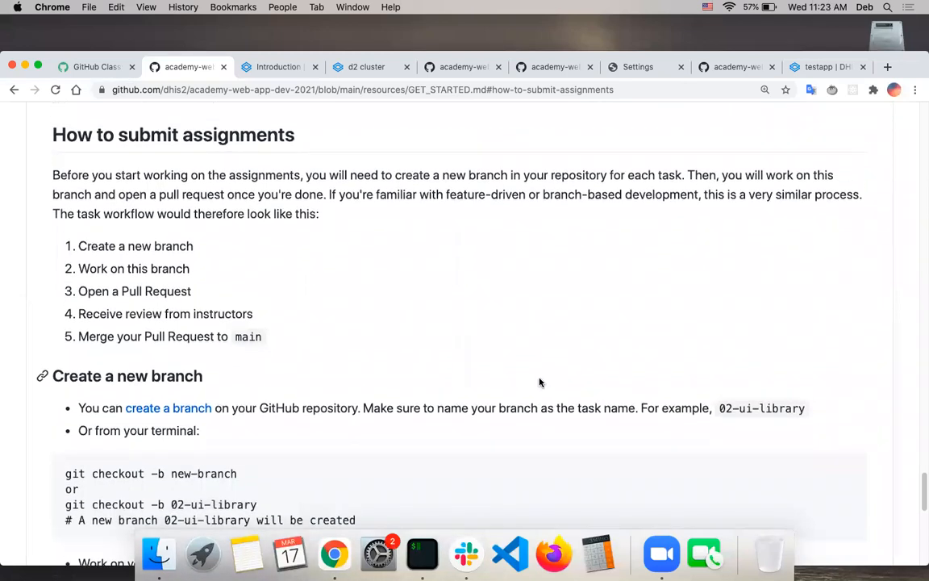
# Read on through the commit-and-push, pull request and merge steps.
pyautogui.scroll(-3)
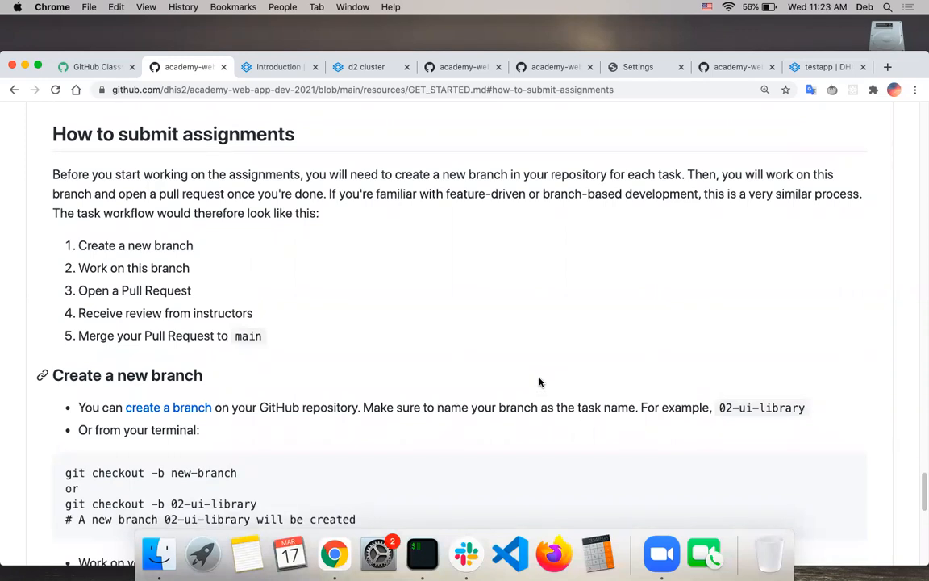
pyautogui.scroll(-3)
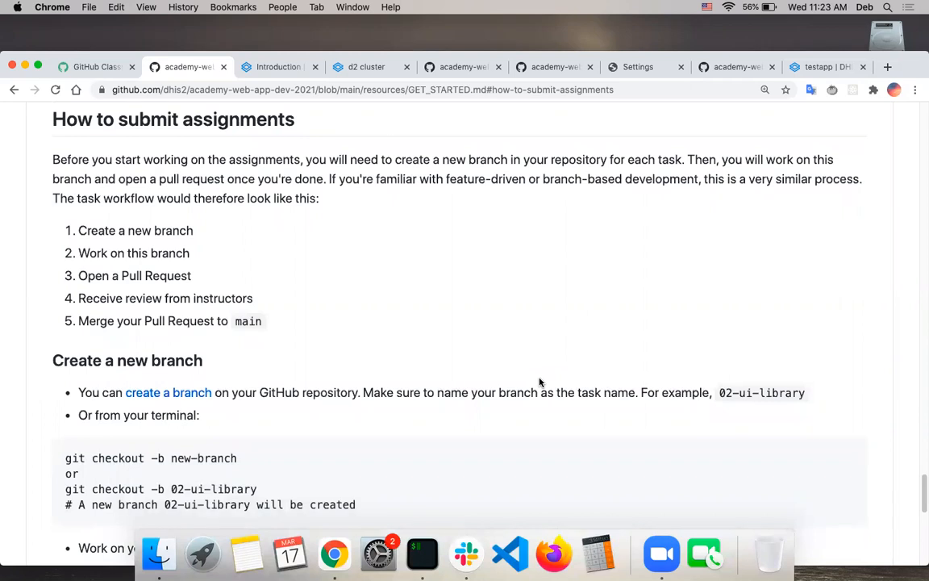
pyautogui.moveTo(510, 380)
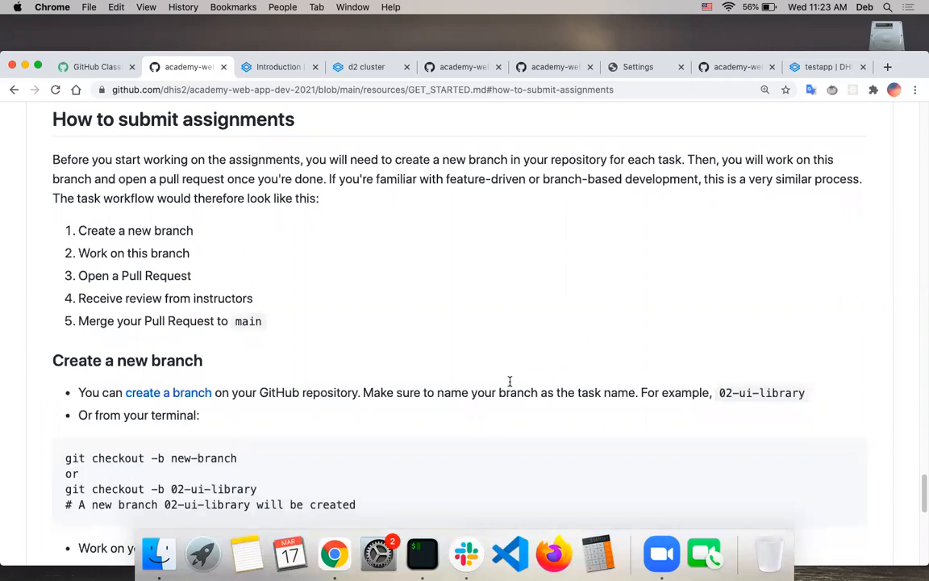
pyautogui.scroll(-3)
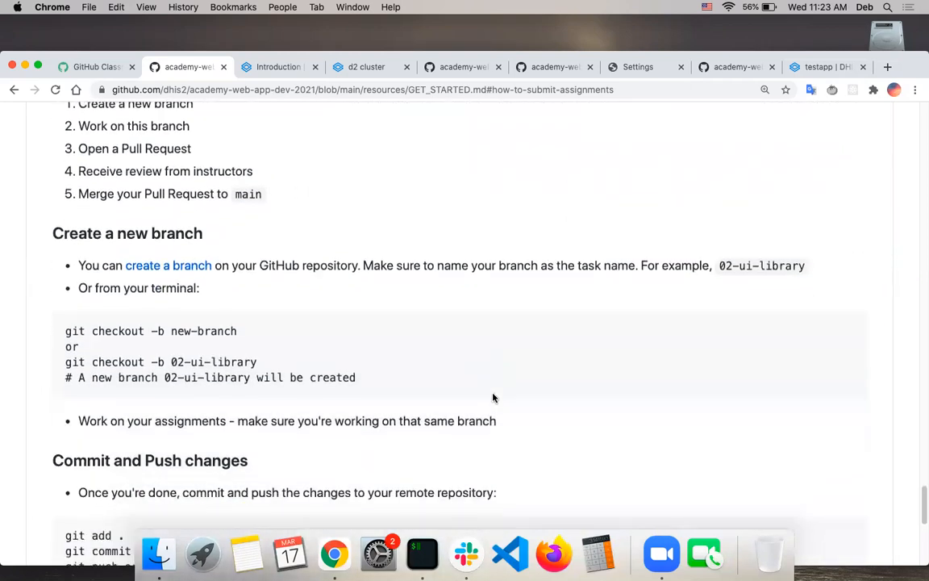
pyautogui.scroll(-3)
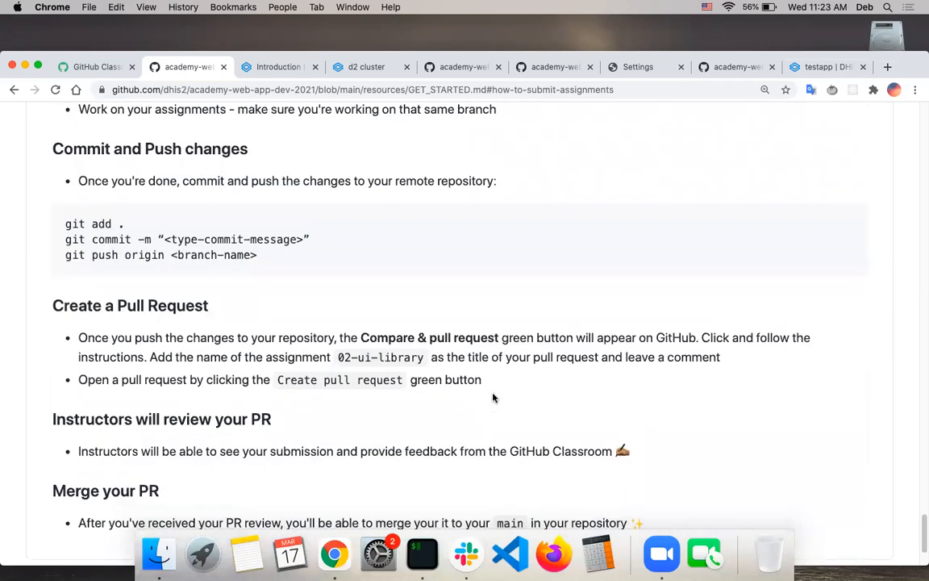
pyautogui.scroll(-3)
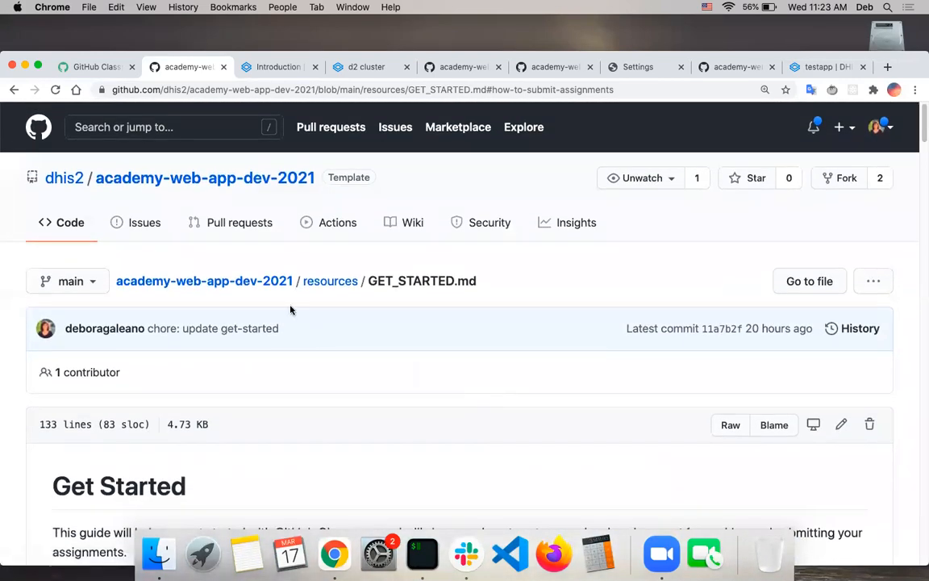
pyautogui.moveTo(204, 280)
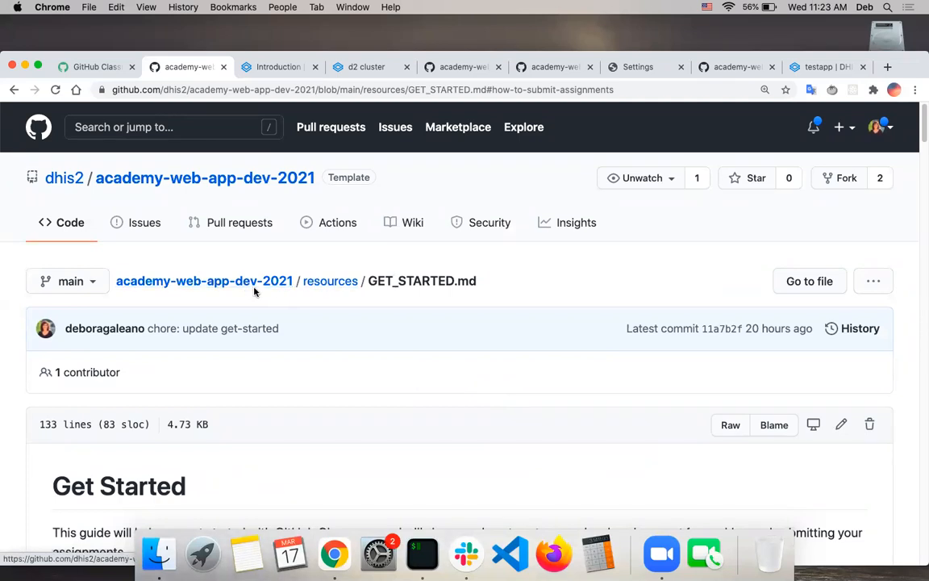
pyautogui.moveTo(203, 281)
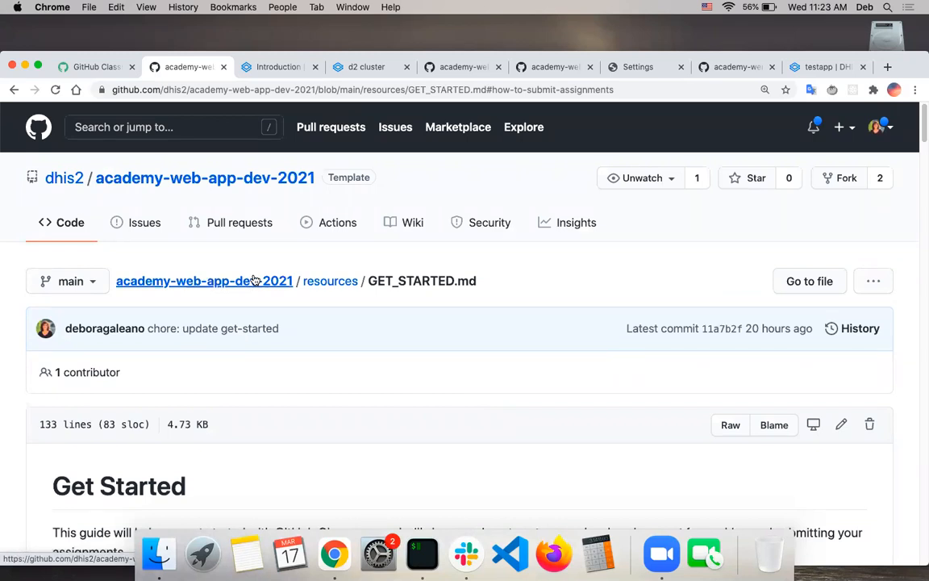
pyautogui.scroll(-3)
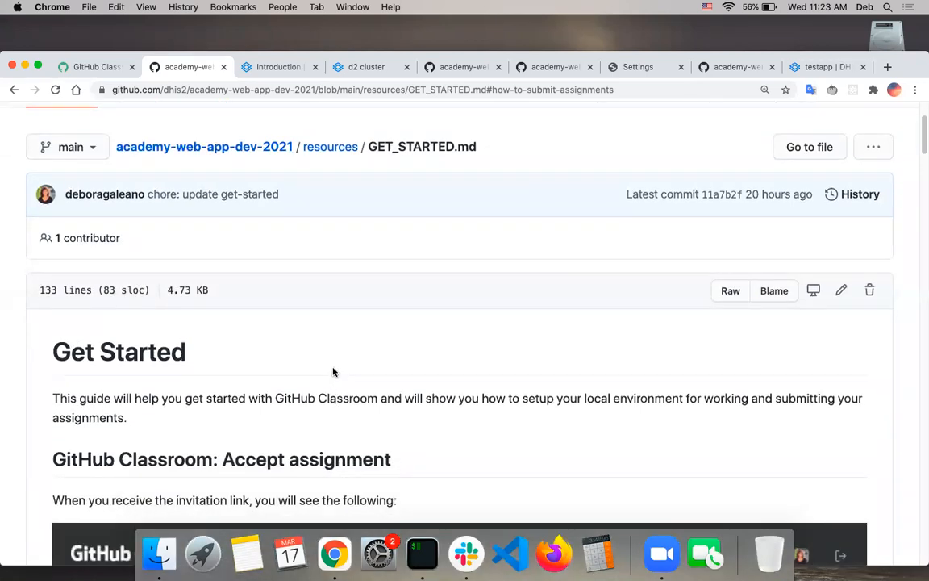
pyautogui.moveTo(119, 352)
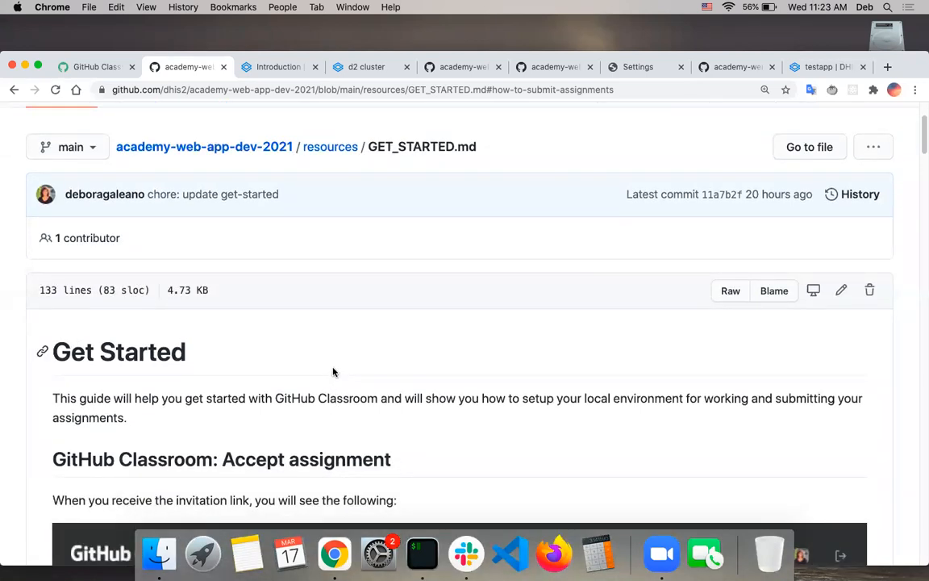
pyautogui.moveTo(382, 274)
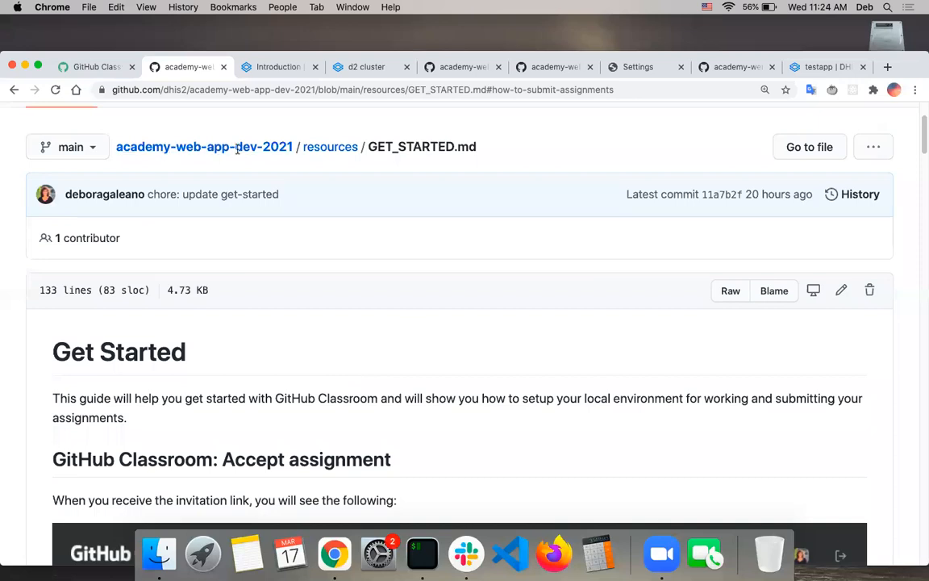
pyautogui.moveTo(454, 62)
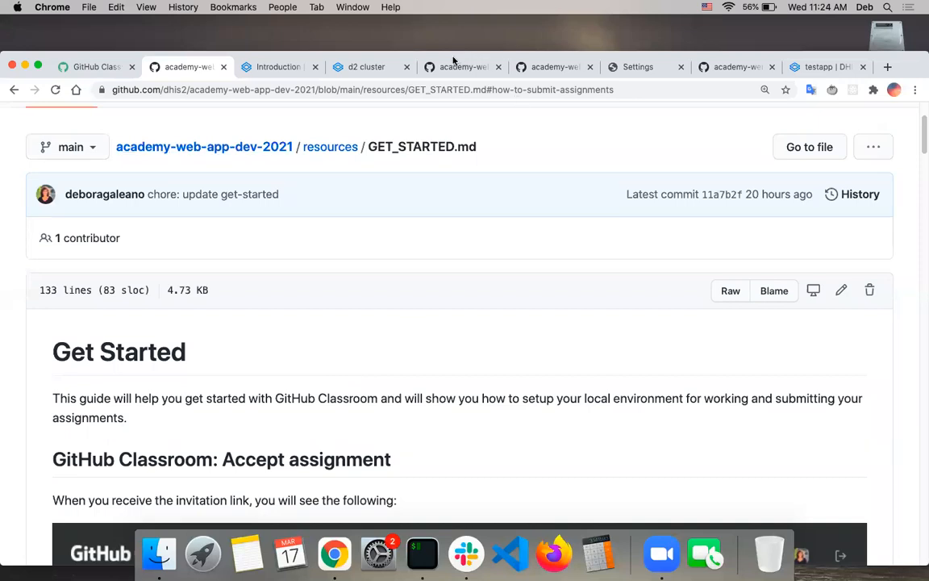
pyautogui.moveTo(773, 142)
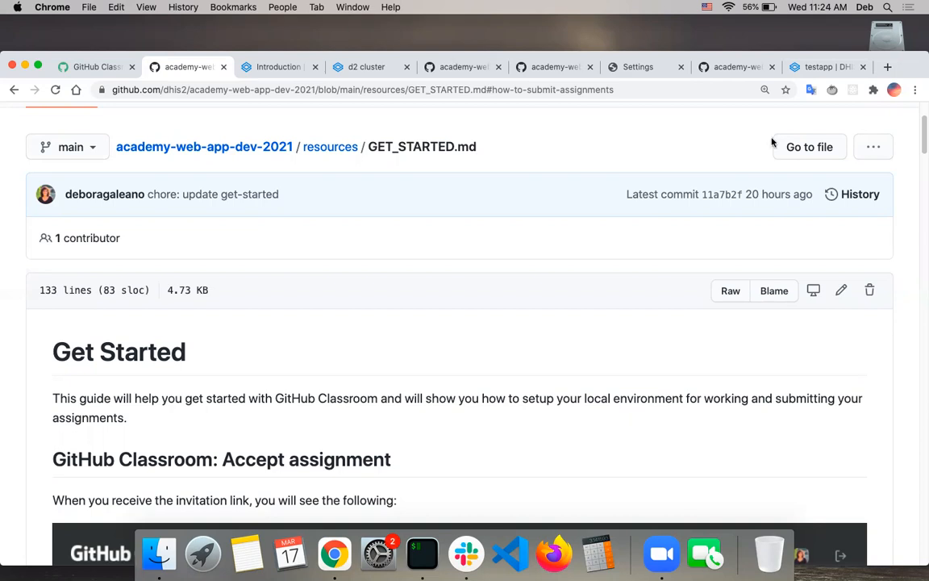
pyautogui.moveTo(815, 176)
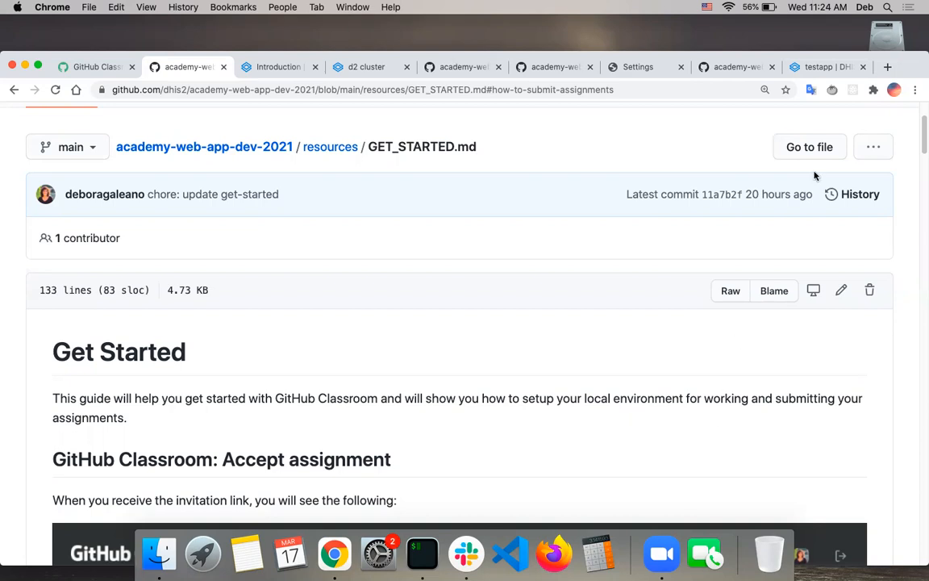
pyautogui.moveTo(637, 160)
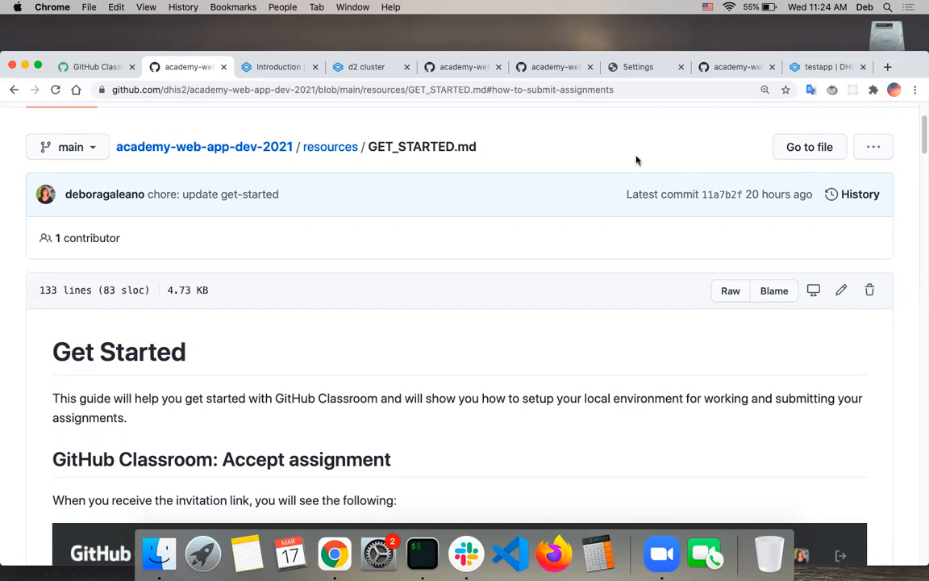
pyautogui.moveTo(448, 58)
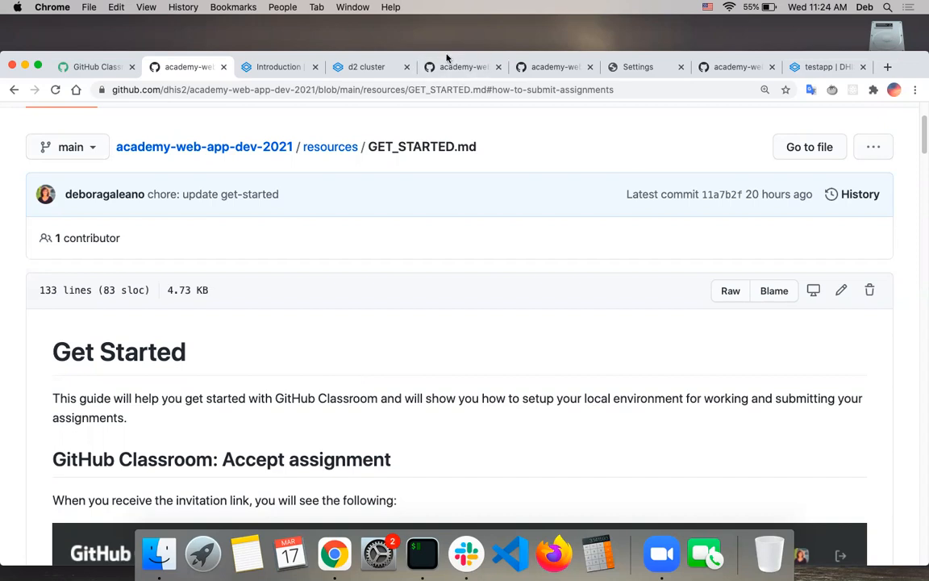